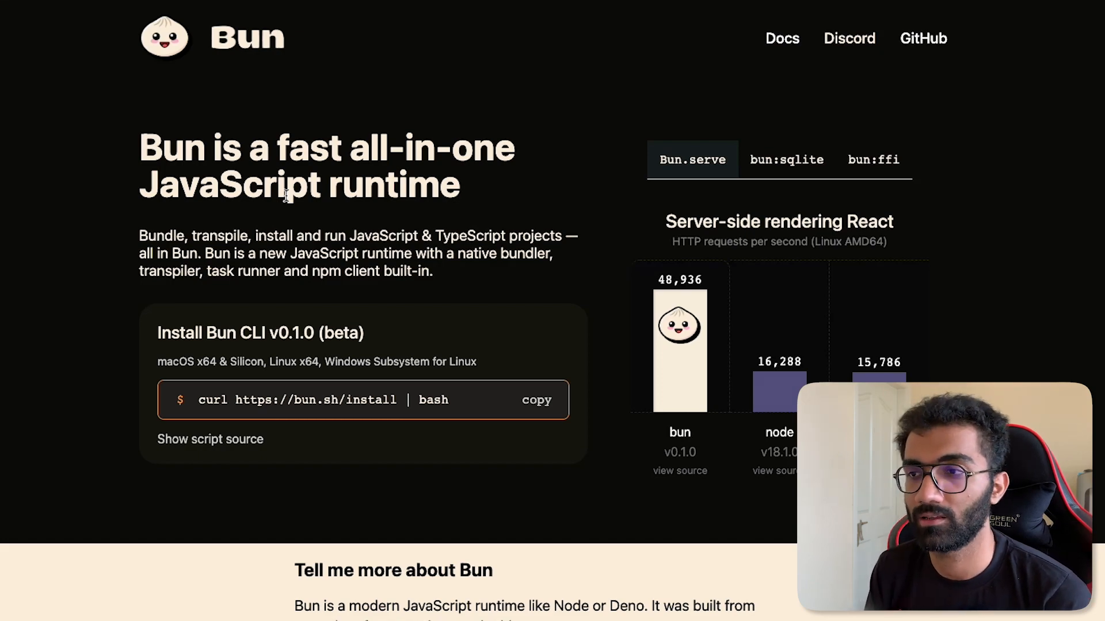
- Read down the bun.sh homepage, highlighting the claim that JavaScriptCore starts faster
scroll("down", 3)
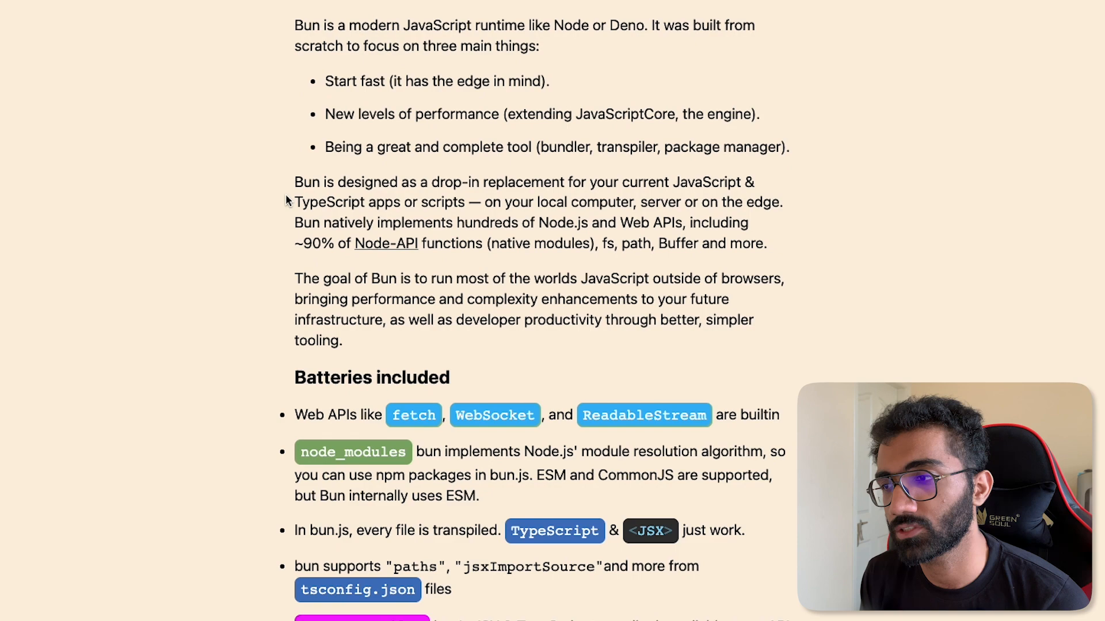
scroll("down", 3)
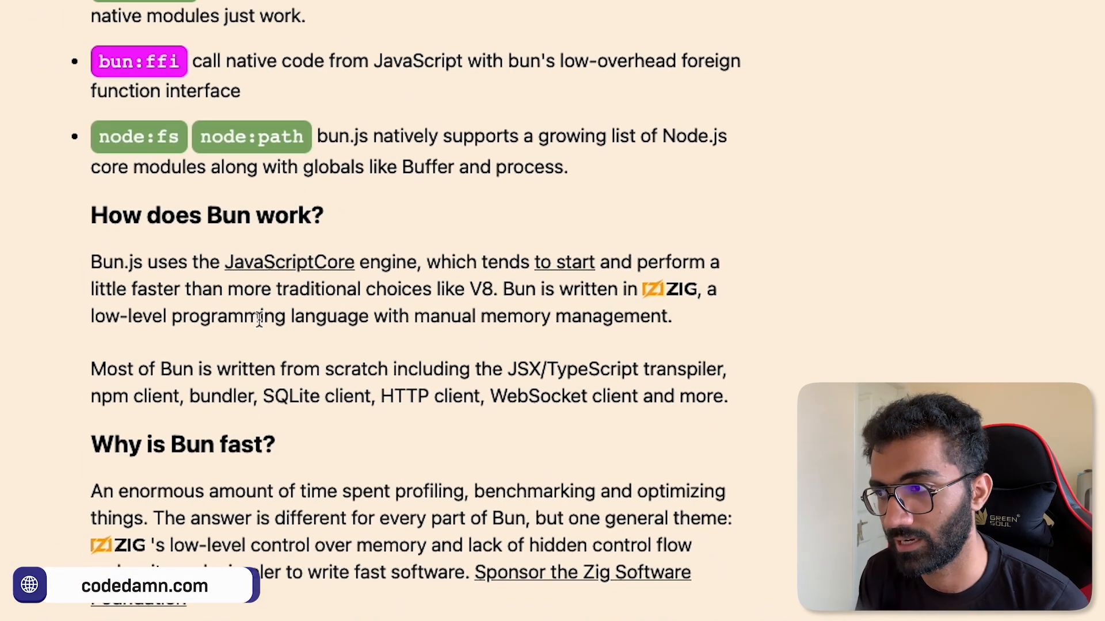
mouse_move(448, 340)
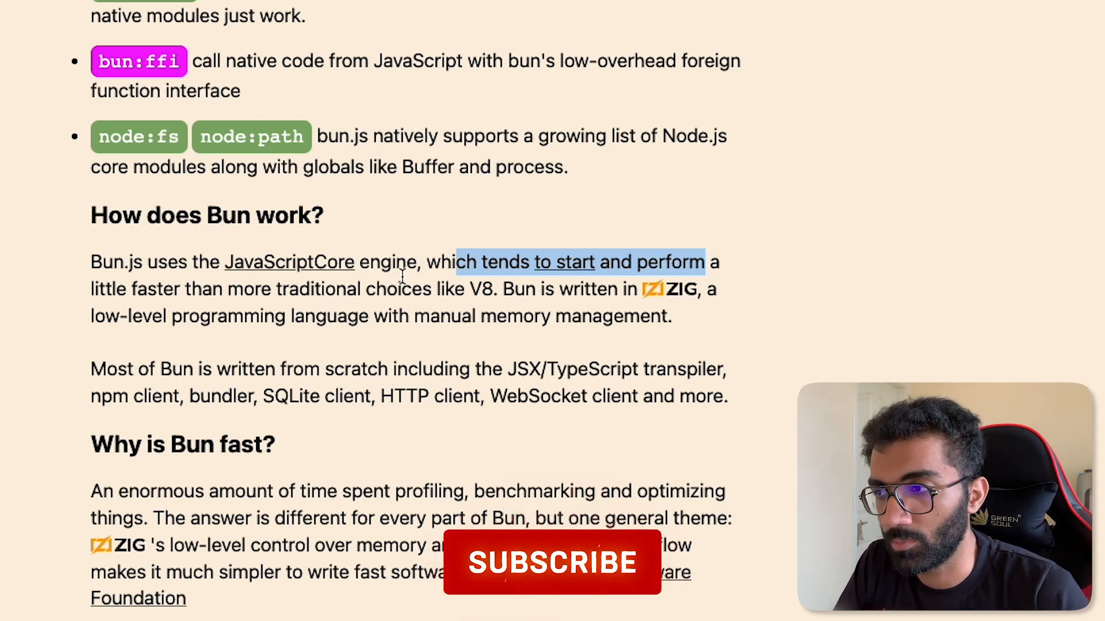
left_click(551, 563)
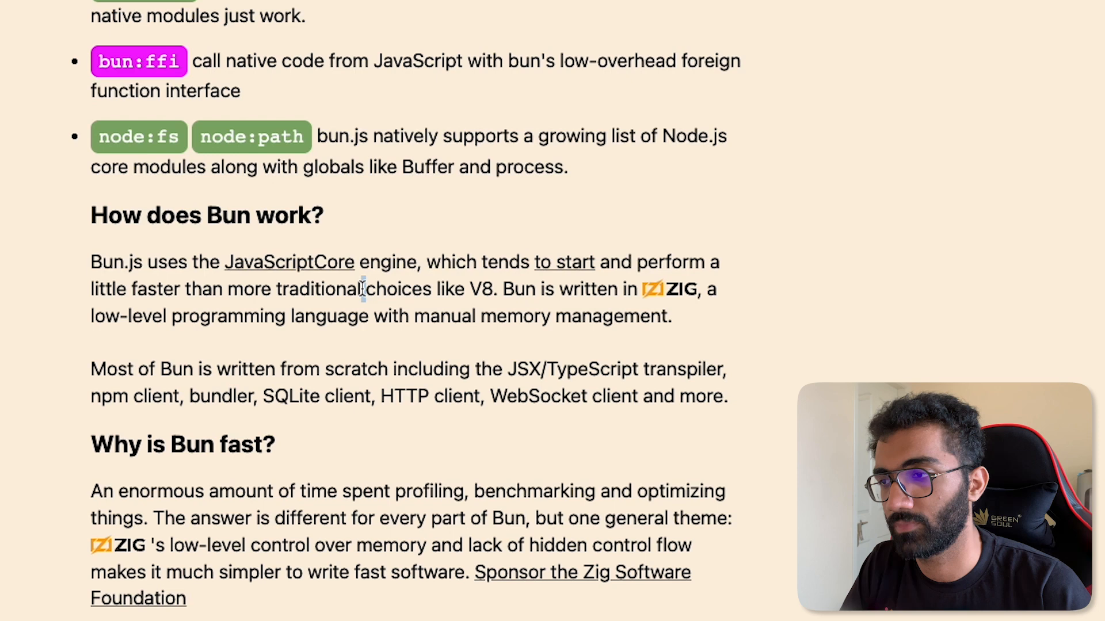
scroll("down", 3)
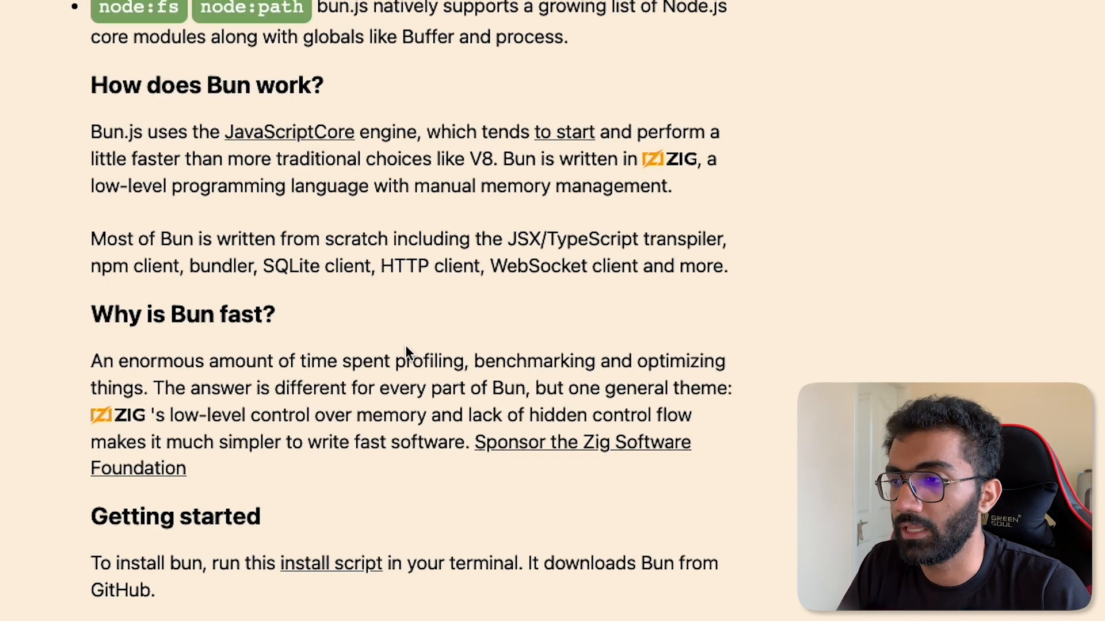
scroll("down", 3)
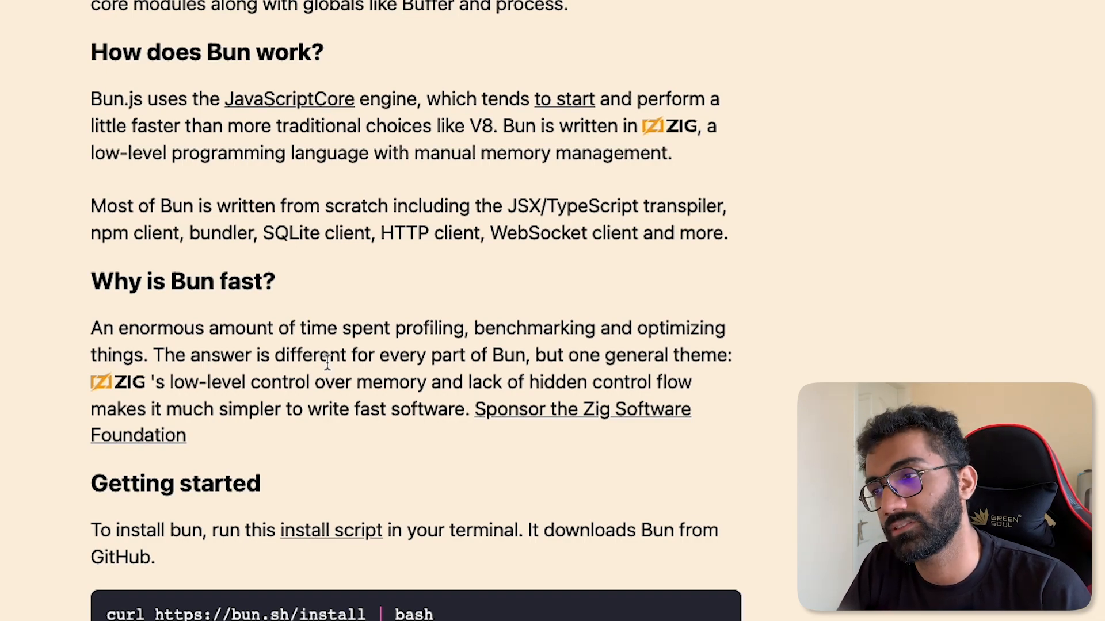
- Scroll back to the top of bun.sh showing the install command and benchmark chart
scroll("up", 3)
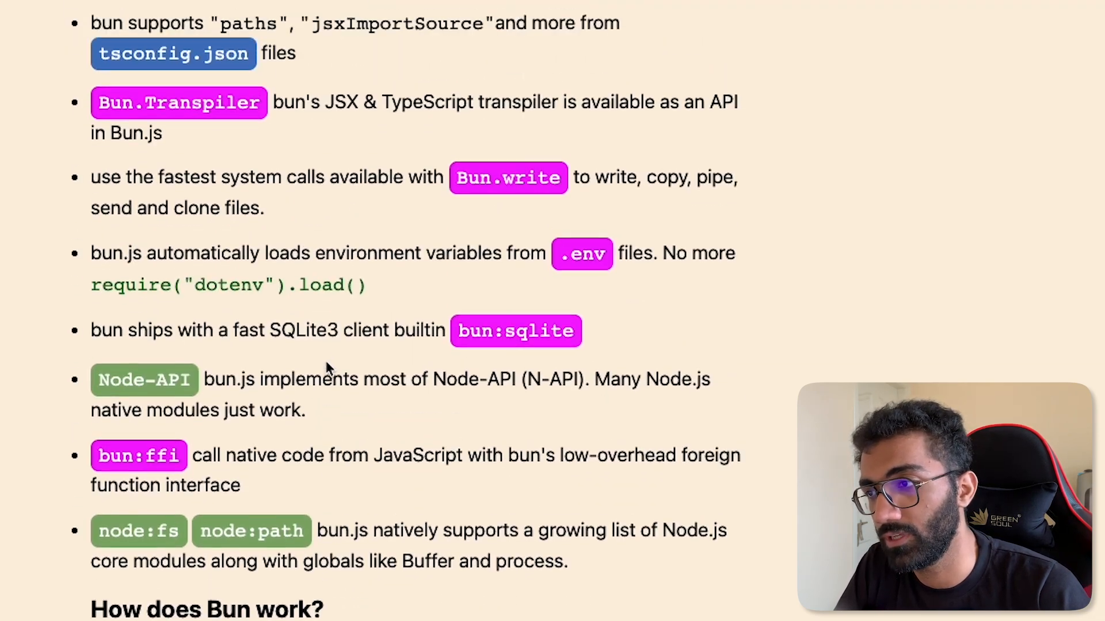
scroll("up", 3)
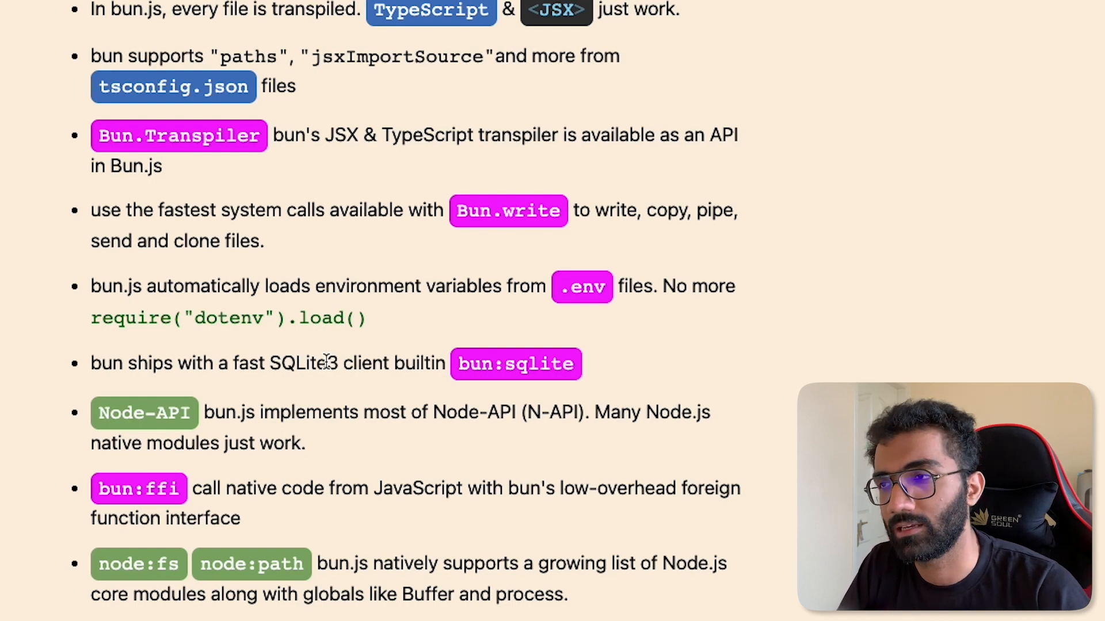
scroll("up", 3)
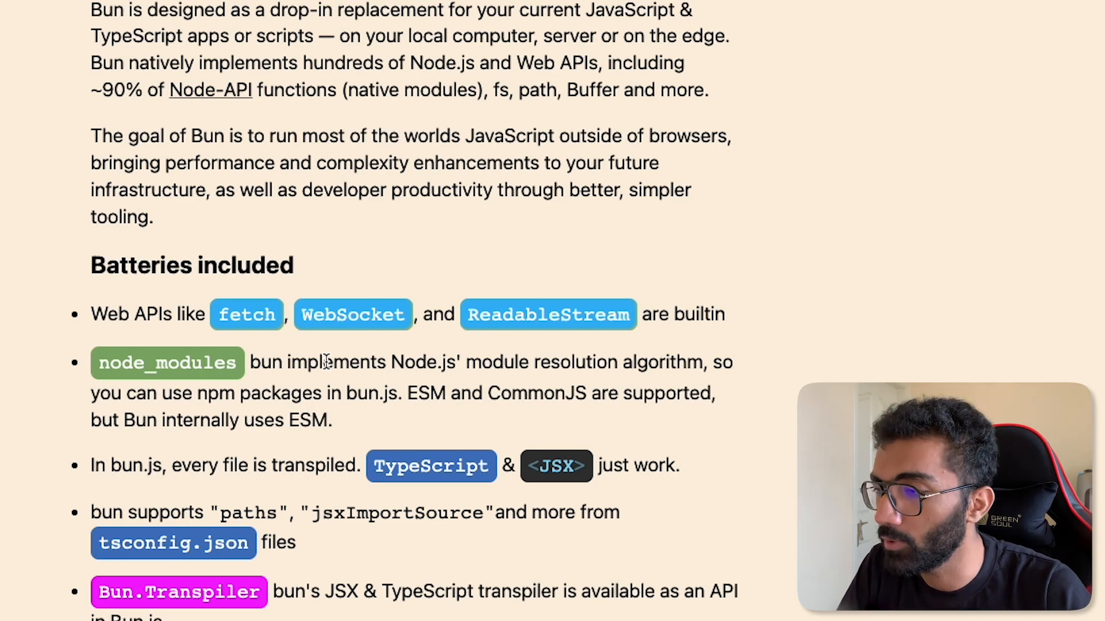
scroll("up", 3)
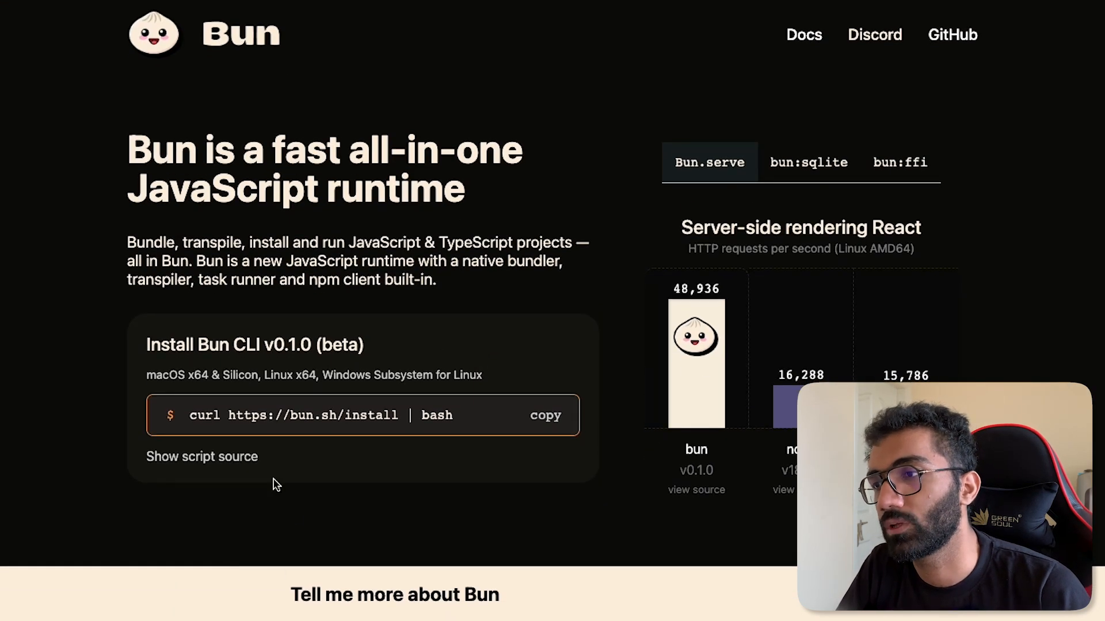
mouse_move(485, 381)
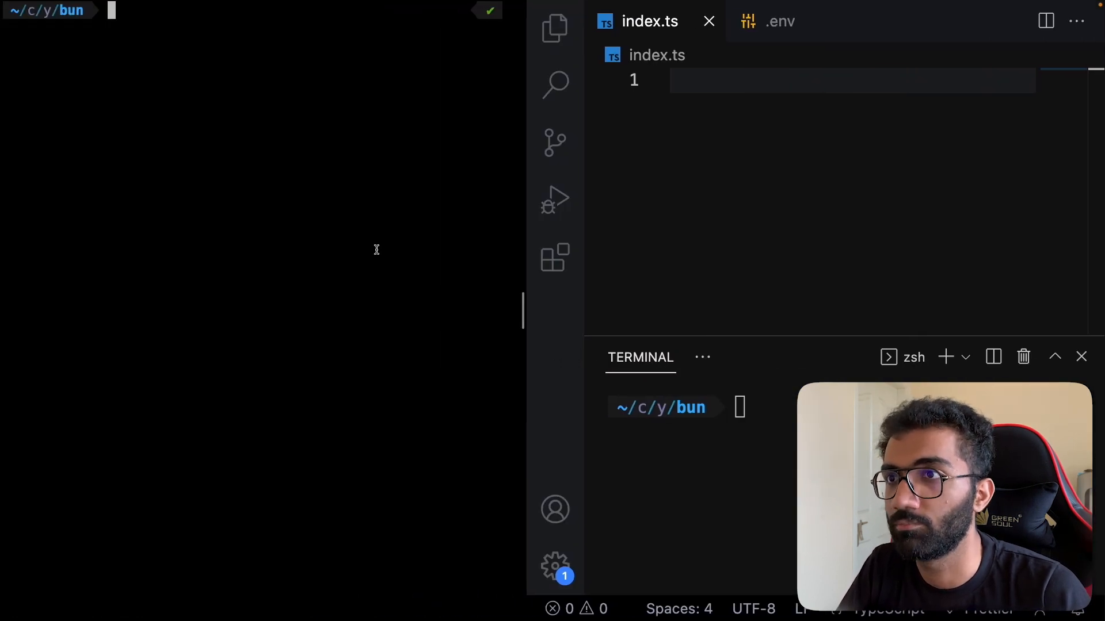
- Run the curl bun.sh/install script, review Bun 0.1.2's help output and clear the terminal
key("Return")
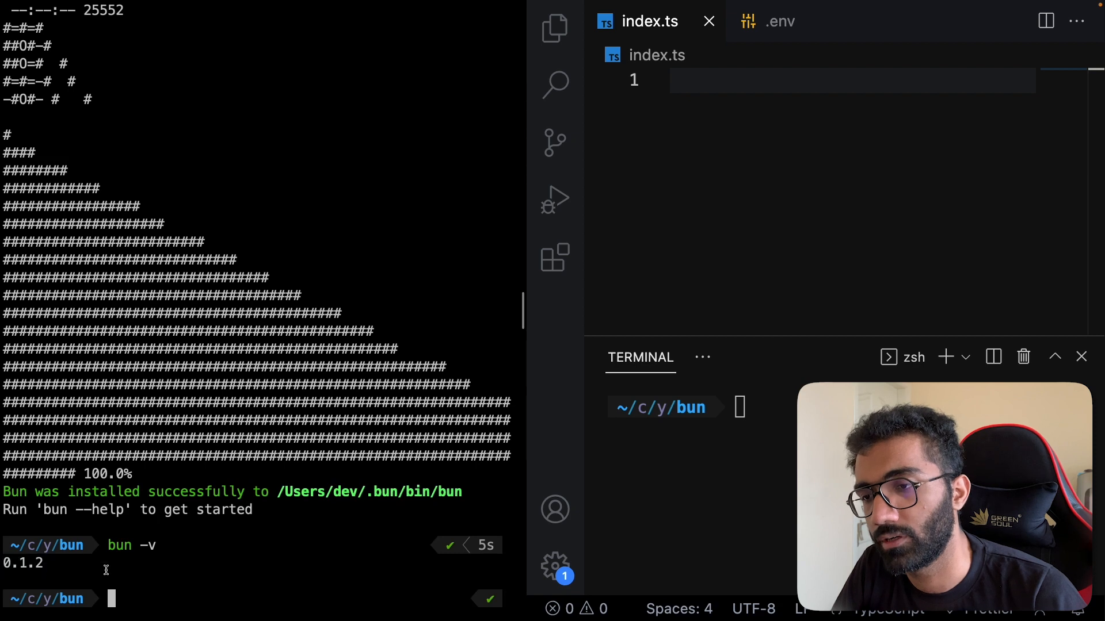
mouse_move(28, 570)
type("clea")
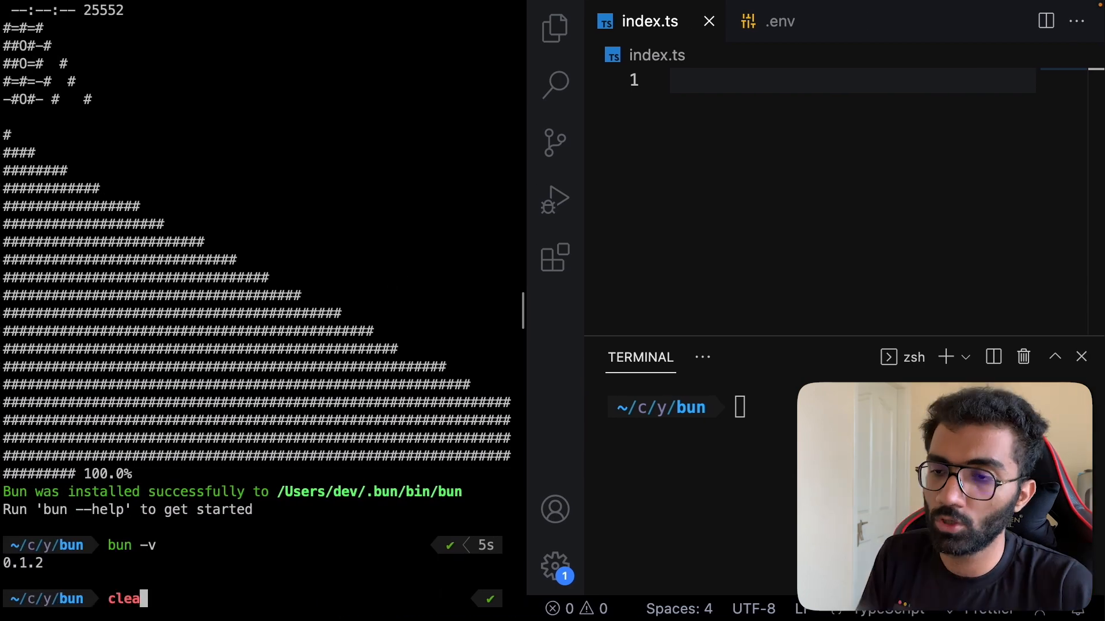
key("Return")
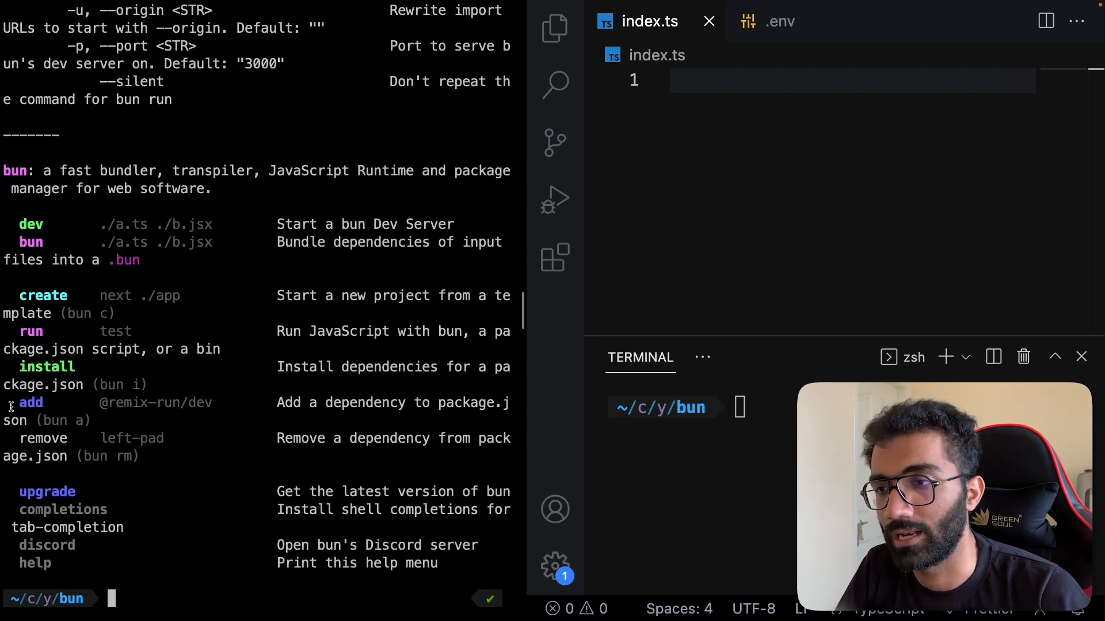
scroll("up", 3)
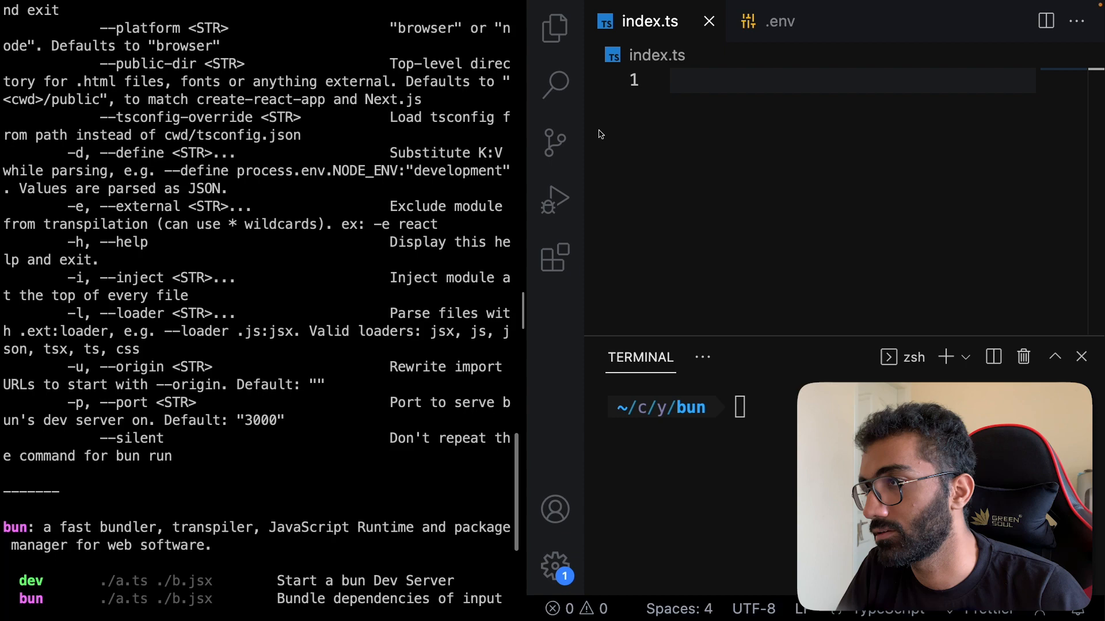
scroll("down", 3)
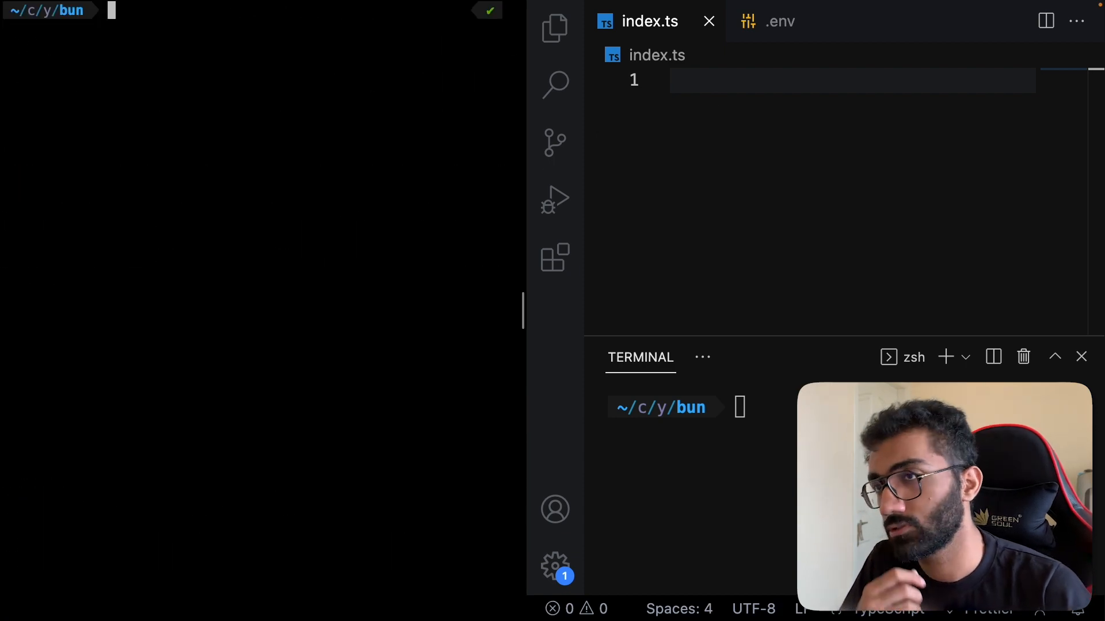
- Write console.log('hello world') in index.ts and run it with bun run index.ts
type("console.log(")
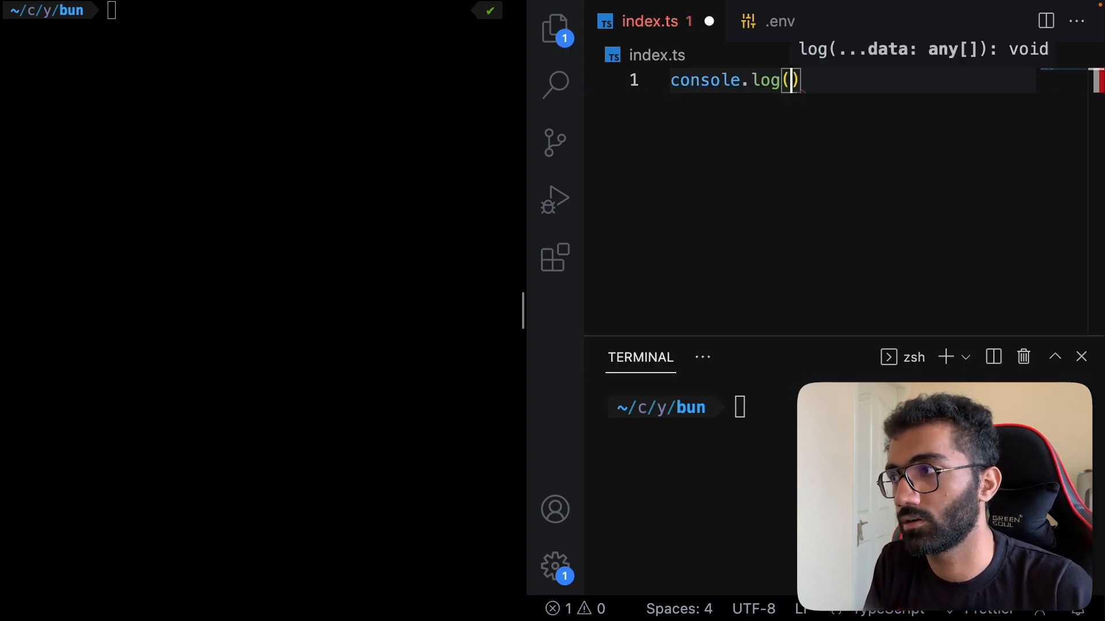
type("'h'")
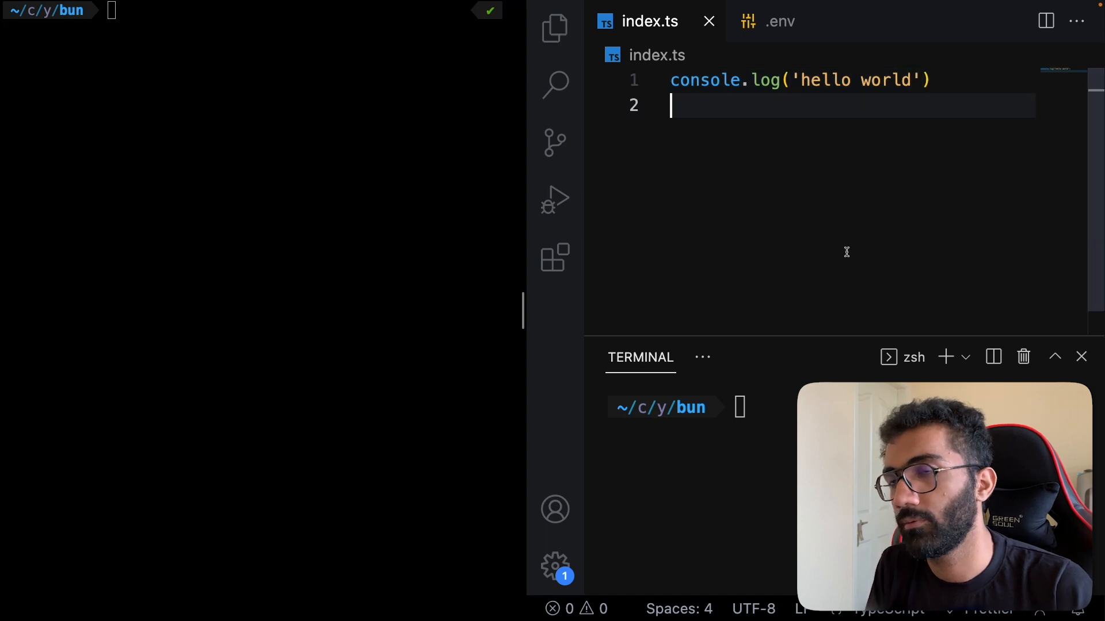
type("bun run index.ts")
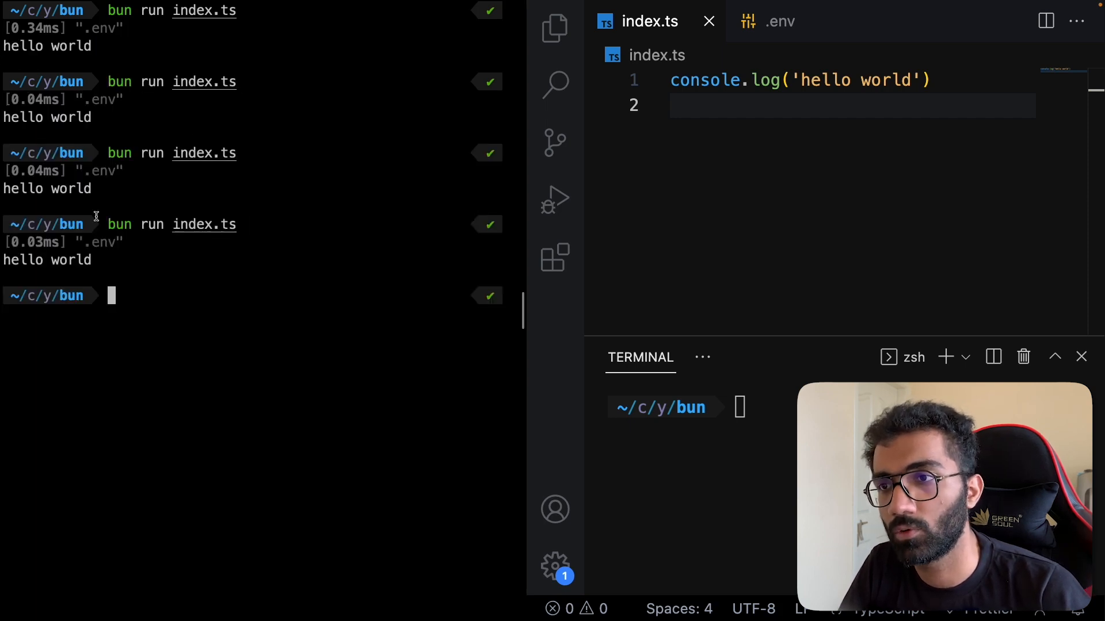
key("Return")
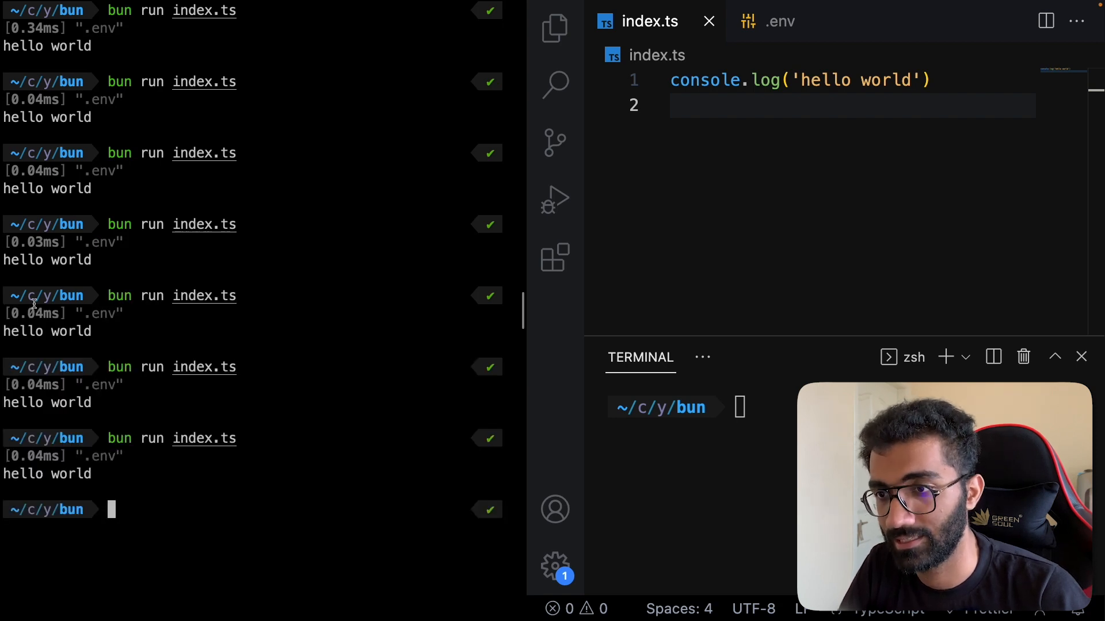
mouse_move(490, 265)
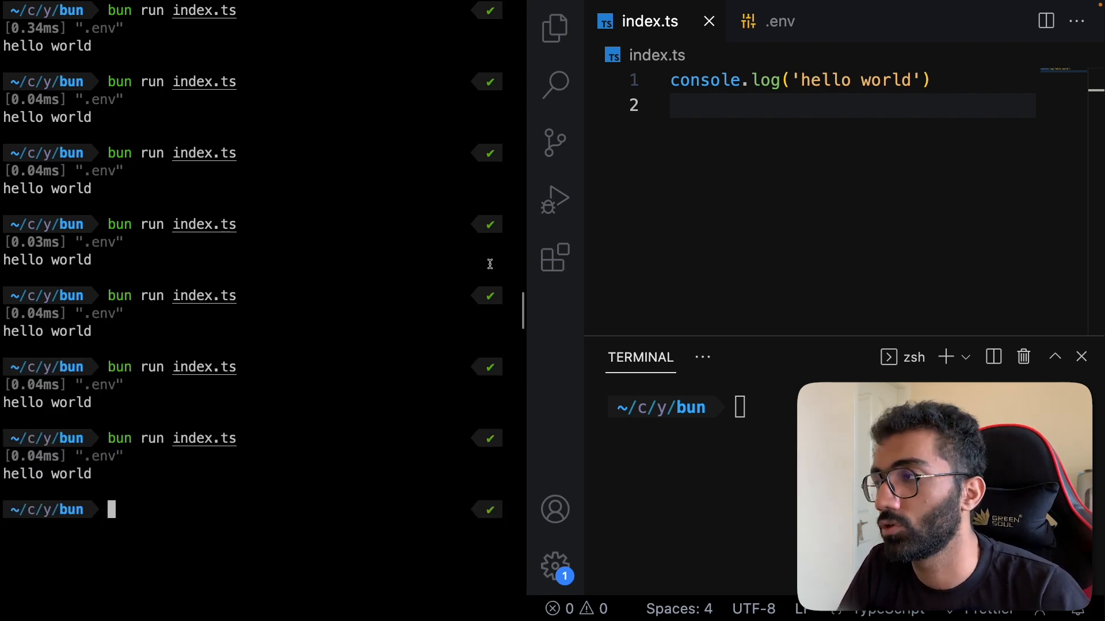
mouse_move(335, 355)
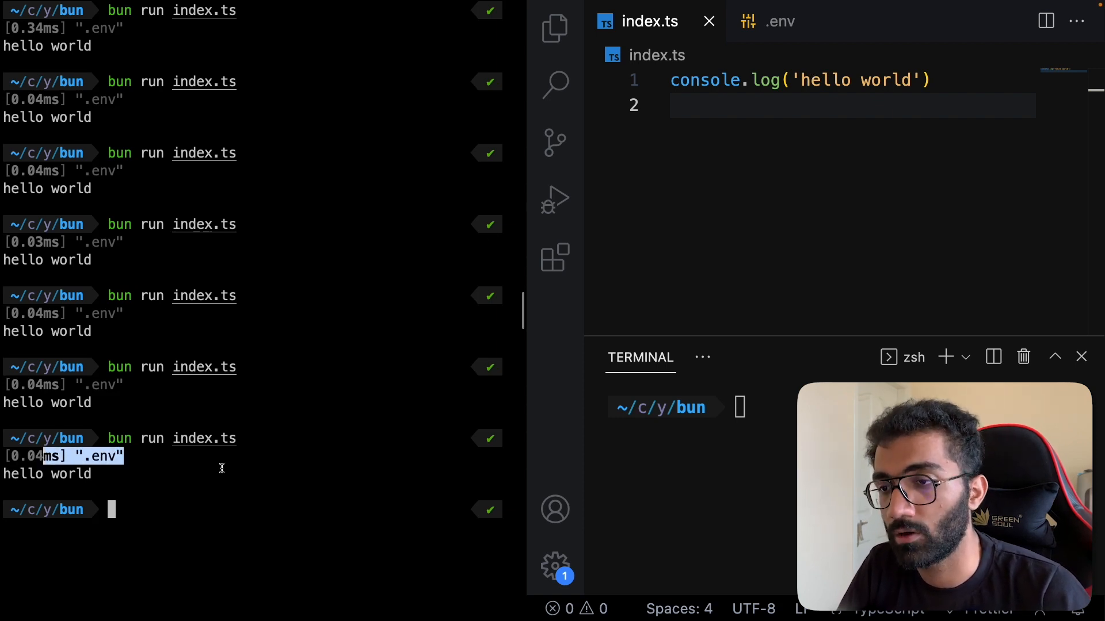
- Check the PORT_NUM variable name in the .env file and return to index.ts
left_click(778, 21)
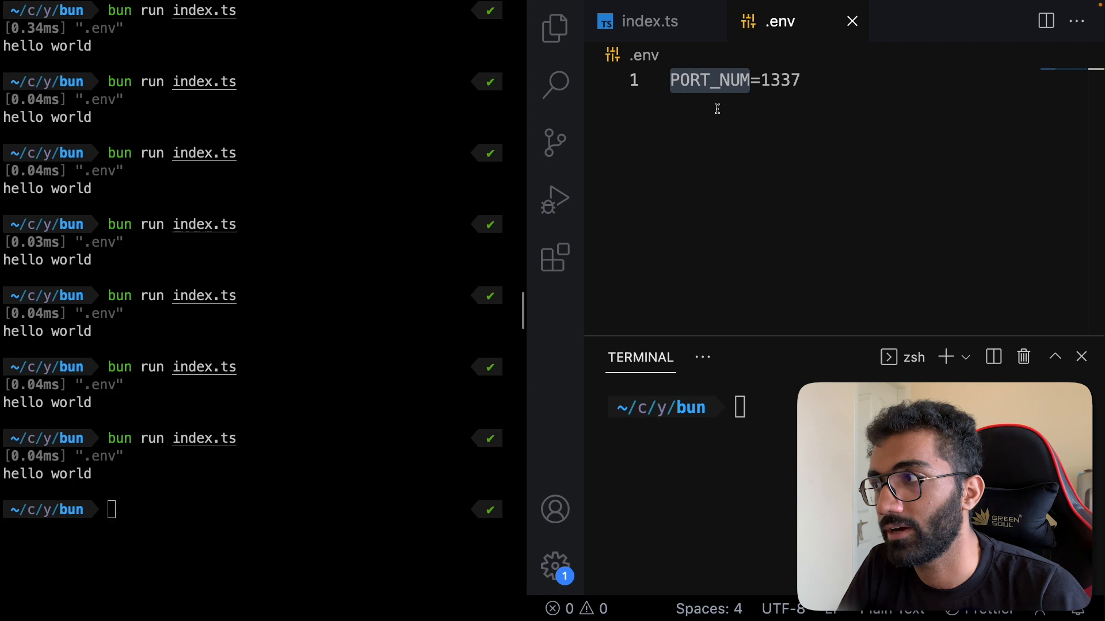
left_click(715, 79)
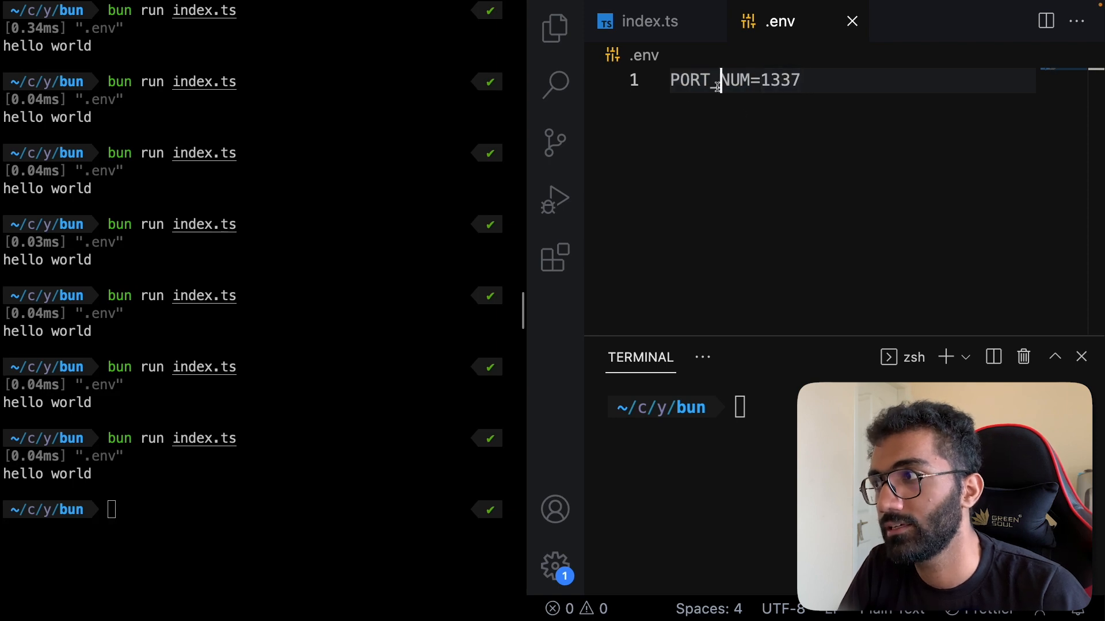
left_click(555, 29)
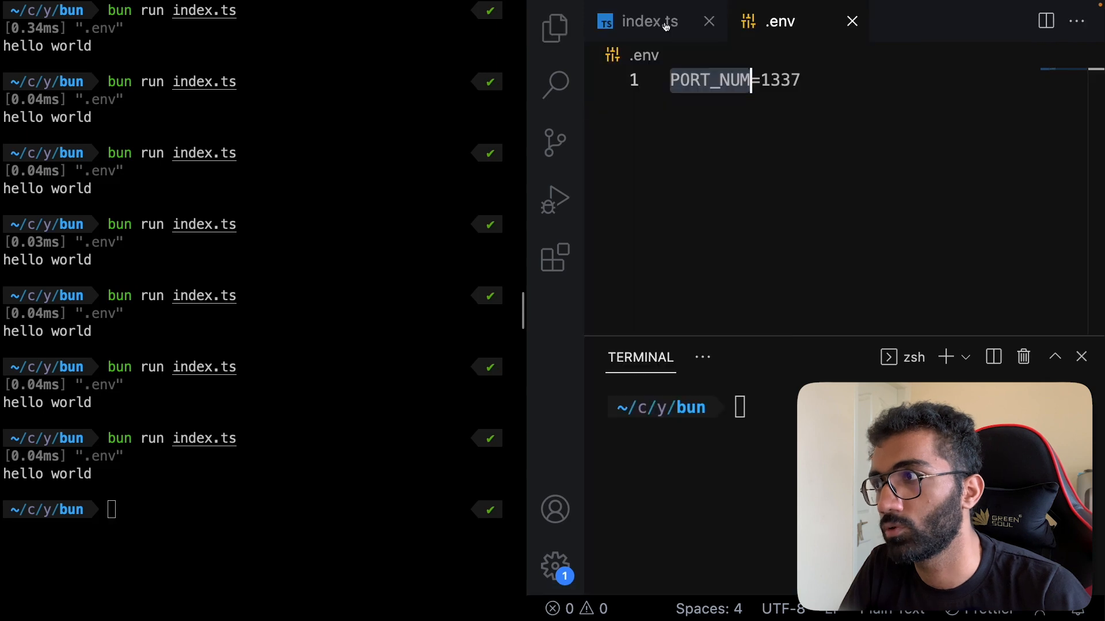
left_click(645, 21)
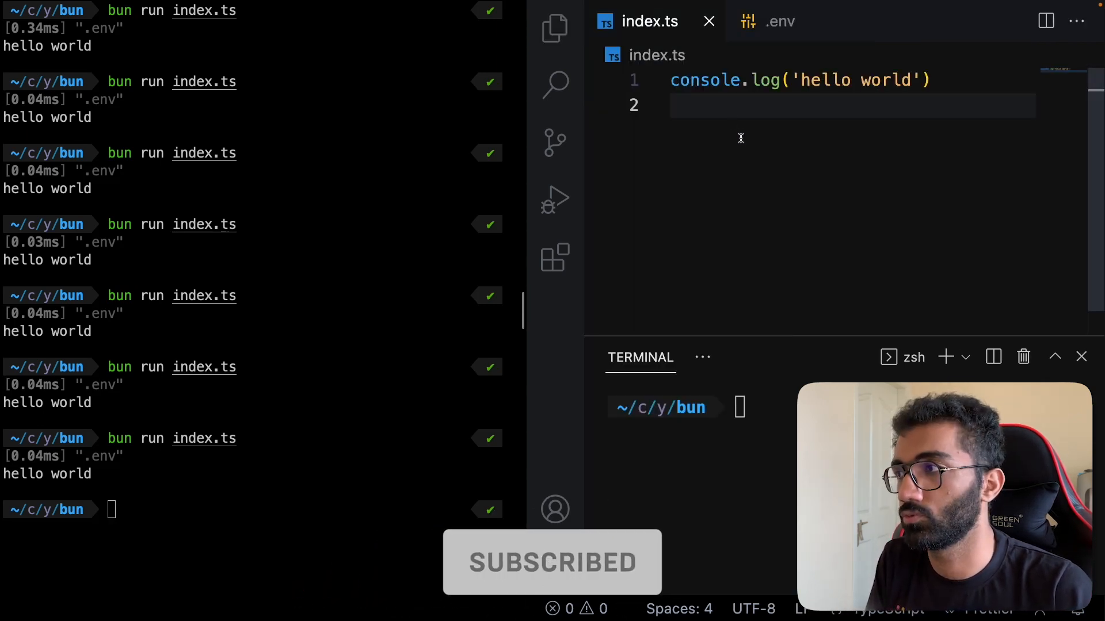
- Log `Port is ${process.env.PORT_NUM}` and run index.ts with Bun to print Port is 1337
type("console.log(`Port is ${process.env.P(")
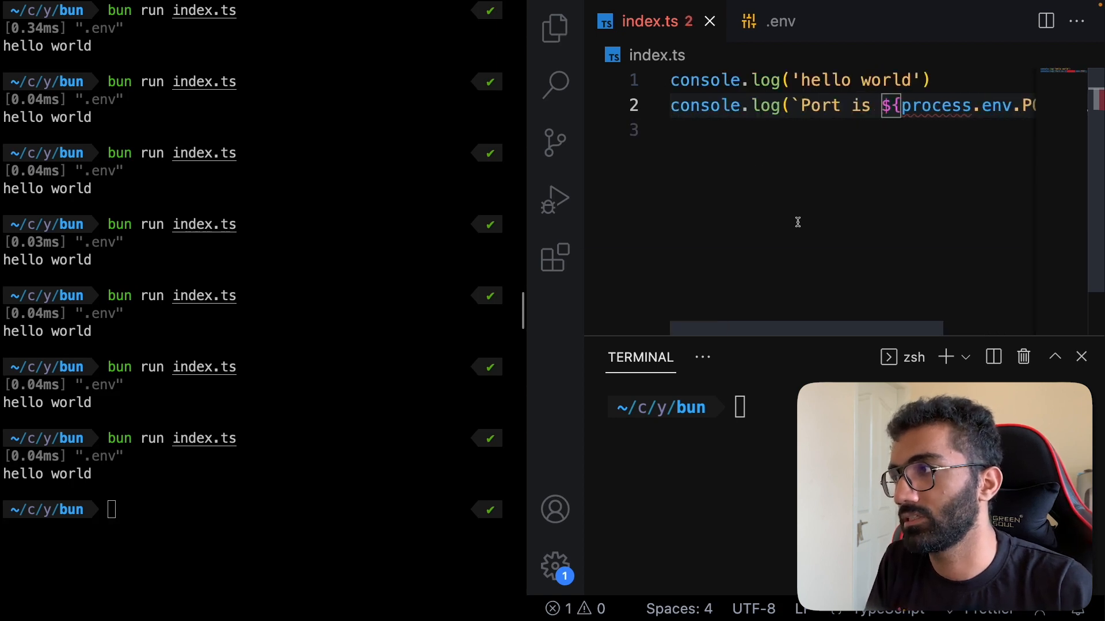
left_click(770, 21)
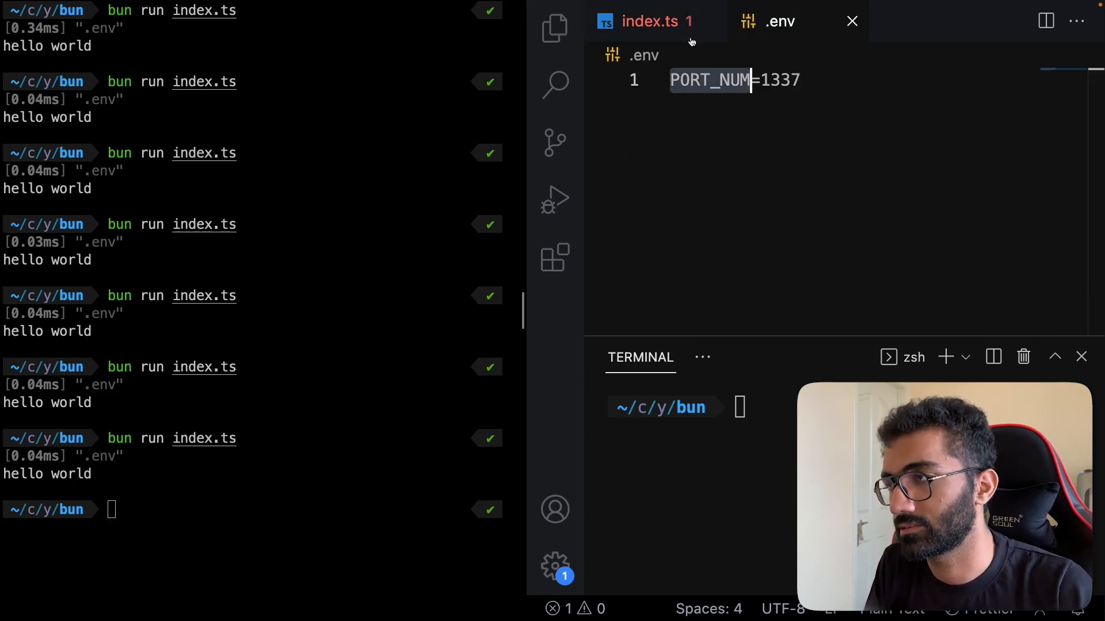
left_click(648, 20)
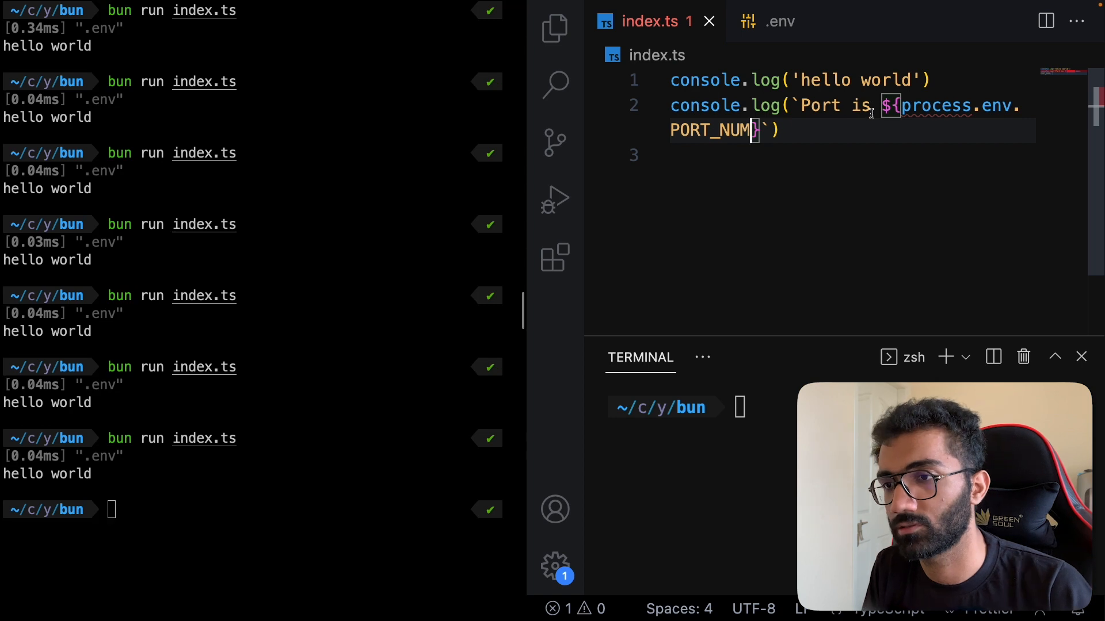
key("Return")
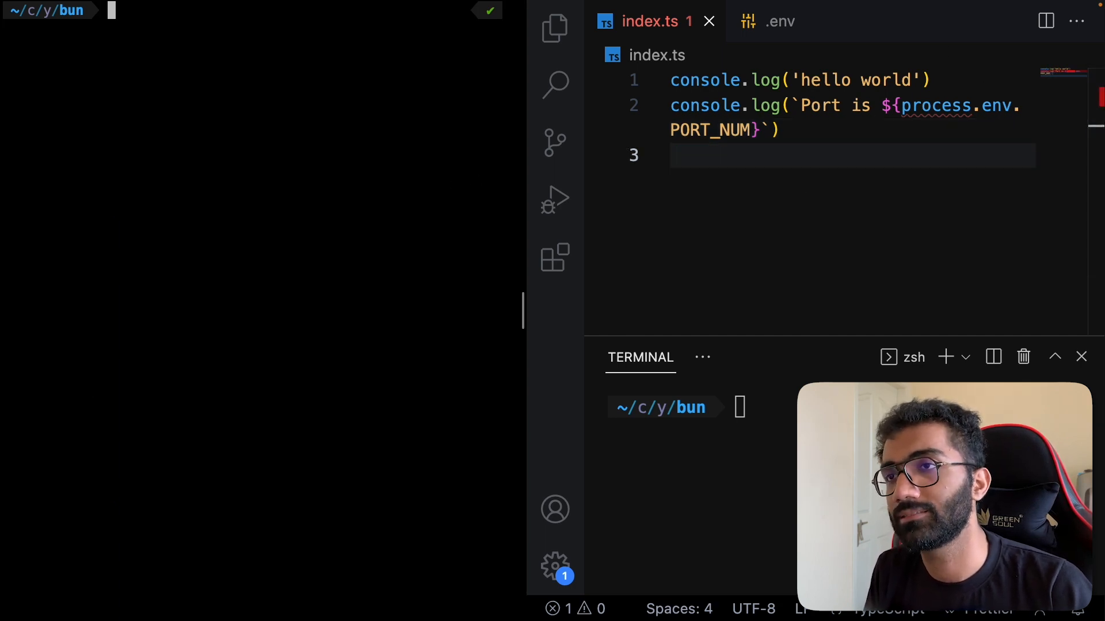
key("Return")
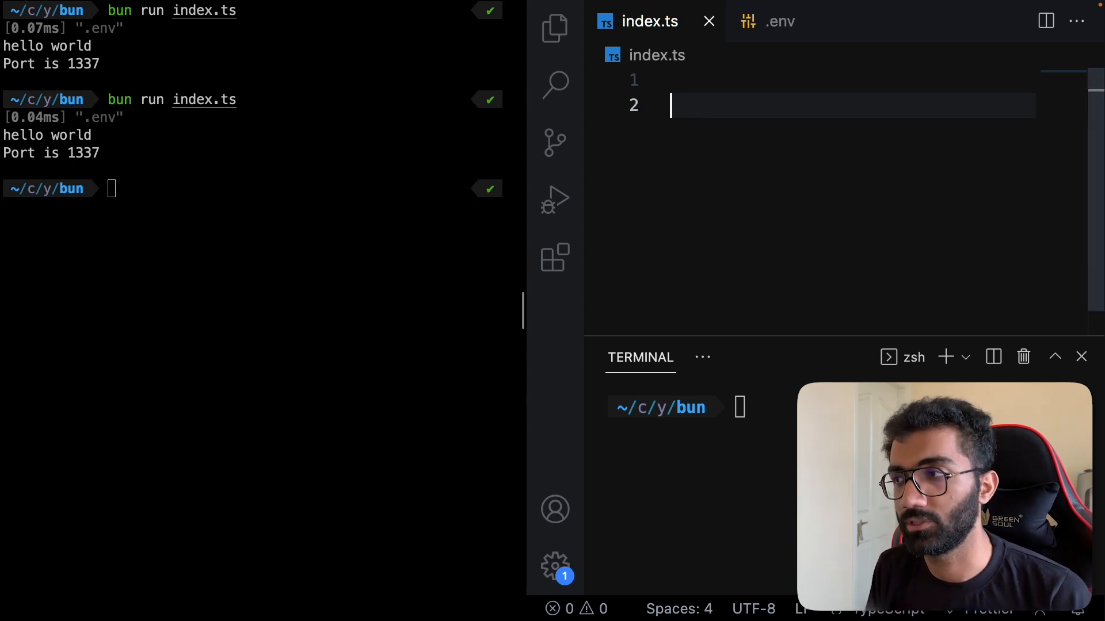
- Start a Bun.serve call with port: parseInt(process.env.PORT_NUM, 10)
type("Bun")
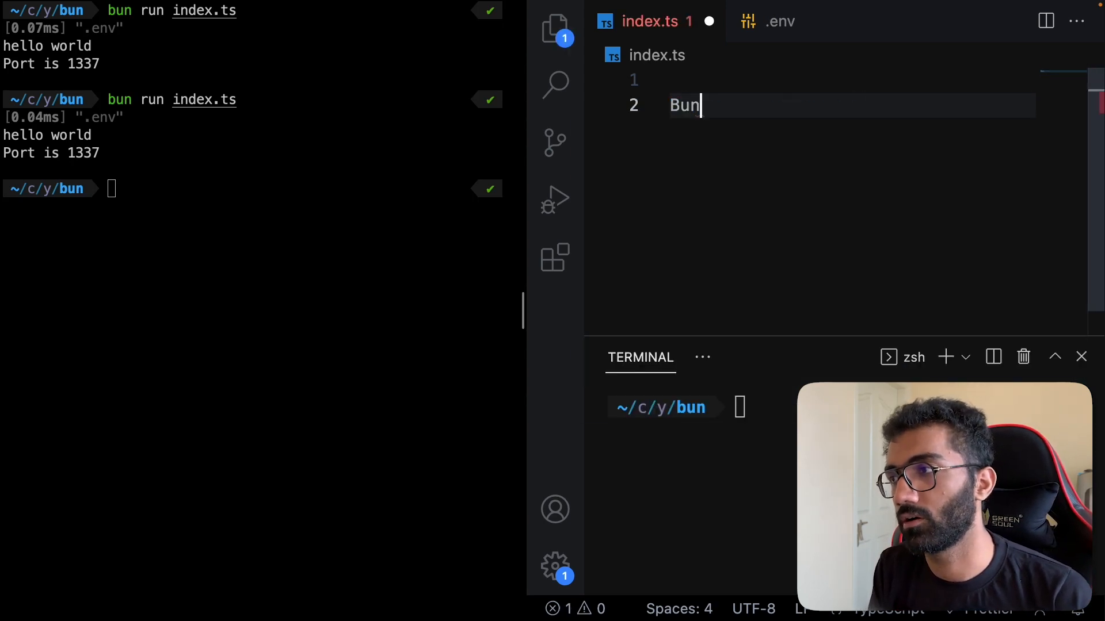
type(".serve")
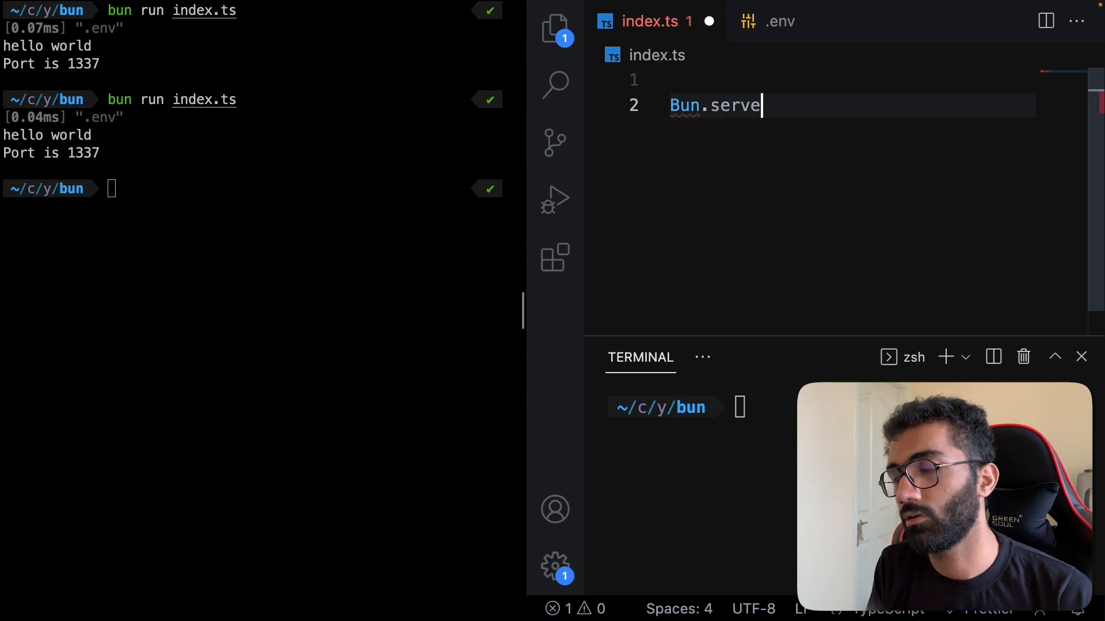
type("({")
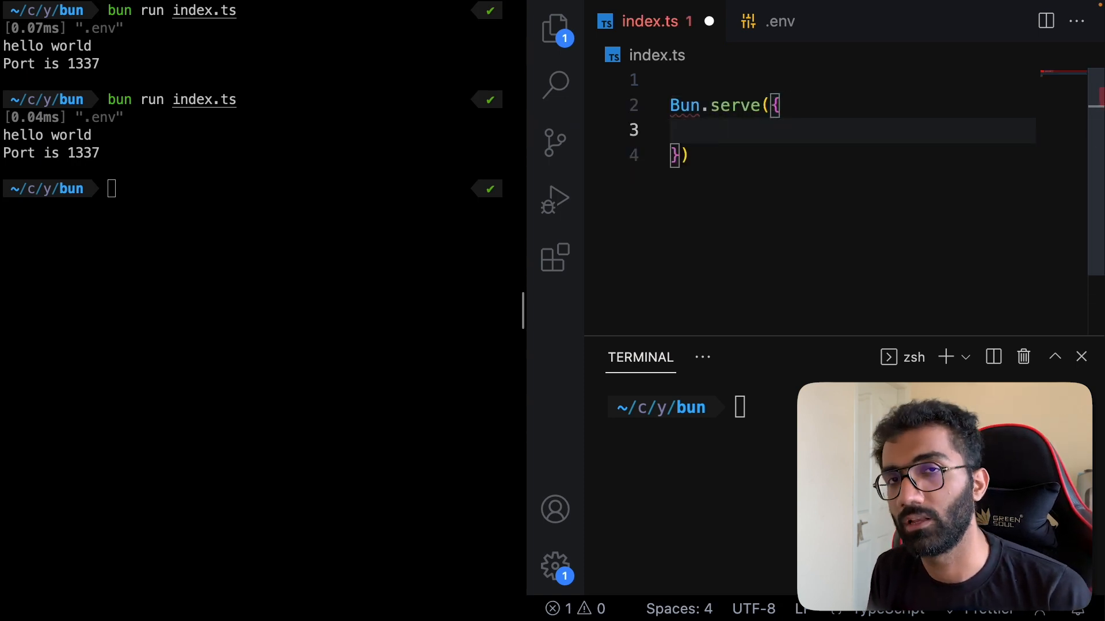
mouse_move(683, 105)
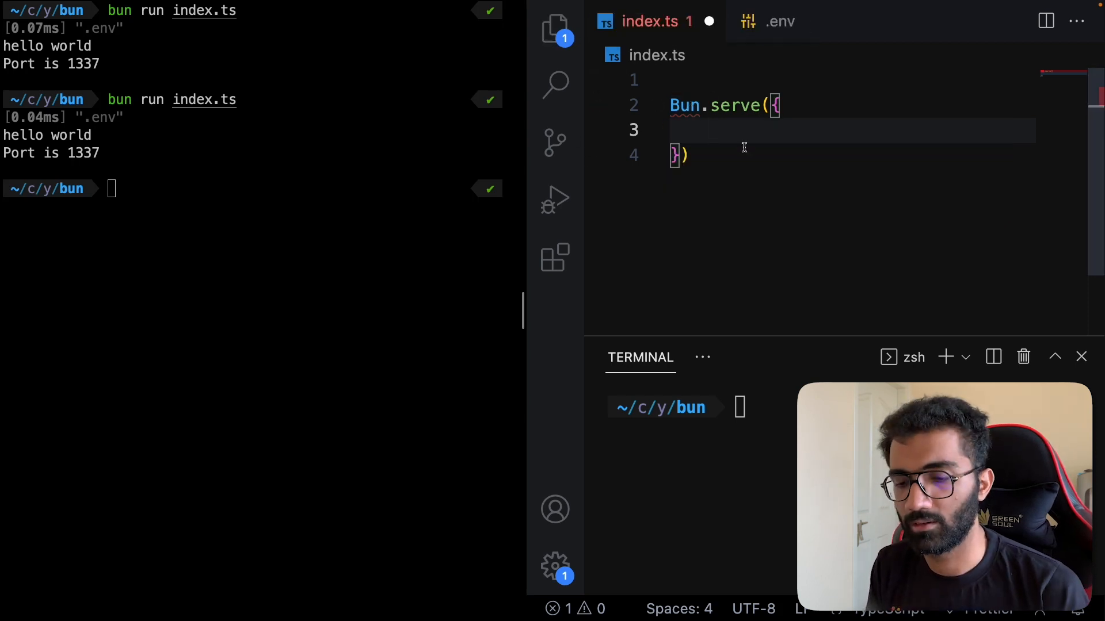
type("port:")
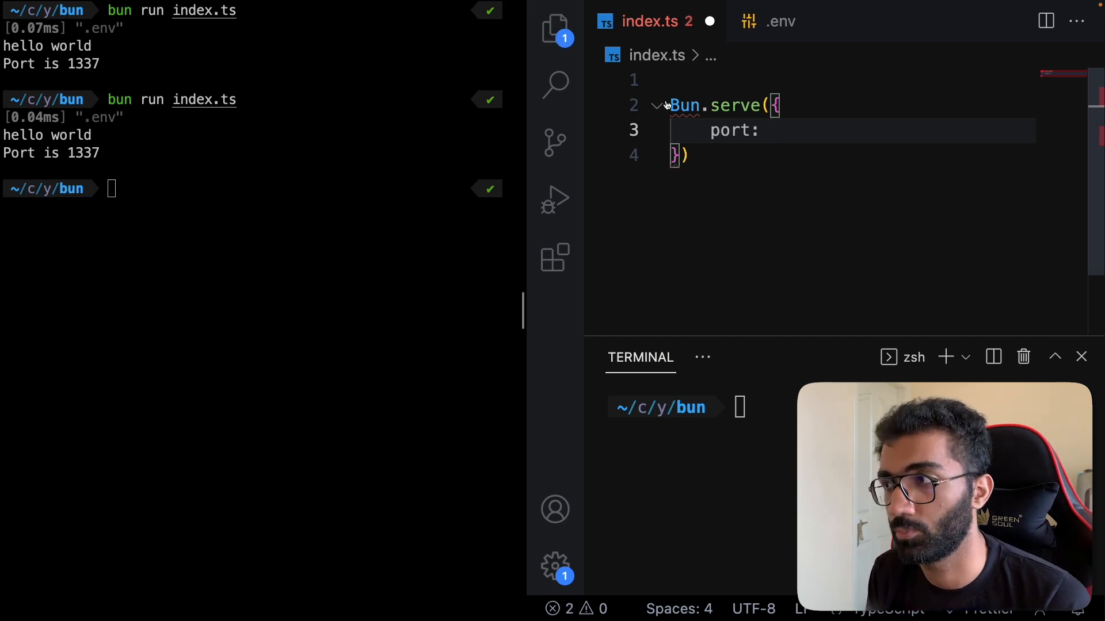
type("process")
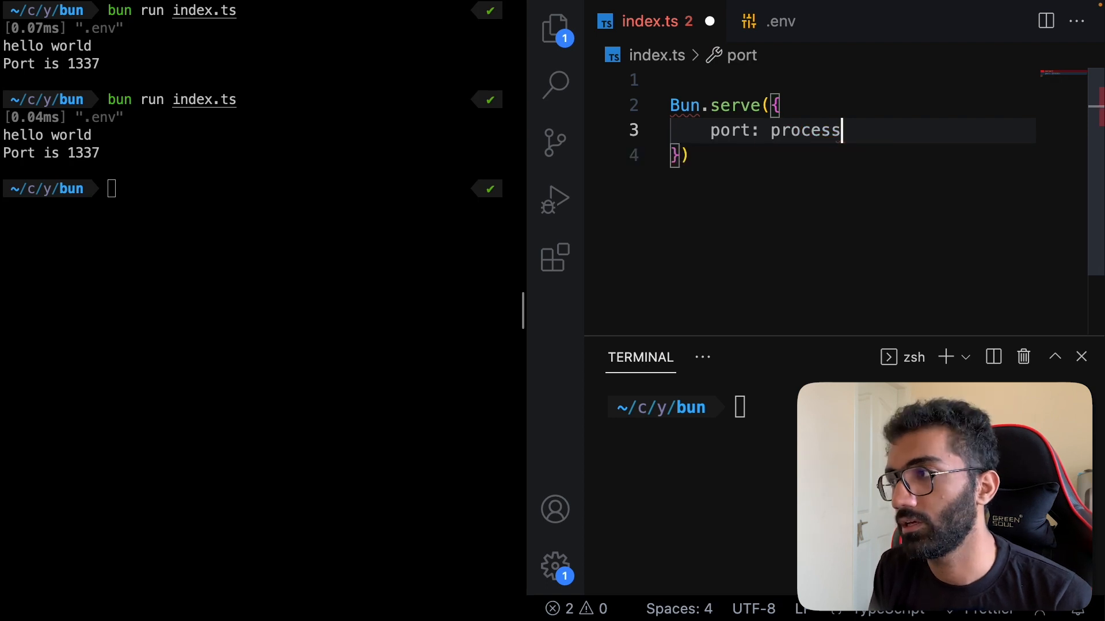
type(".env.PORT_NUM")
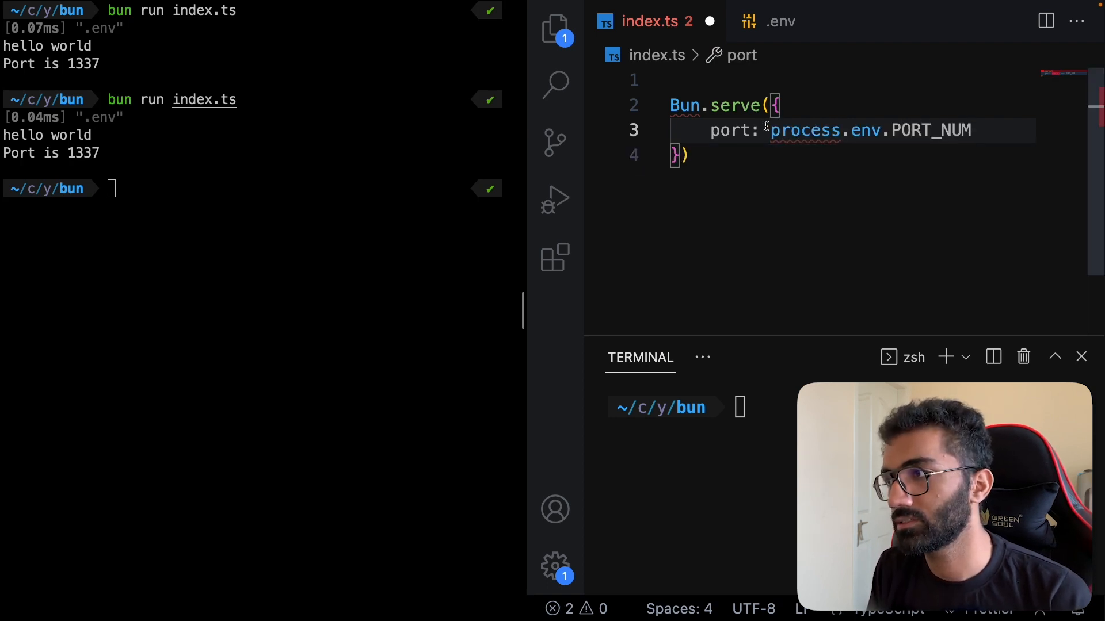
type("parseInt(")
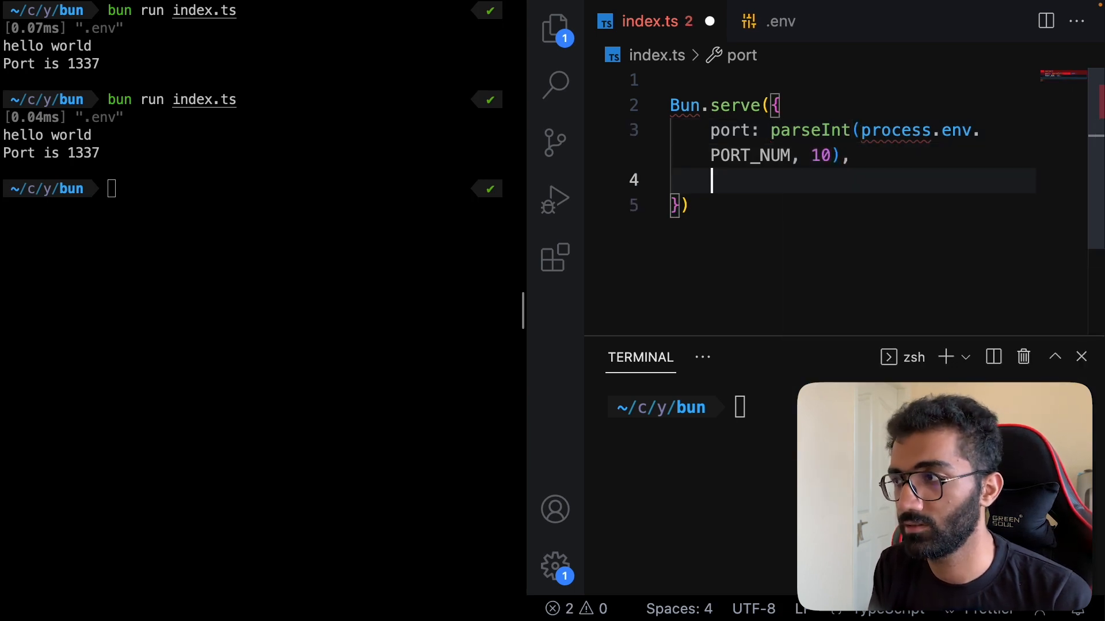
- Add a fetch(req: Request) handler returning new Response('Hello world')
type("fetch()")
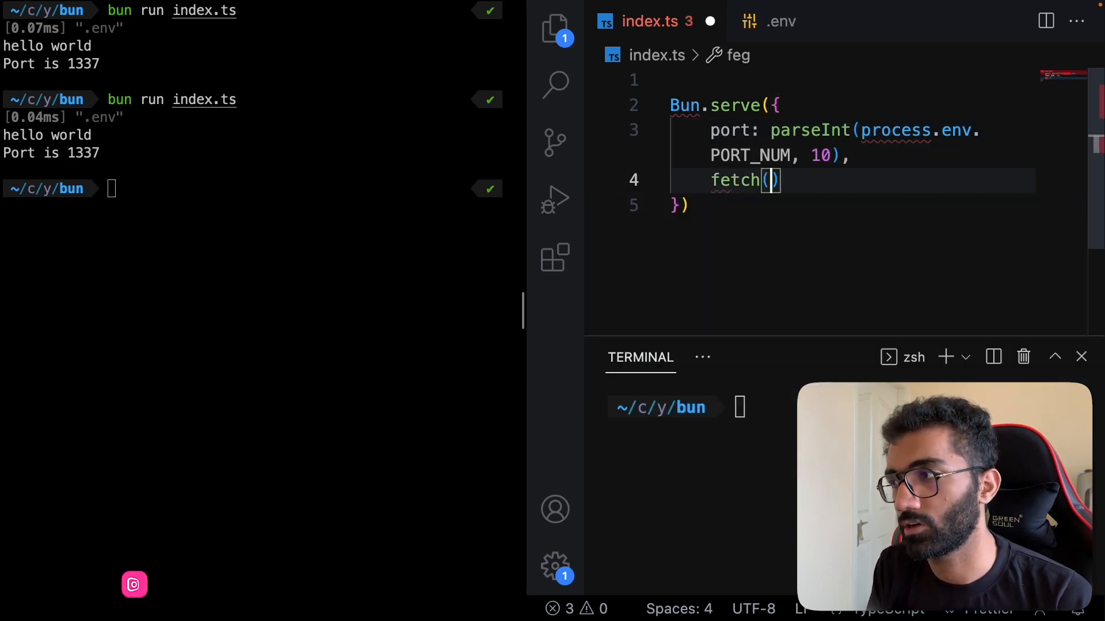
type("req")
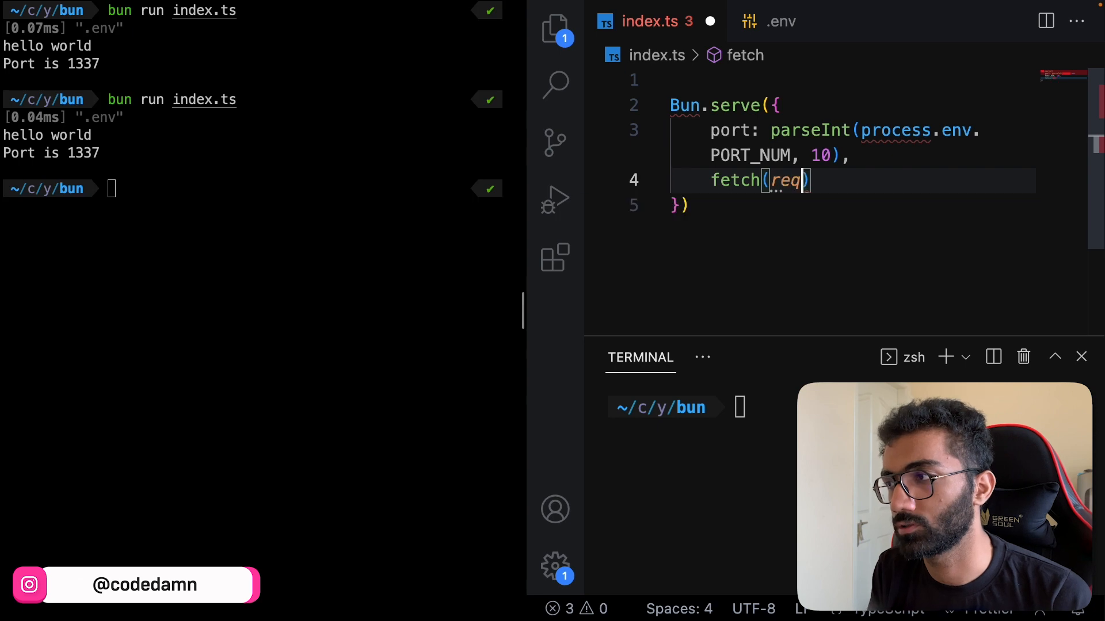
type(": Request) {")
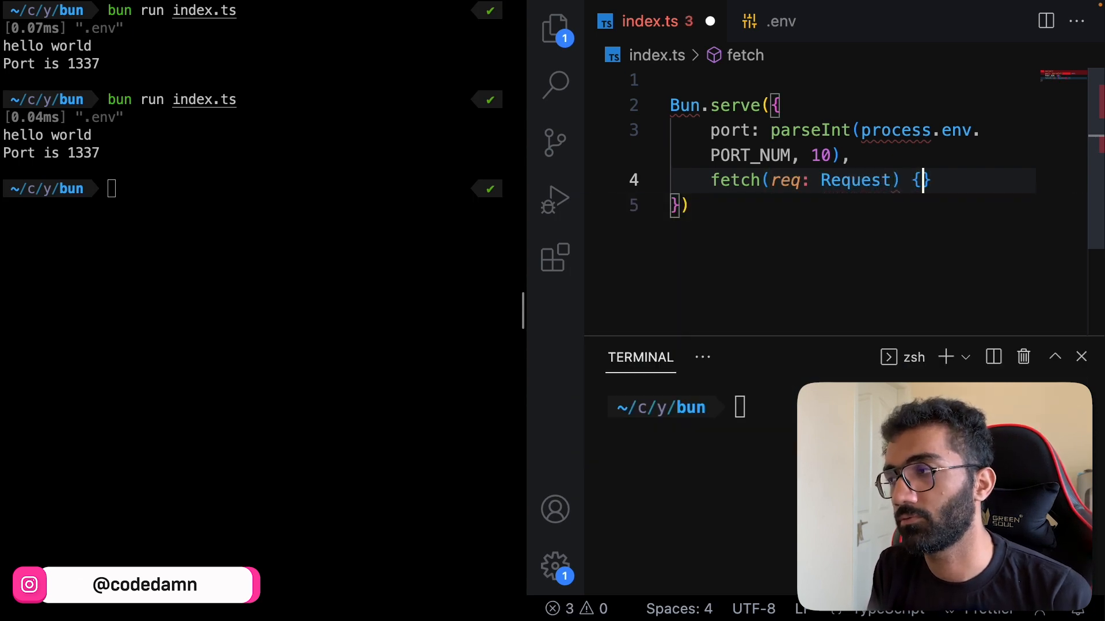
type("return")
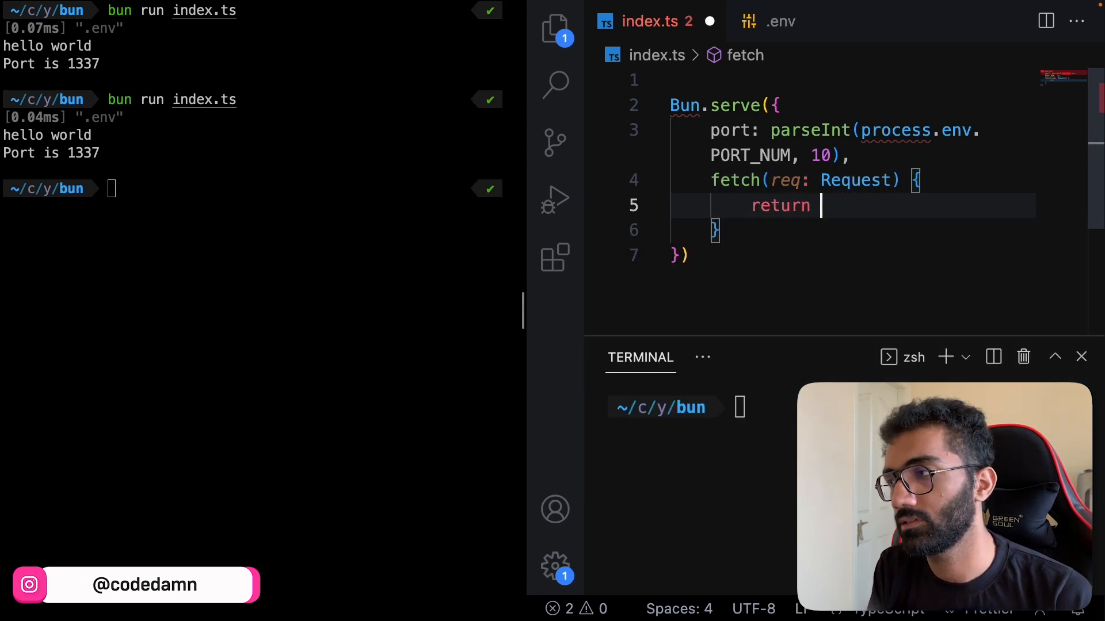
type("new Promise(")
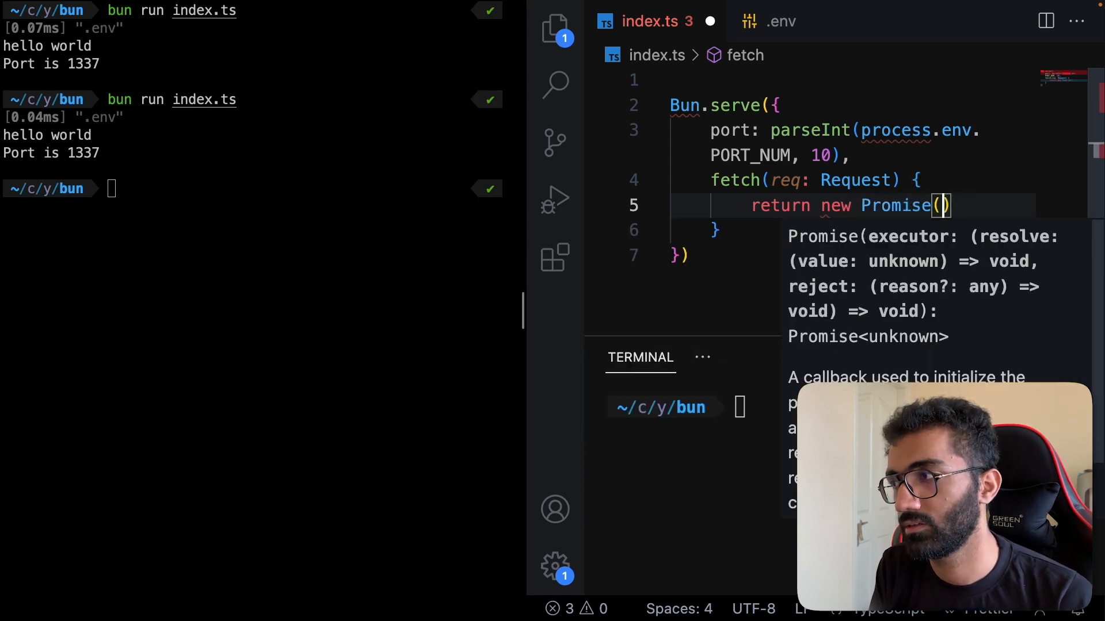
type("'Hello world")
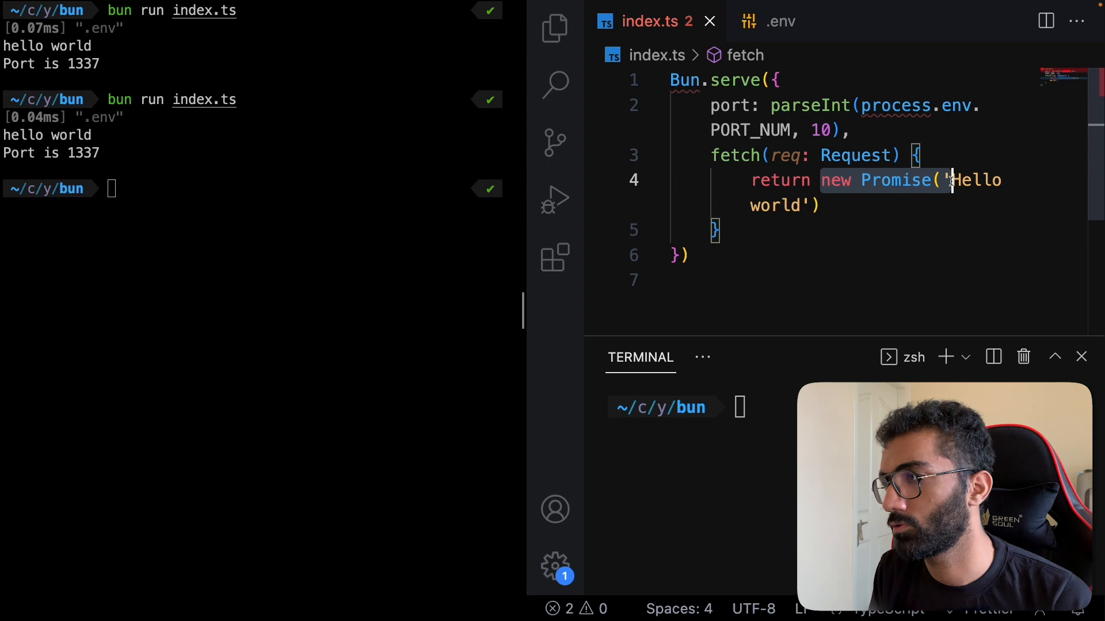
type("Respon")
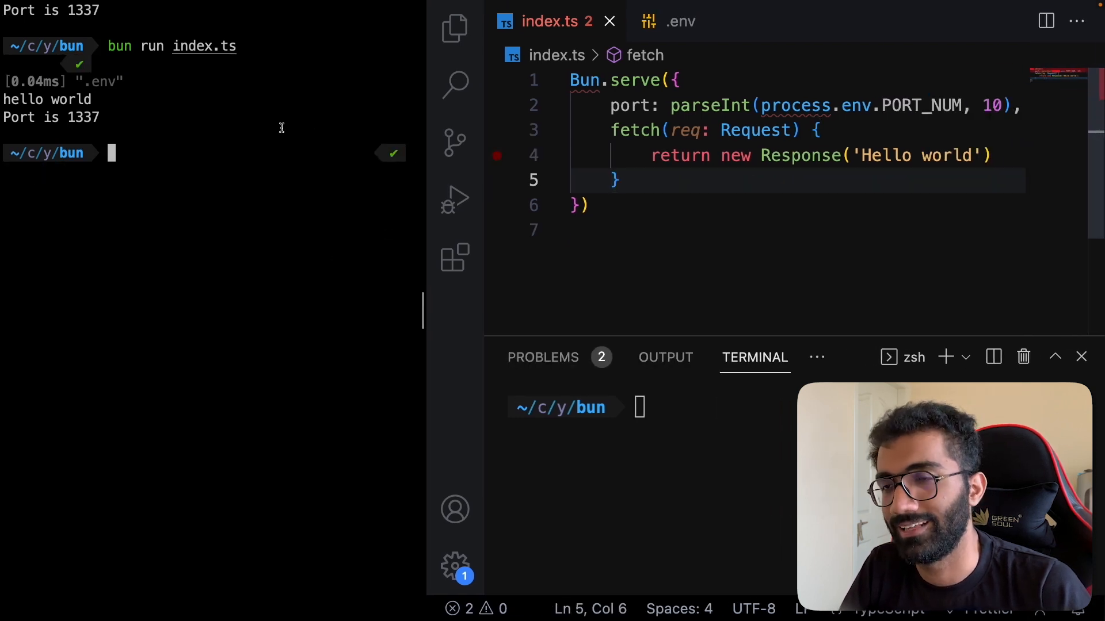
- Start the server with bun run index.ts and curl localhost:1337 from a split pane
key("Return")
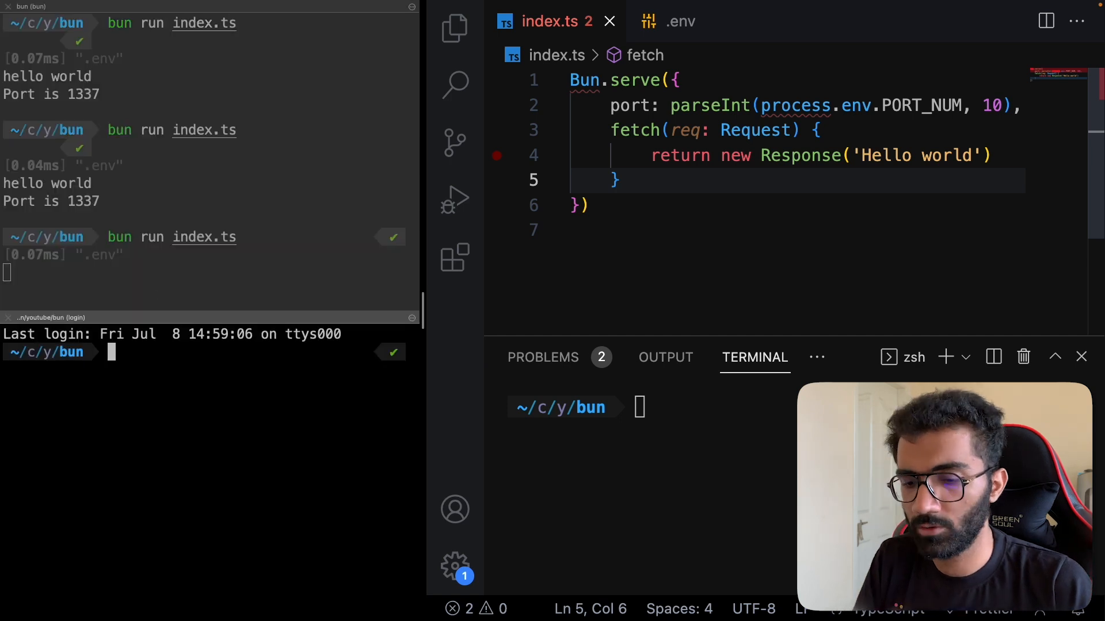
type("curl localhost:1337")
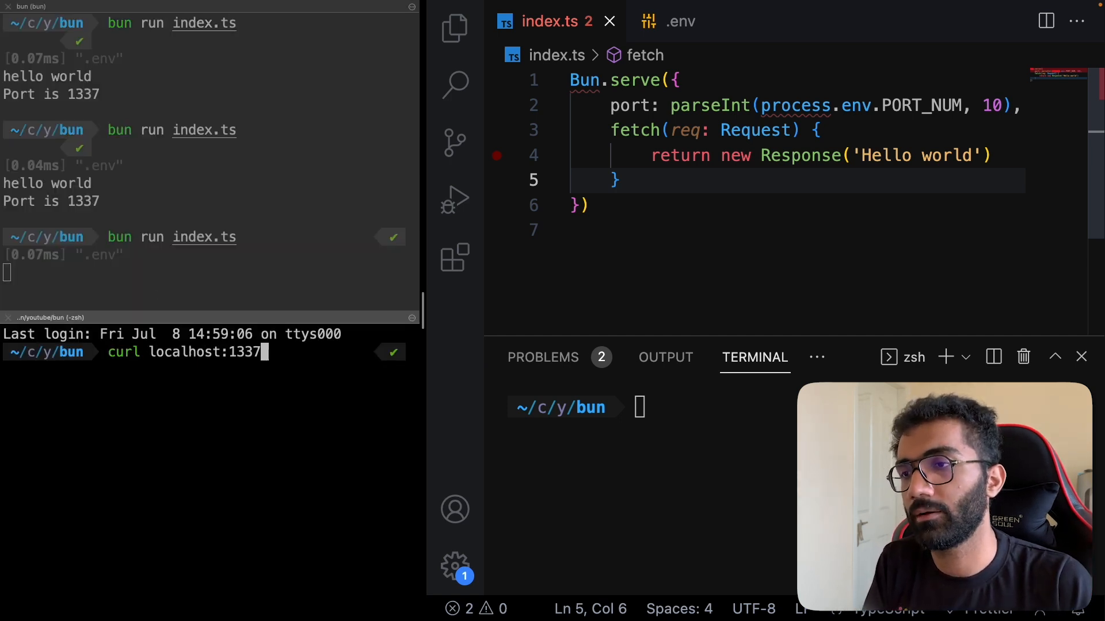
key("Return")
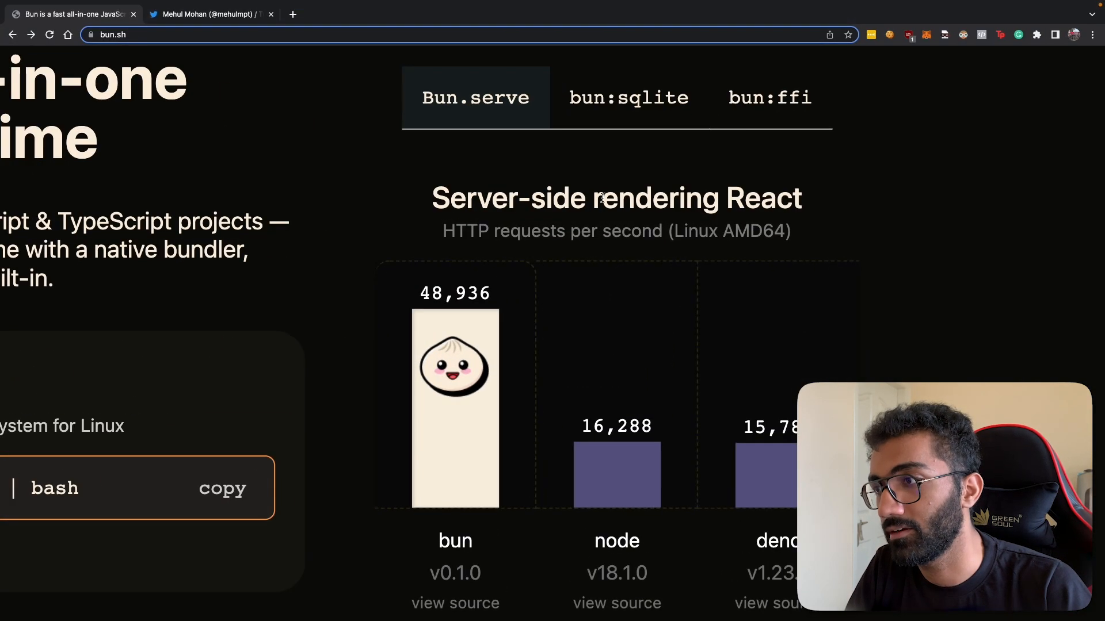
- Highlight bun's 48,936 and node's 16,288 requests-per-second figures in the Bun.serve chart
double_click(458, 292)
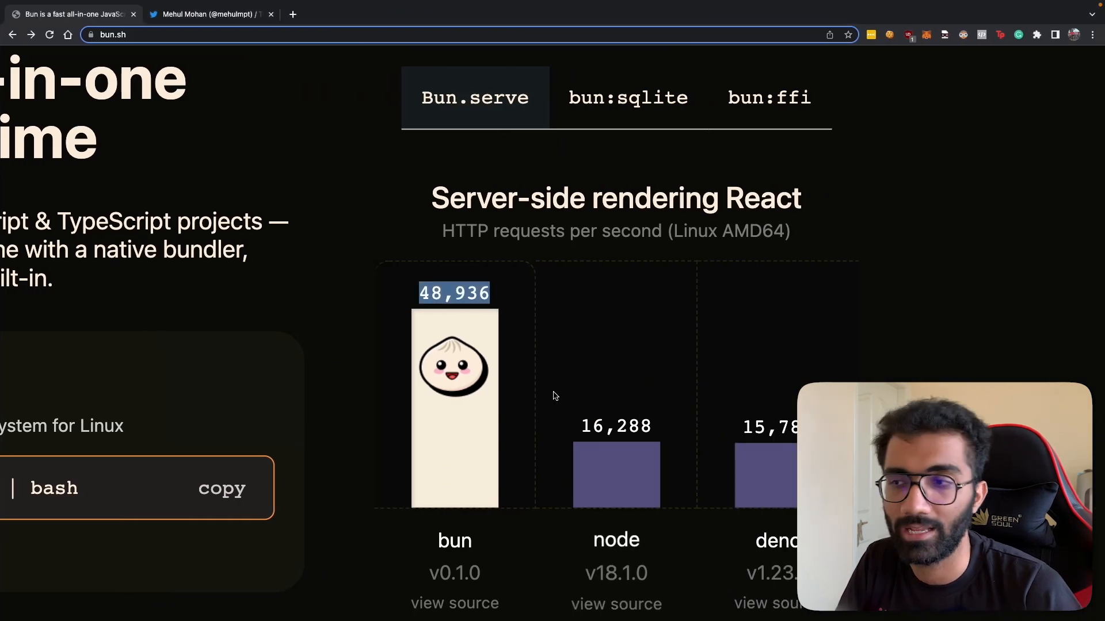
mouse_move(373, 413)
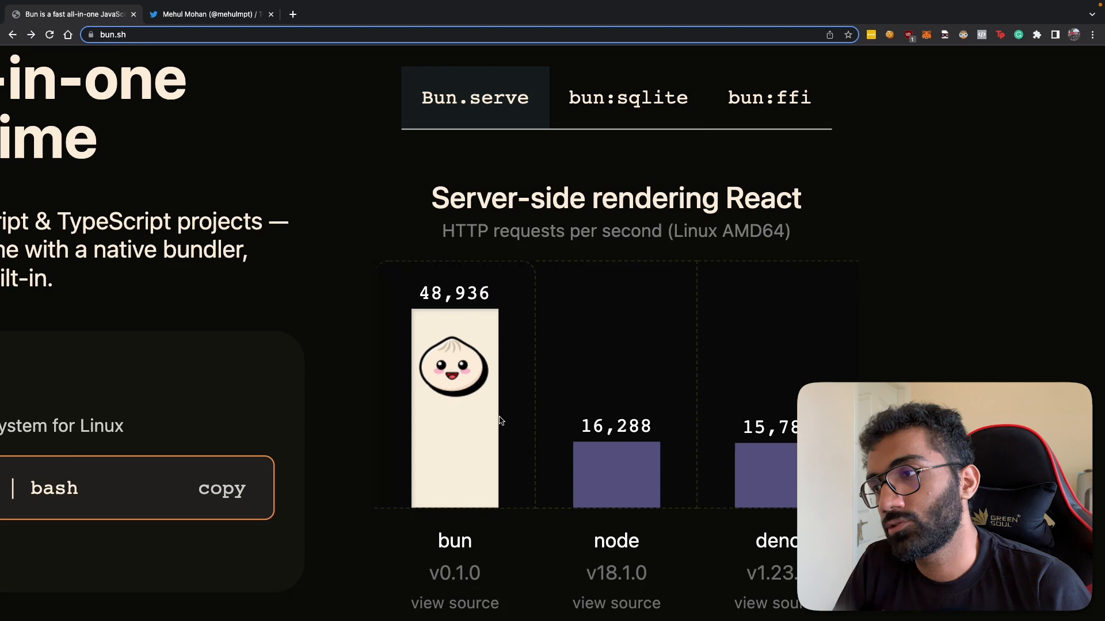
scroll("down", 3)
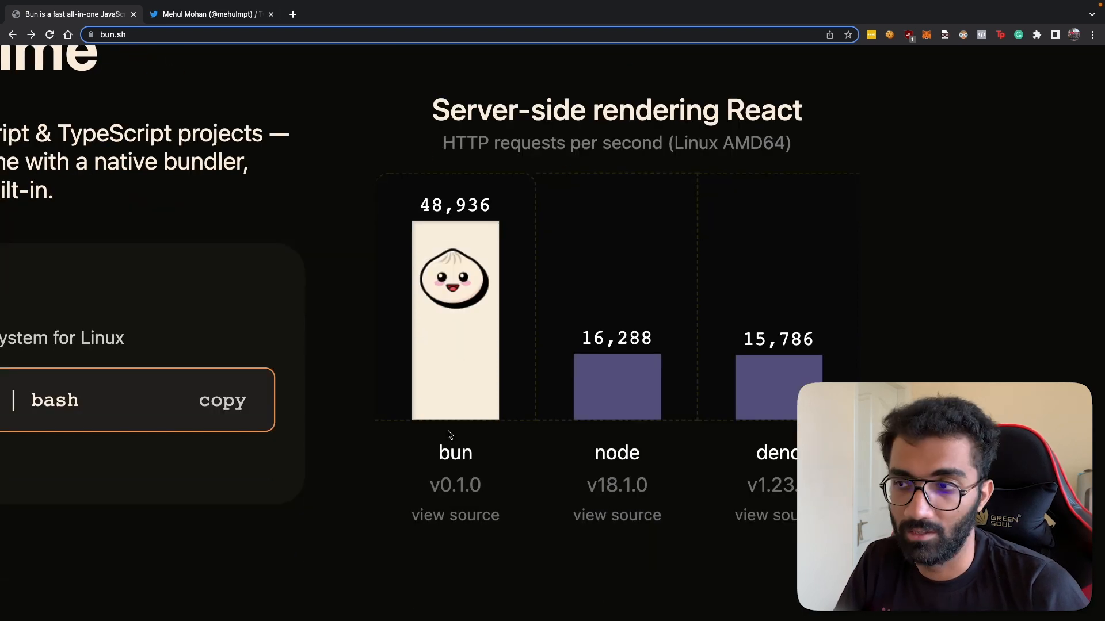
mouse_move(642, 390)
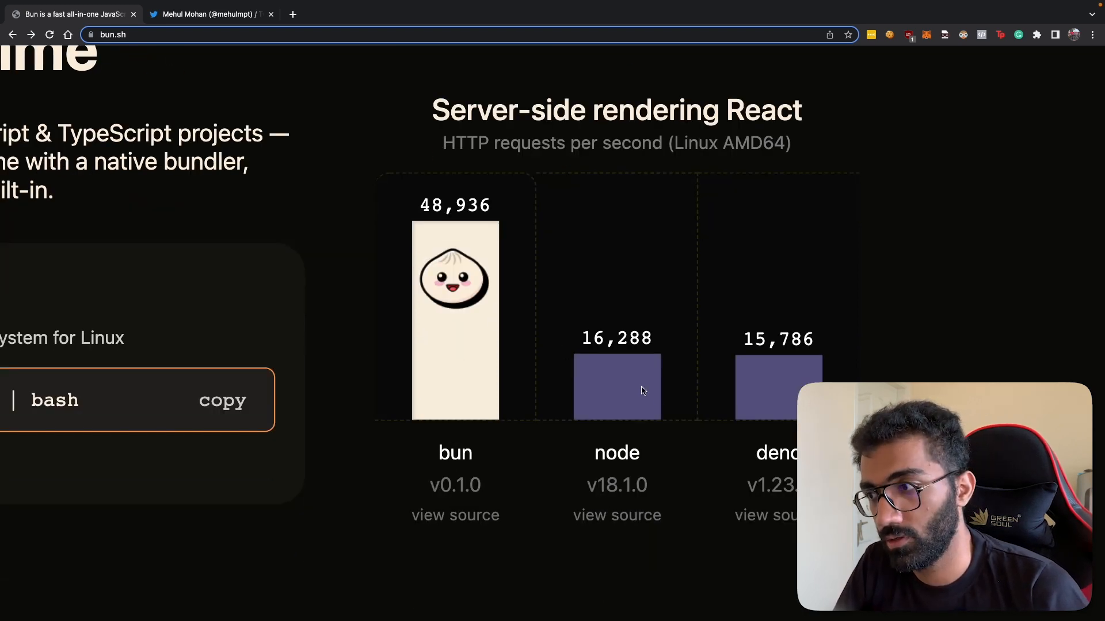
double_click(615, 338)
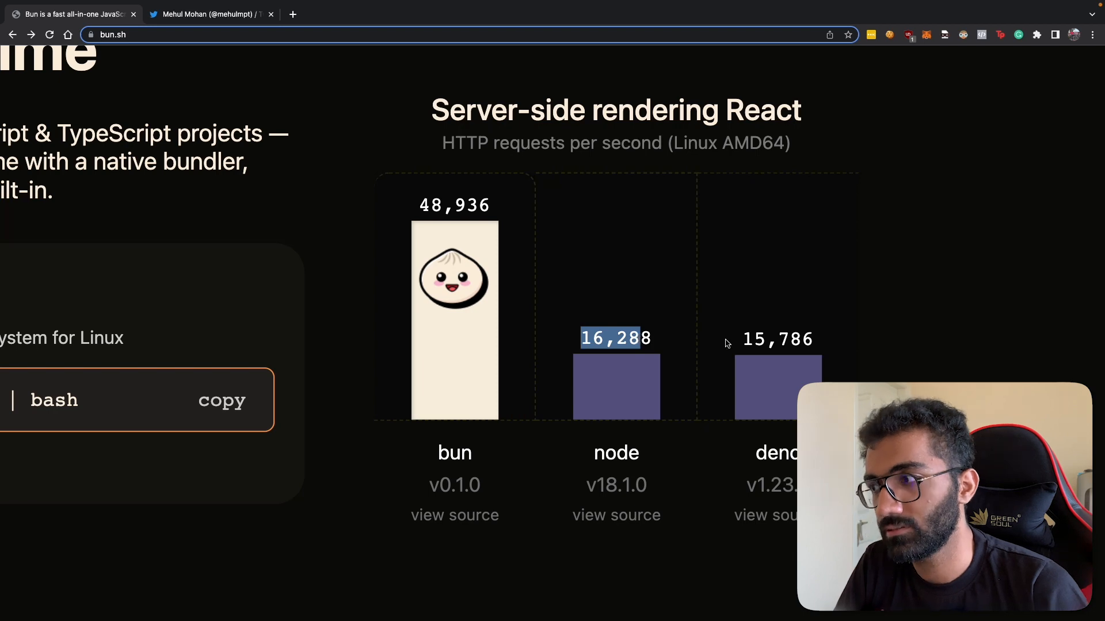
scroll("up", 3)
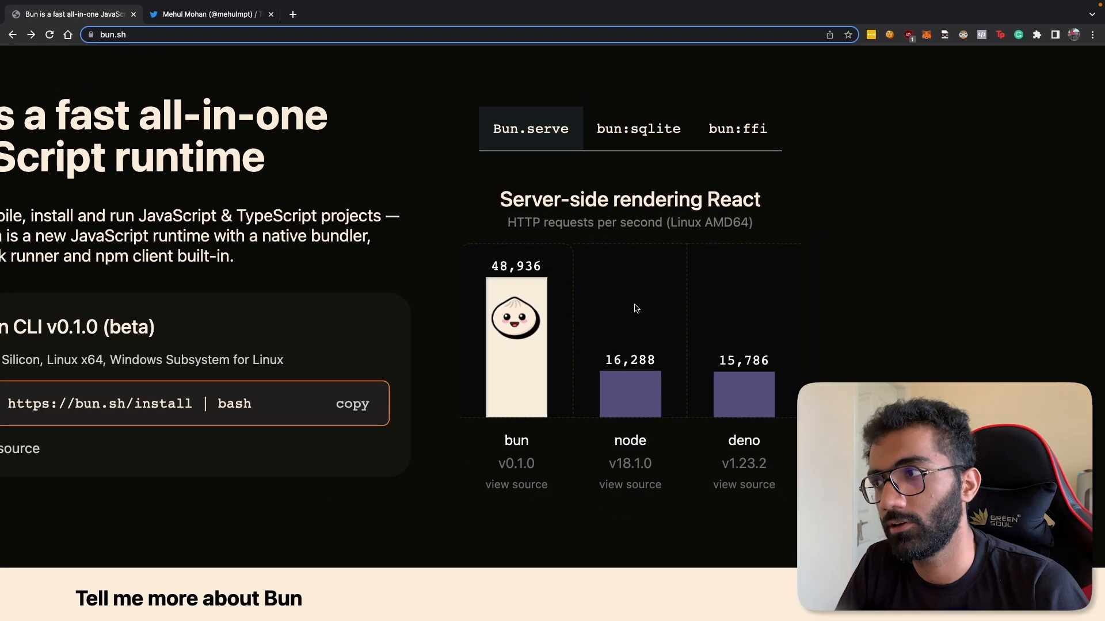
- Switch the bun.sh benchmark chart to the bun:ffi operations-per-second comparison
left_click(737, 127)
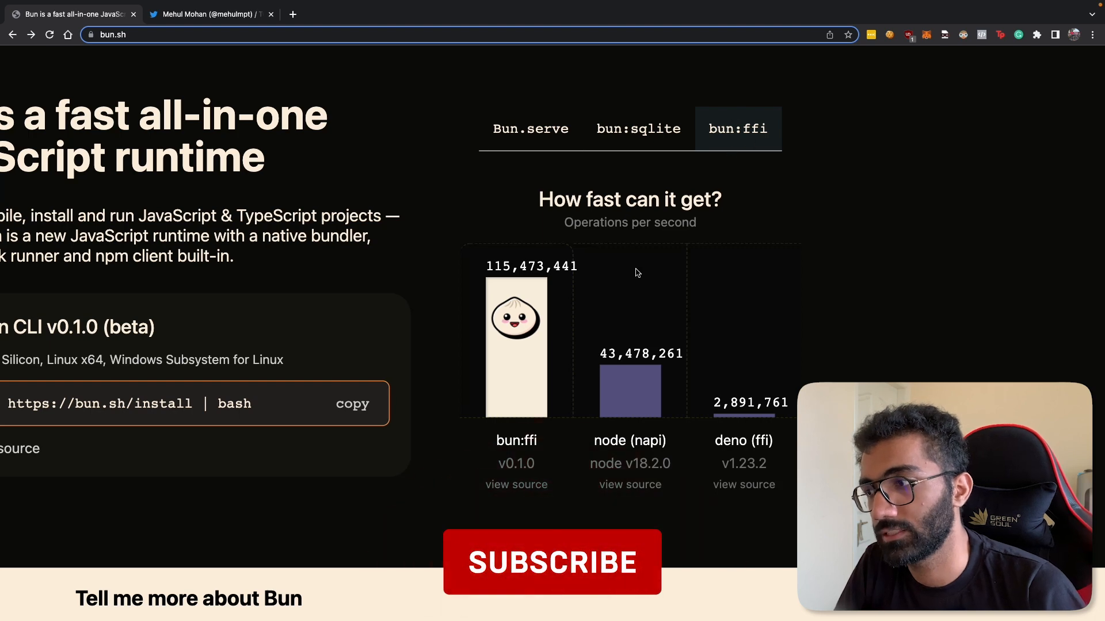
left_click(551, 563)
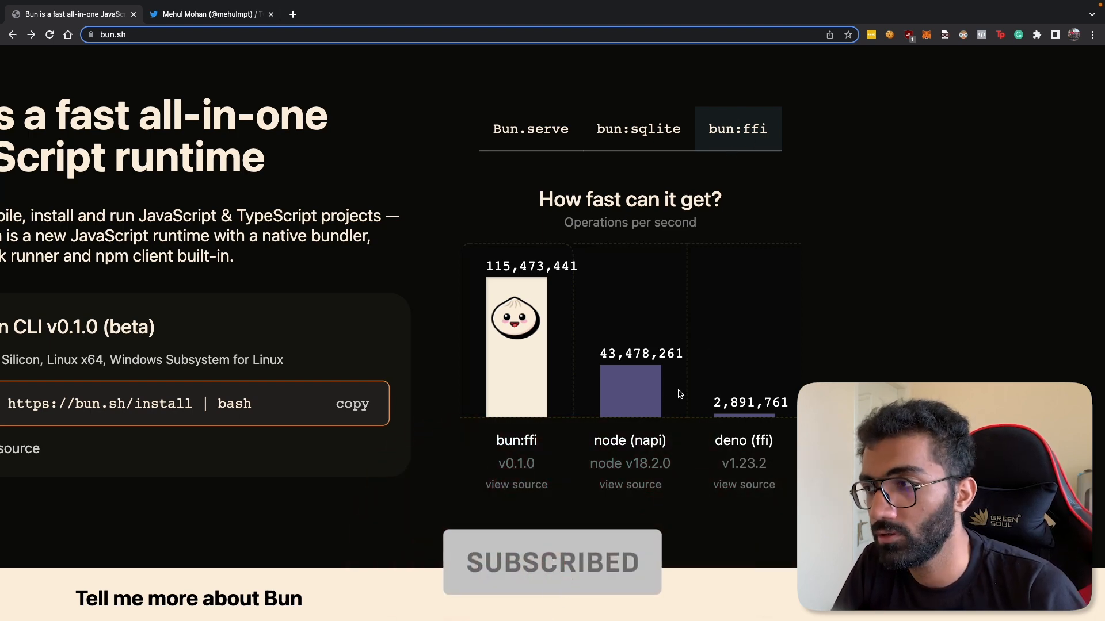
left_click(637, 128)
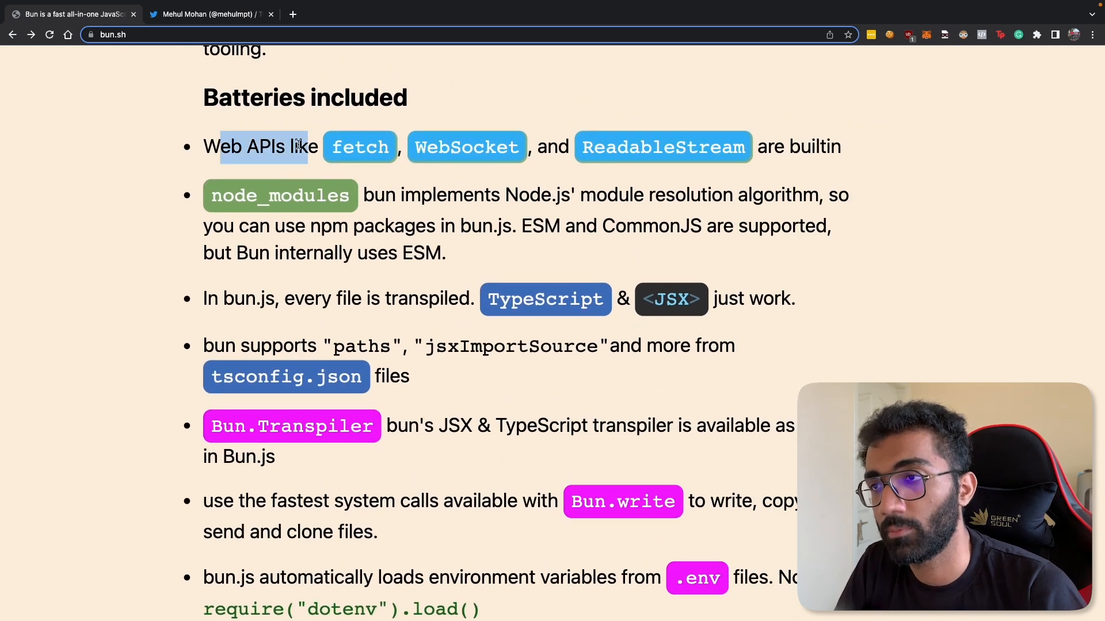
mouse_move(466, 148)
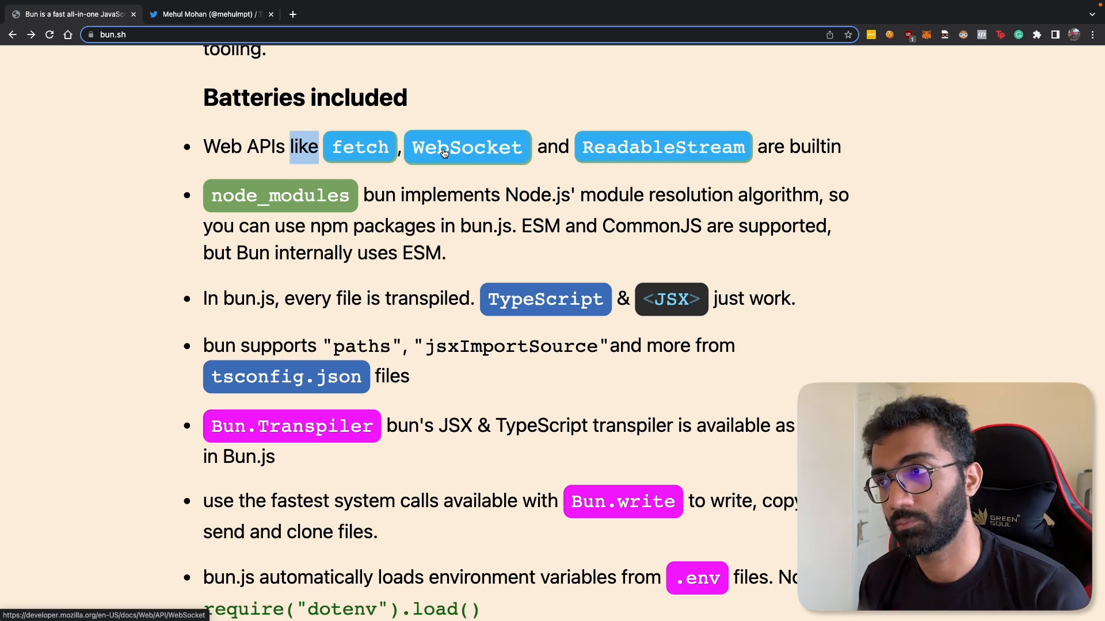
- Scroll bun.sh down to the Batteries included list of built-in Web APIs
scroll("down", 3)
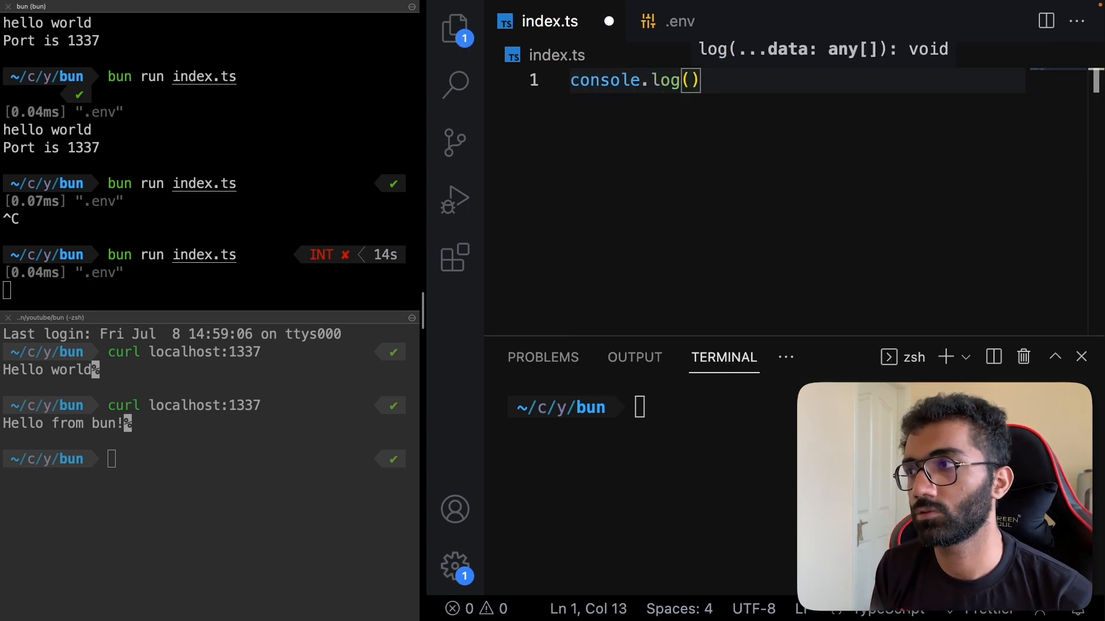
- Log <div>hello world</div>, rename the file to index.tsx and run it with bun run index.tsx
type("<div>hello world</div>")
left_click(210, 290)
type("bun run index.ts")
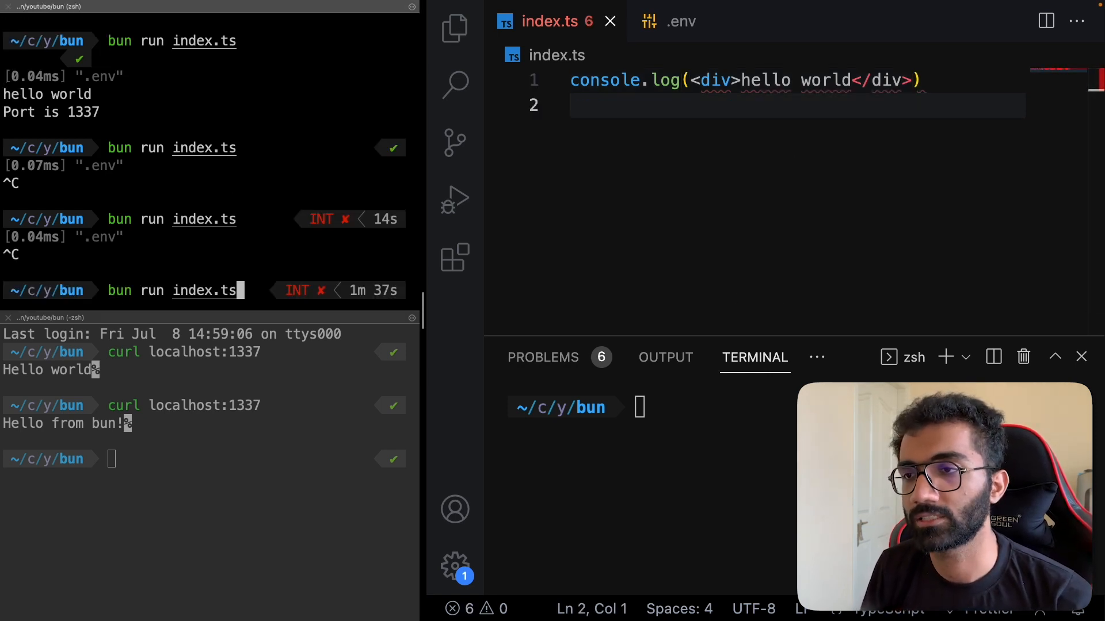
key("Return")
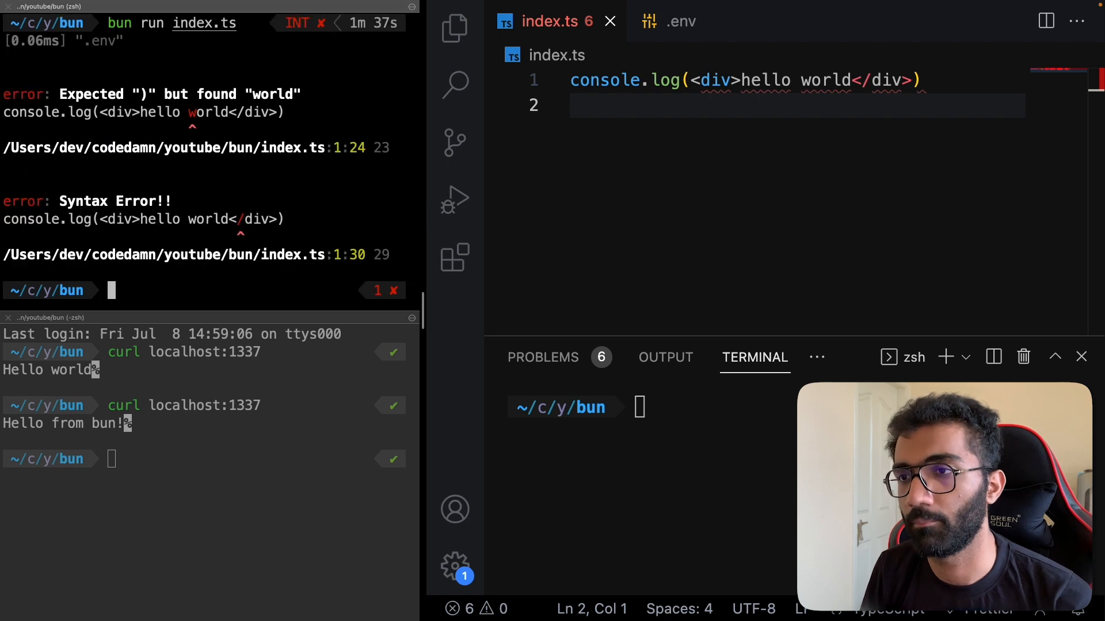
left_click(455, 28)
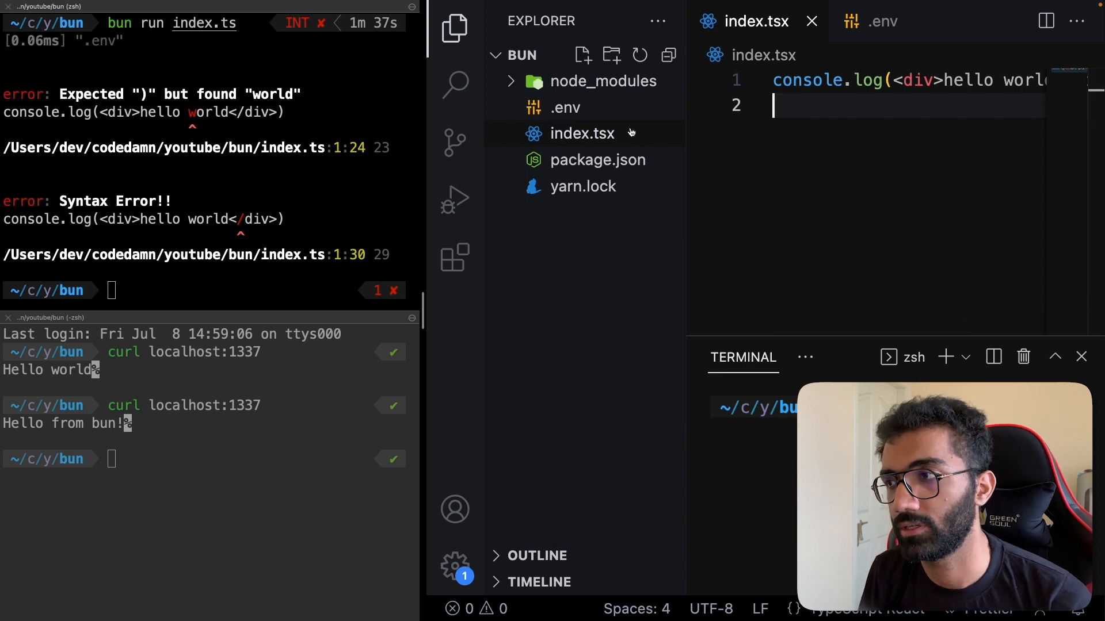
key("Return")
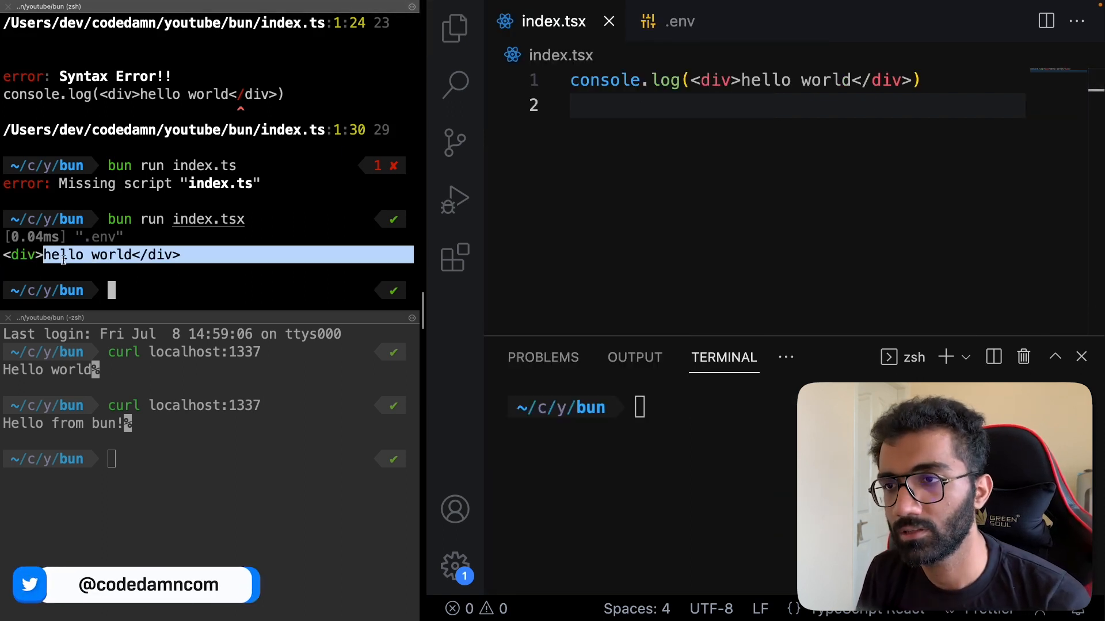
left_click(690, 79)
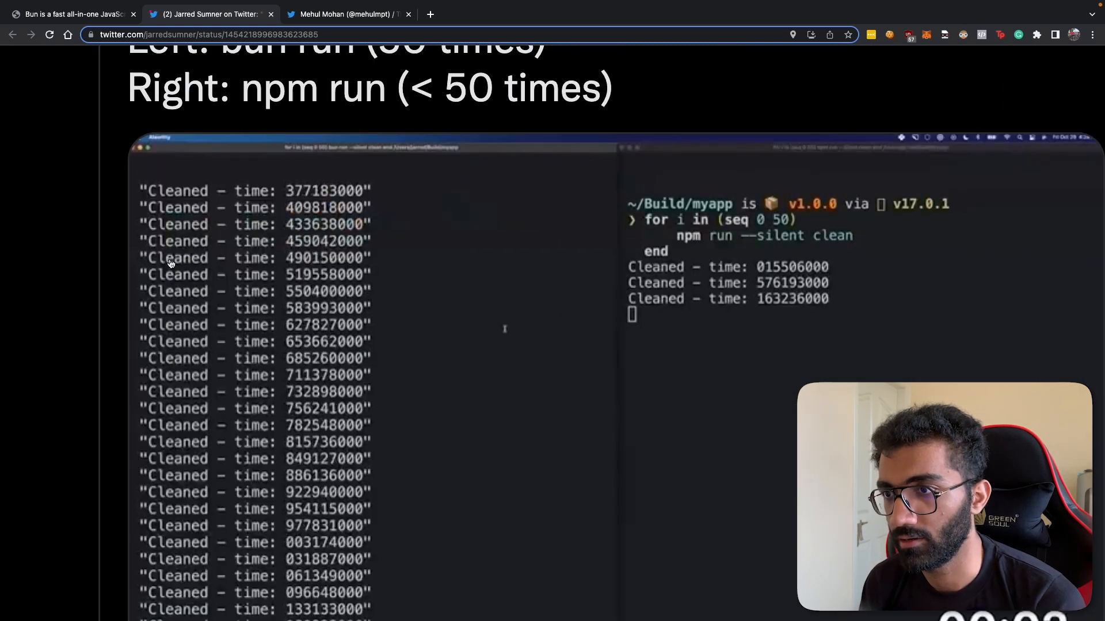
- Replay the tweet's bun run versus npm run GIF, then return to bun.sh's Bun CLI section
scroll("down", 3)
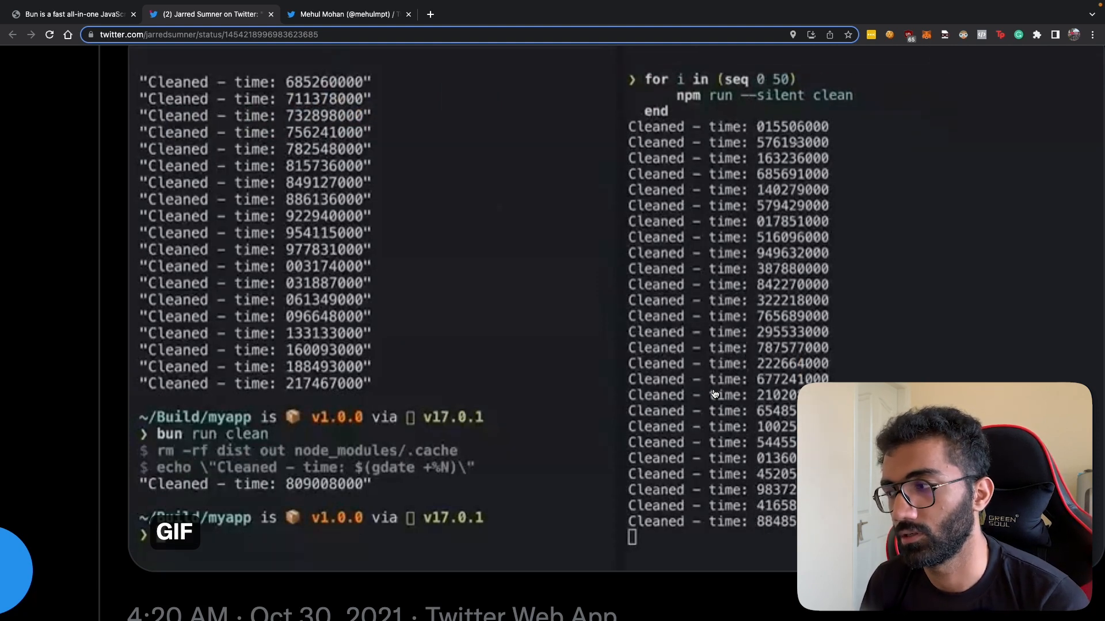
scroll("up", 3)
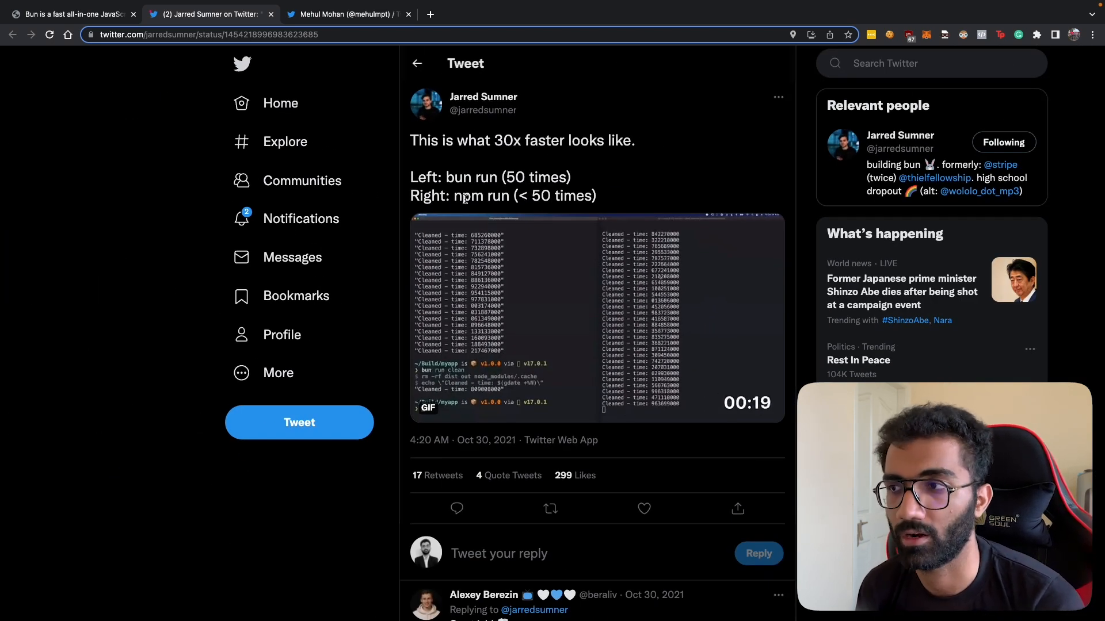
double_click(457, 177)
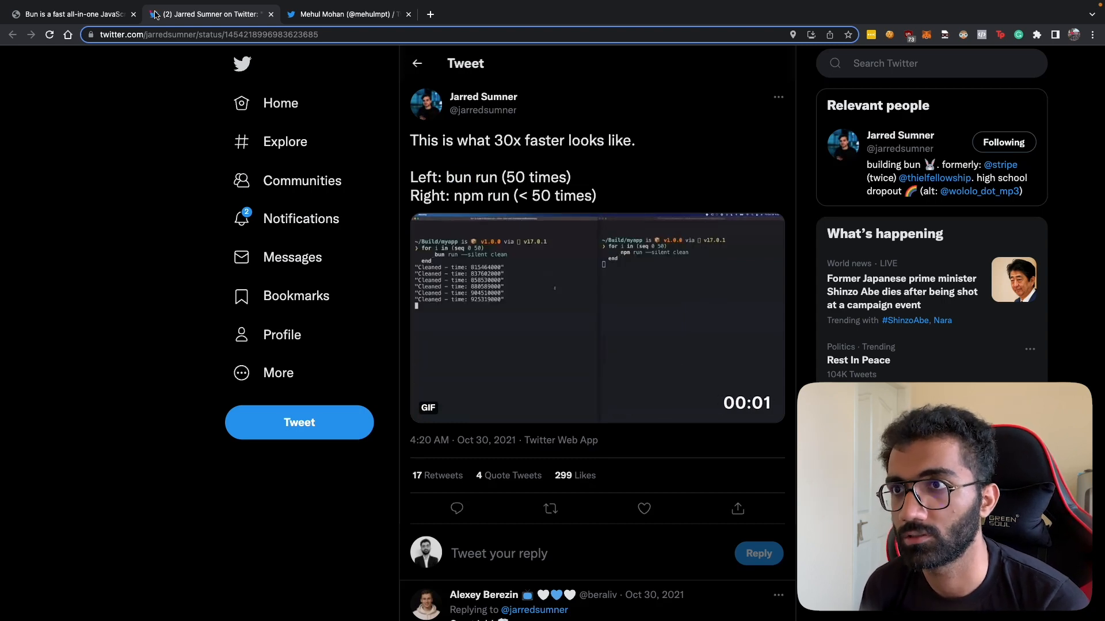
left_click(70, 14)
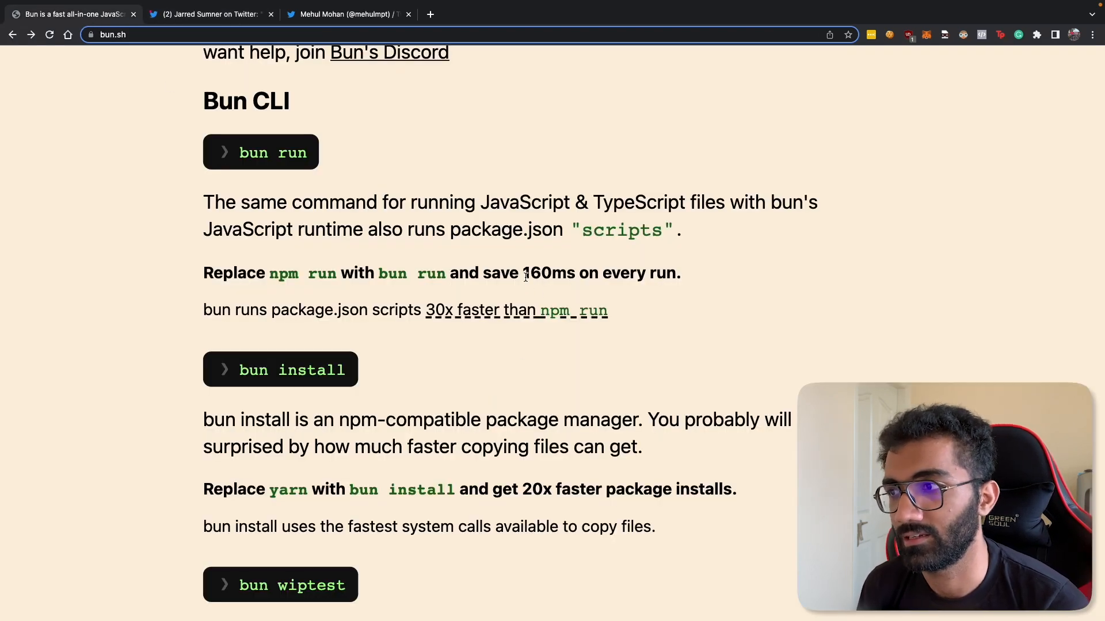
double_click(547, 274)
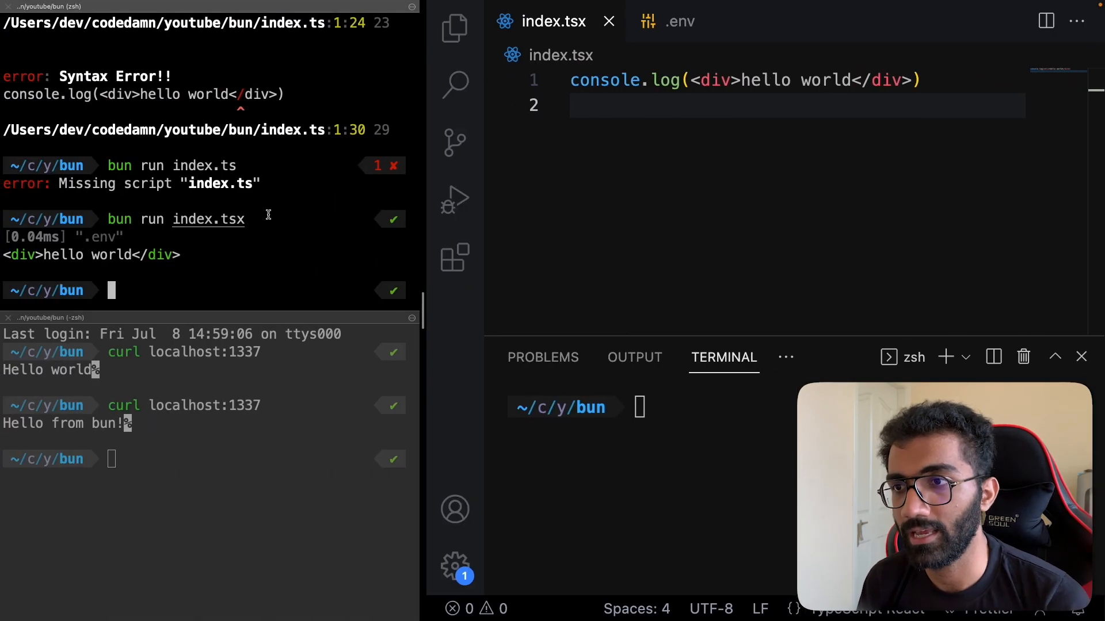
- Have 'npm run dev' typed and ready at the bun project prompt
type("npm run dev")
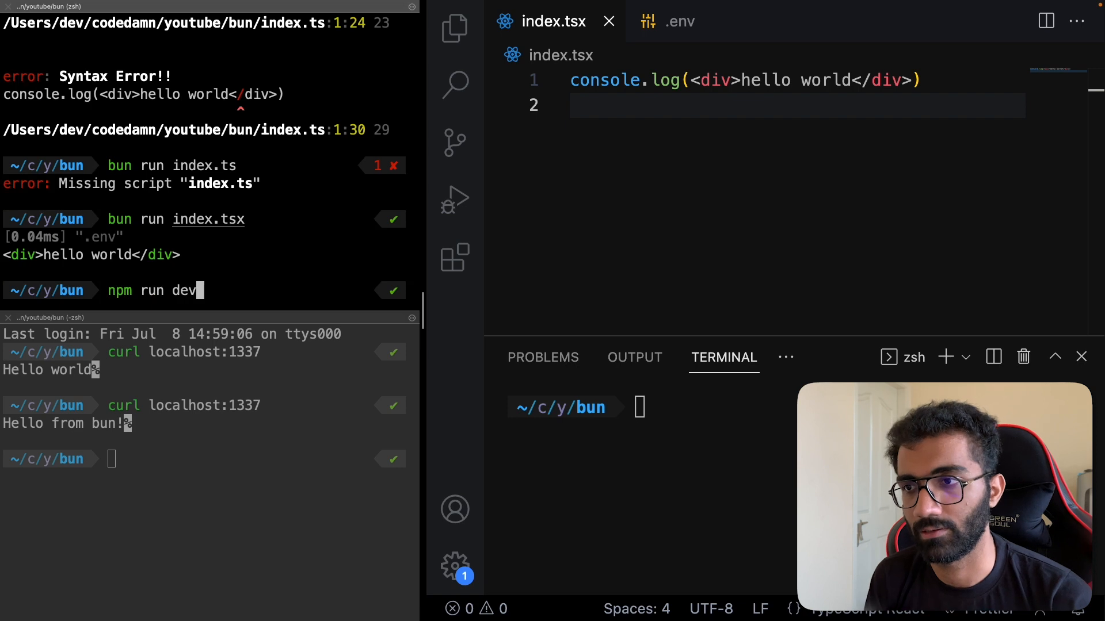
double_click(186, 290)
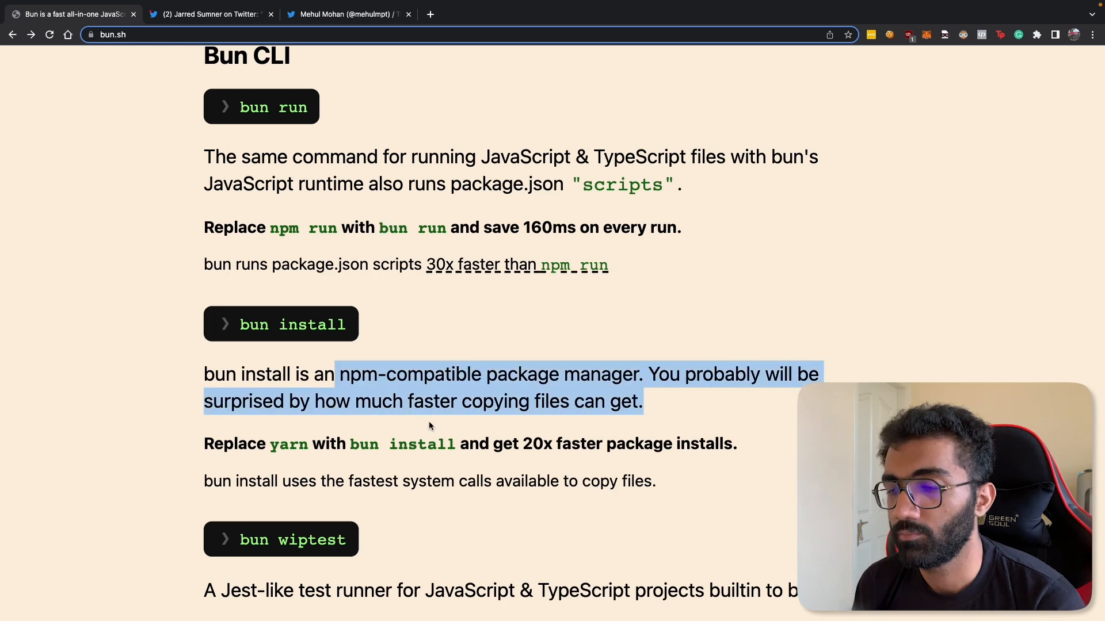
- Scroll bun.sh down to the bun install section describing its npm-compatible package manager
scroll("down", 3)
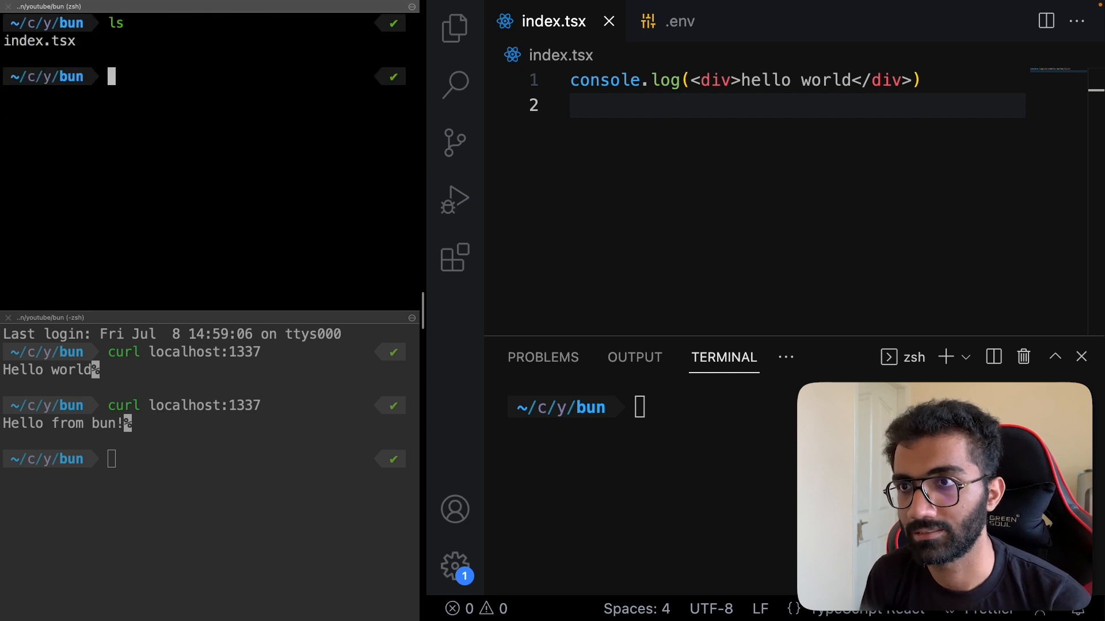
- Initialise the project with yarn and add express, ws and graphql
type("bun install e")
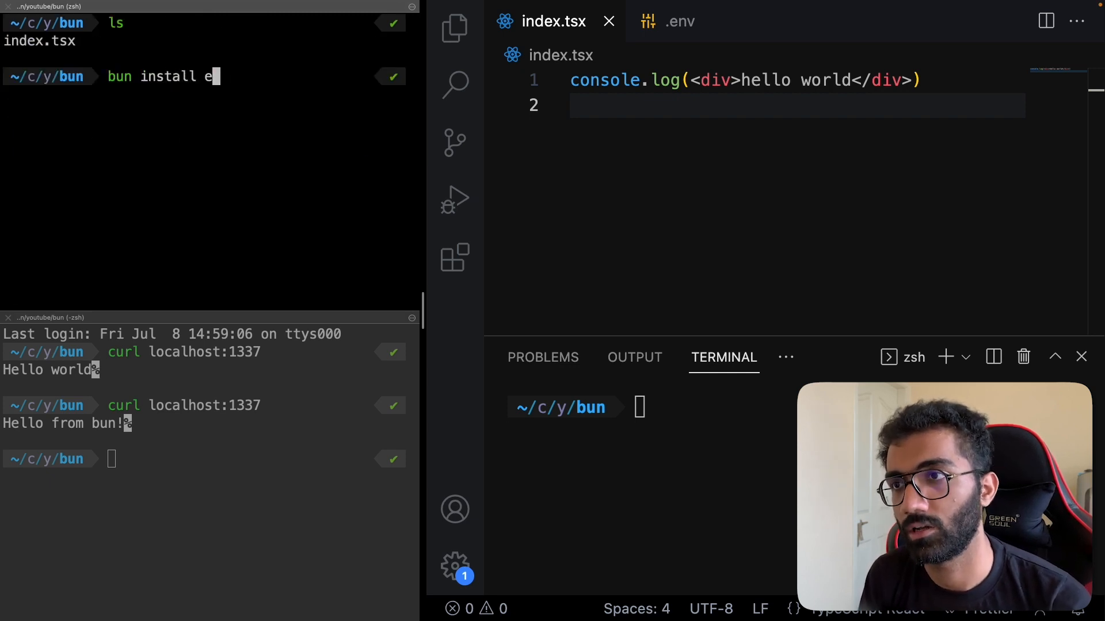
key("Return")
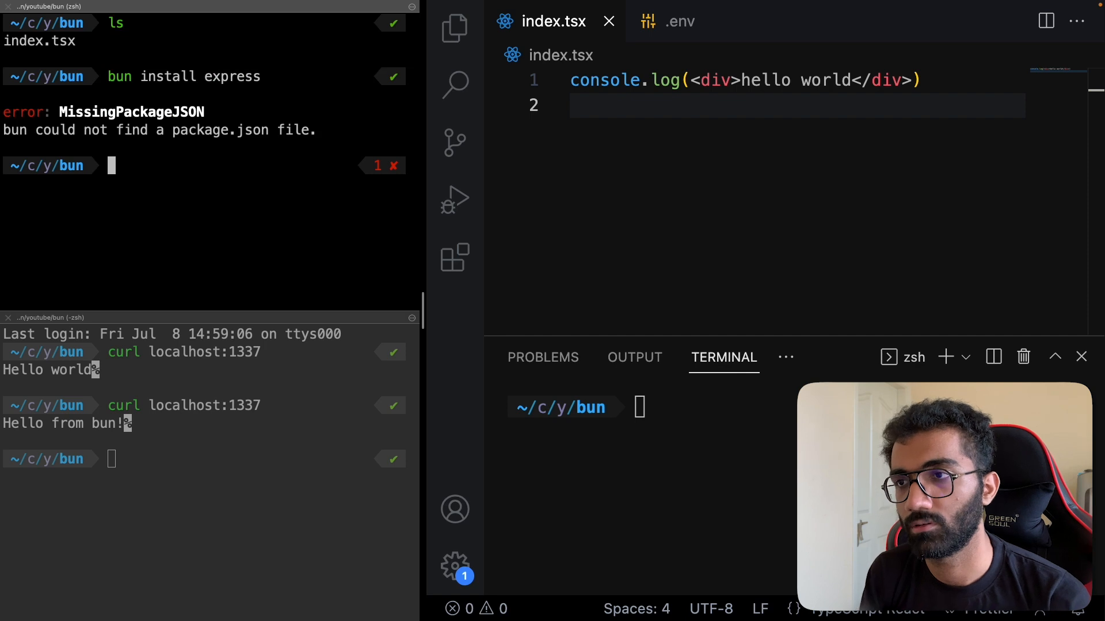
type("yarn init -y")
type("yarn add expre")
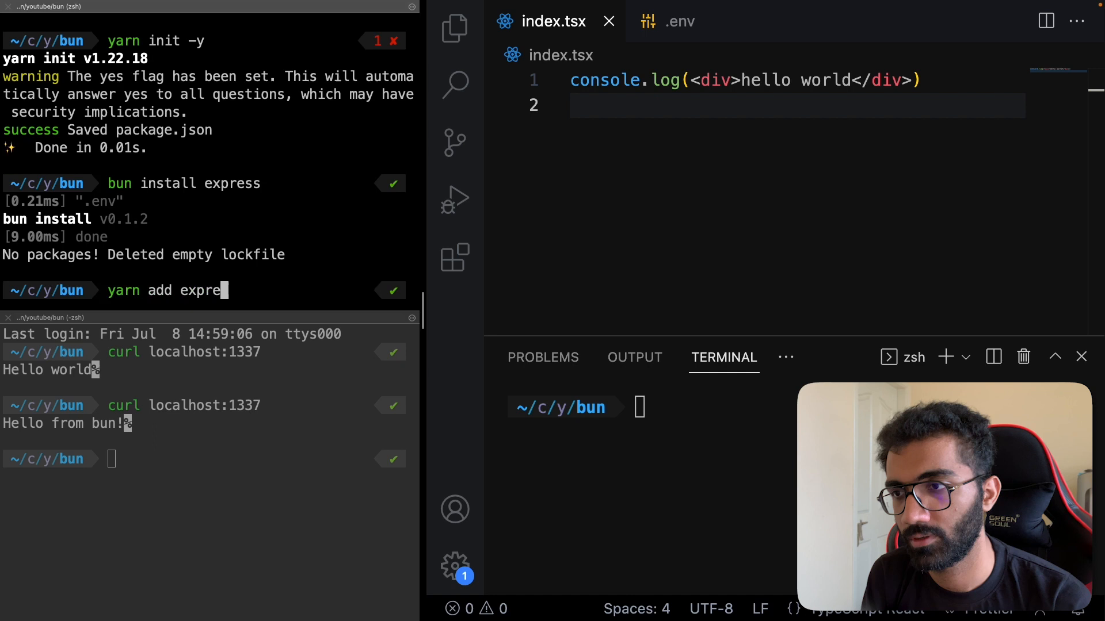
type("ss ws")
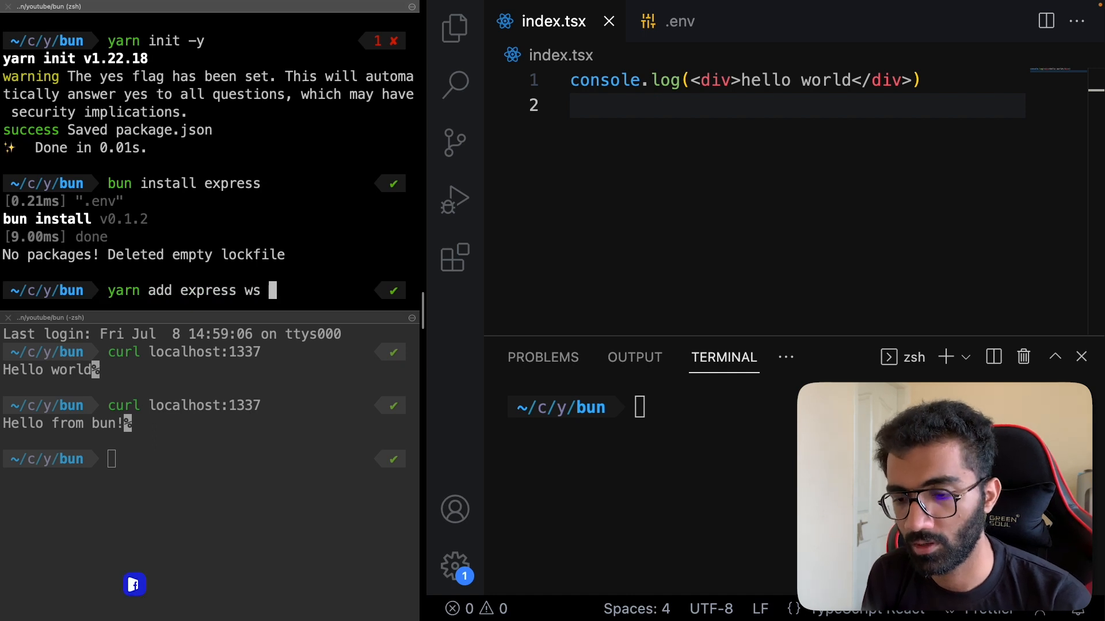
type("grap")
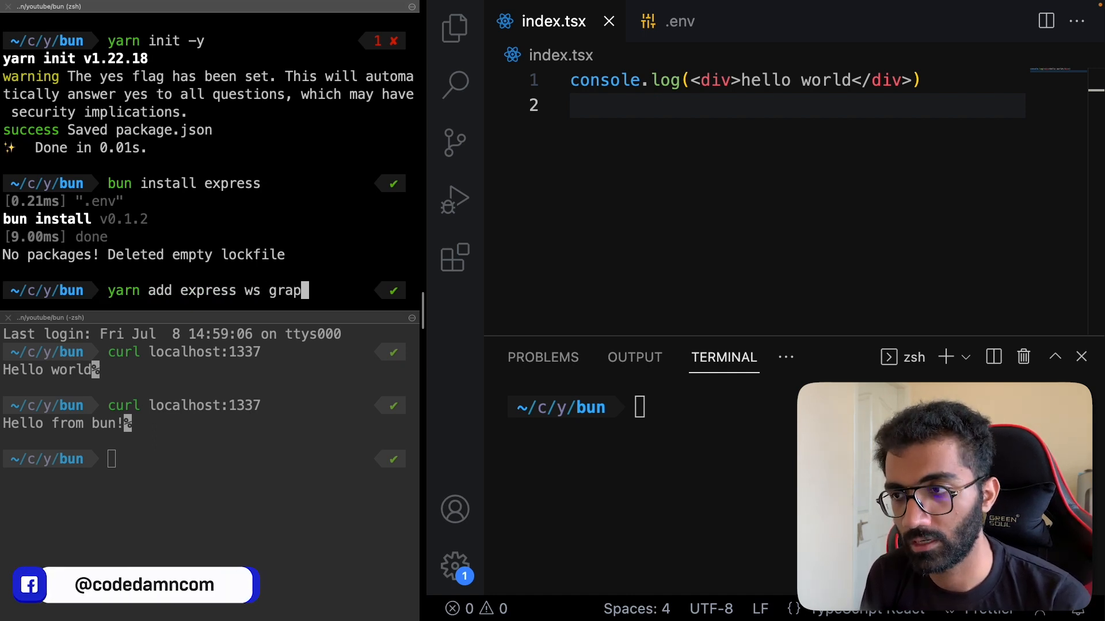
type("hql")
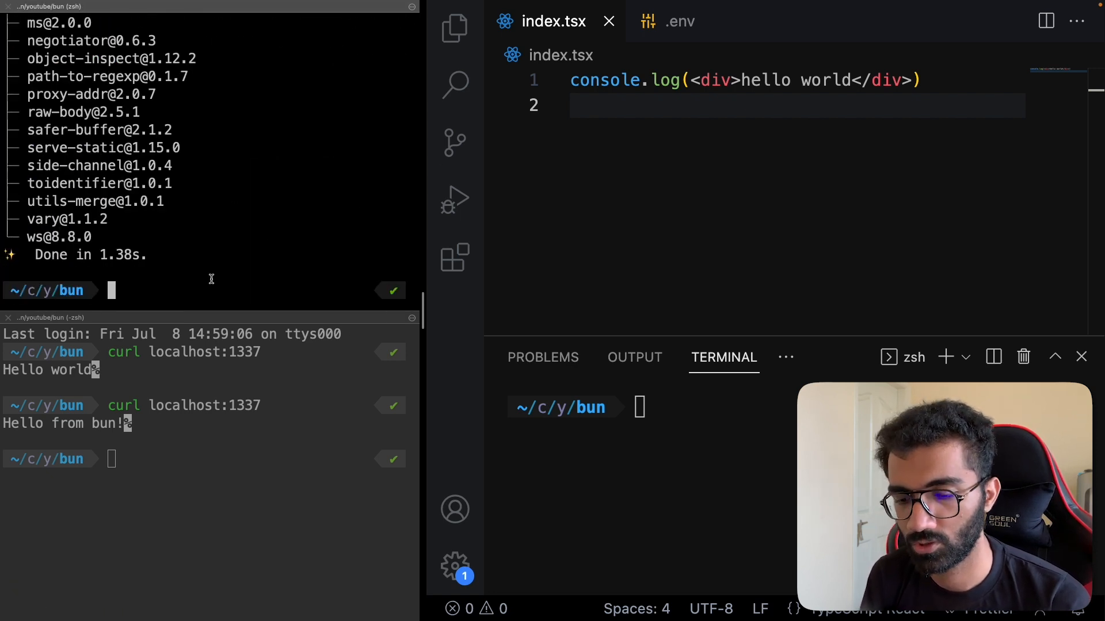
- Add bcrypt to the project with yarn
type("yarn add")
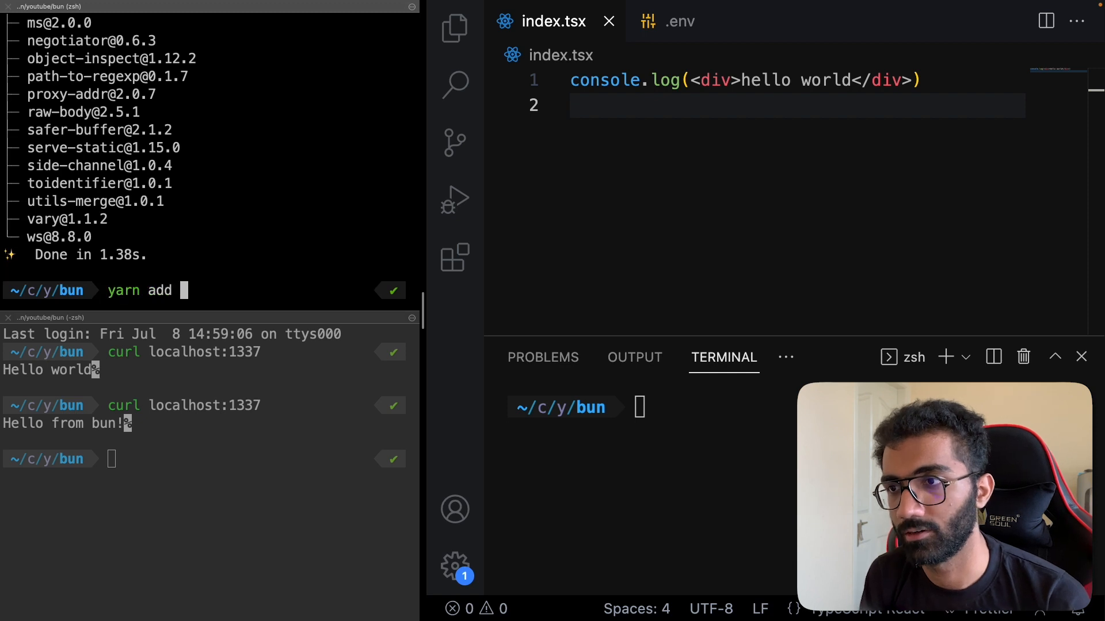
type("bcrypt")
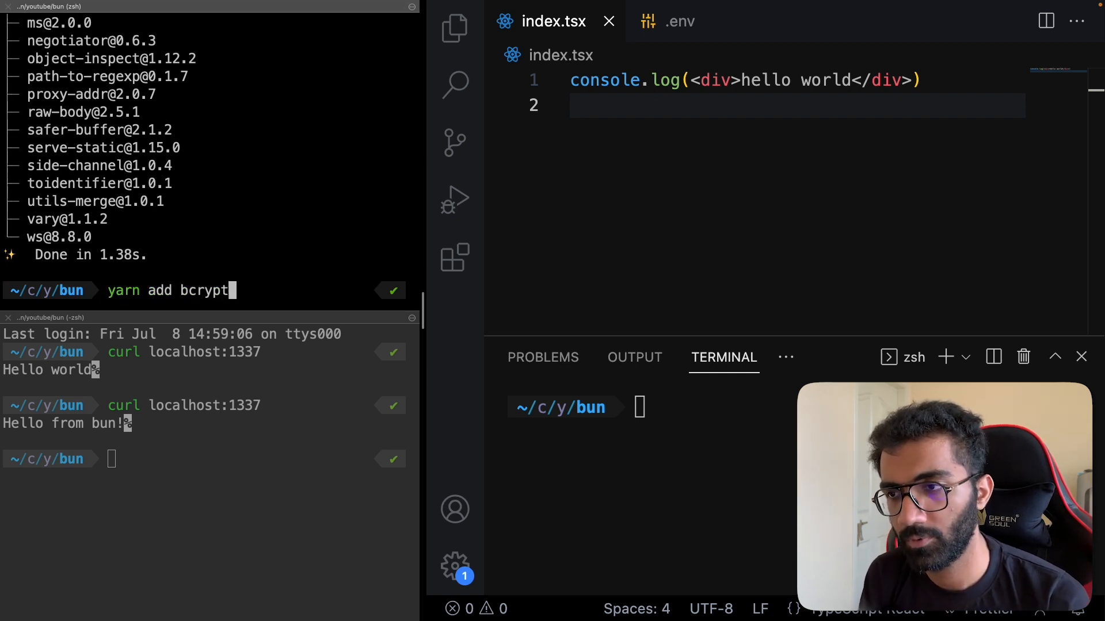
key("Return")
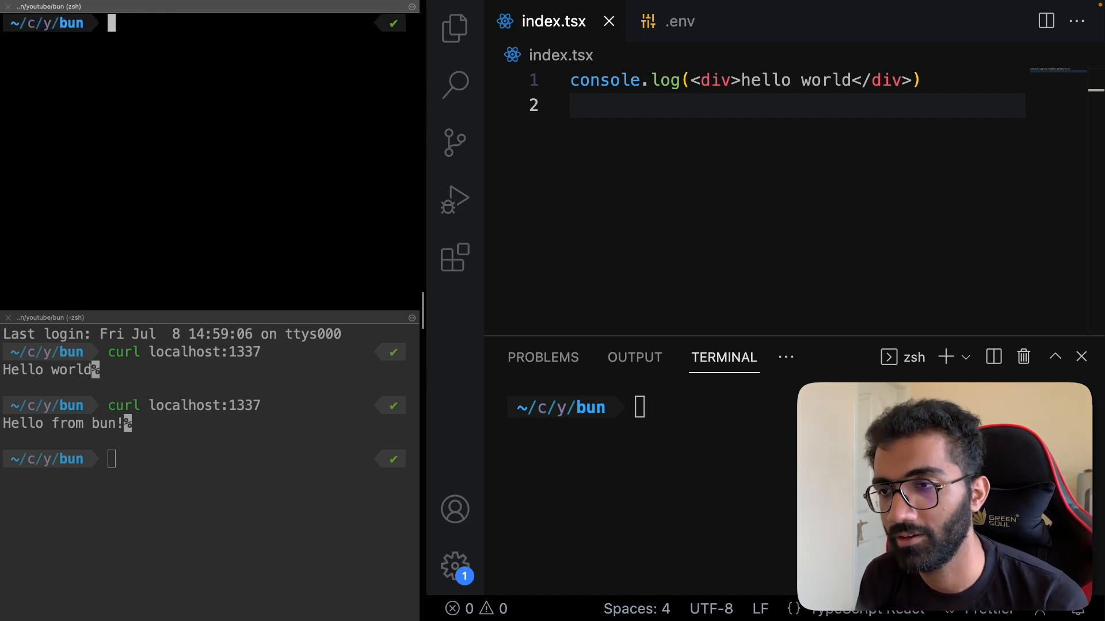
- Delete node_modules and reinstall the 121 packages with bun in 2.01s
type("rm -rf node_modules/")
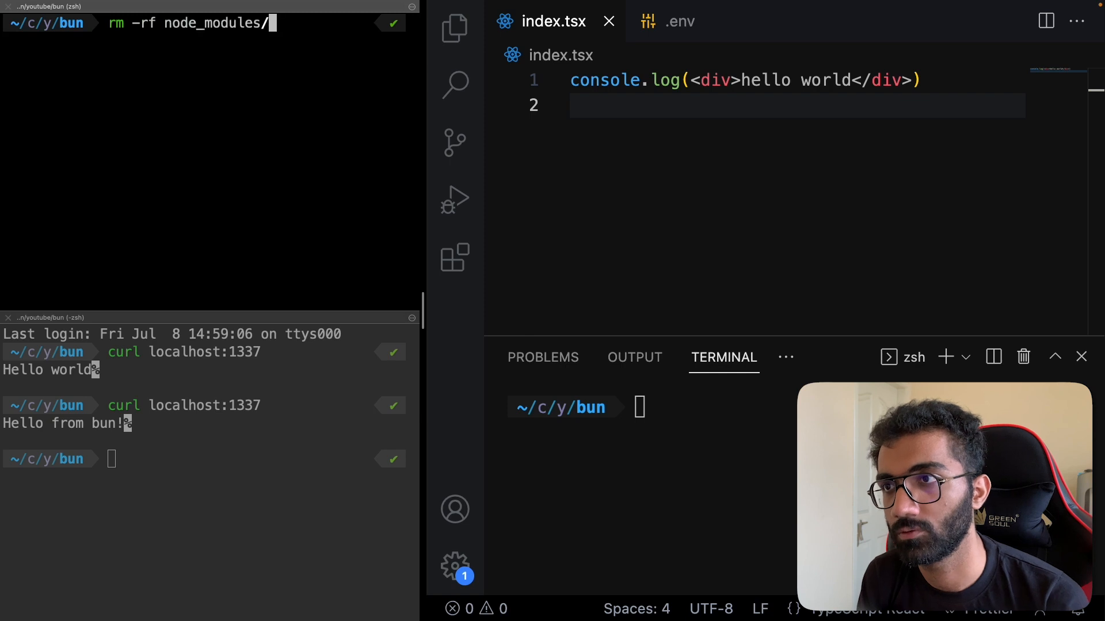
type("bun install")
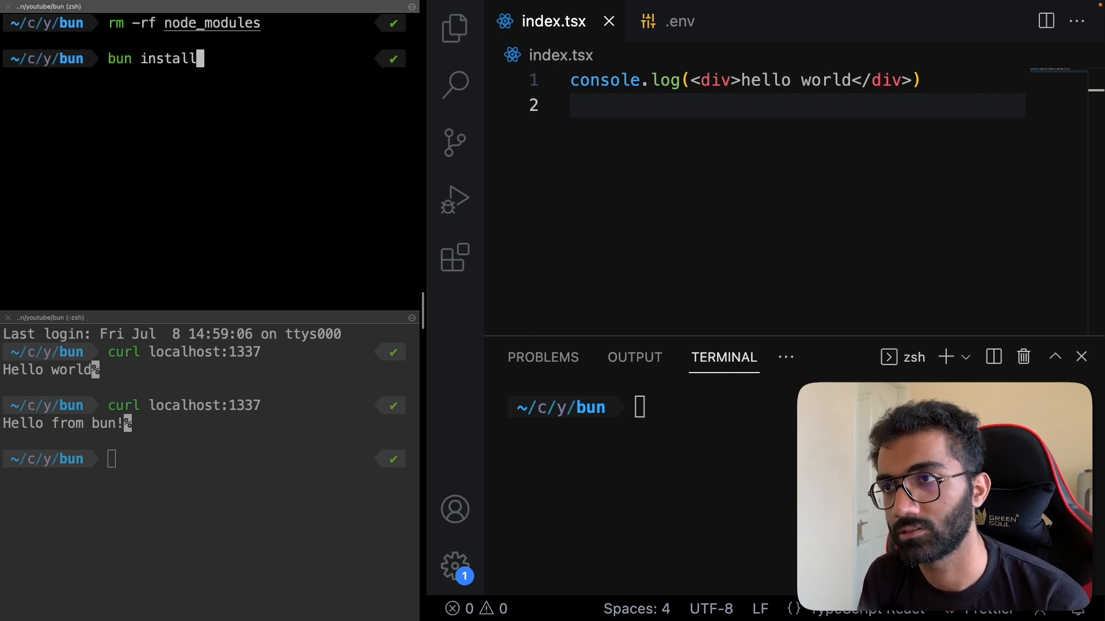
key("Return")
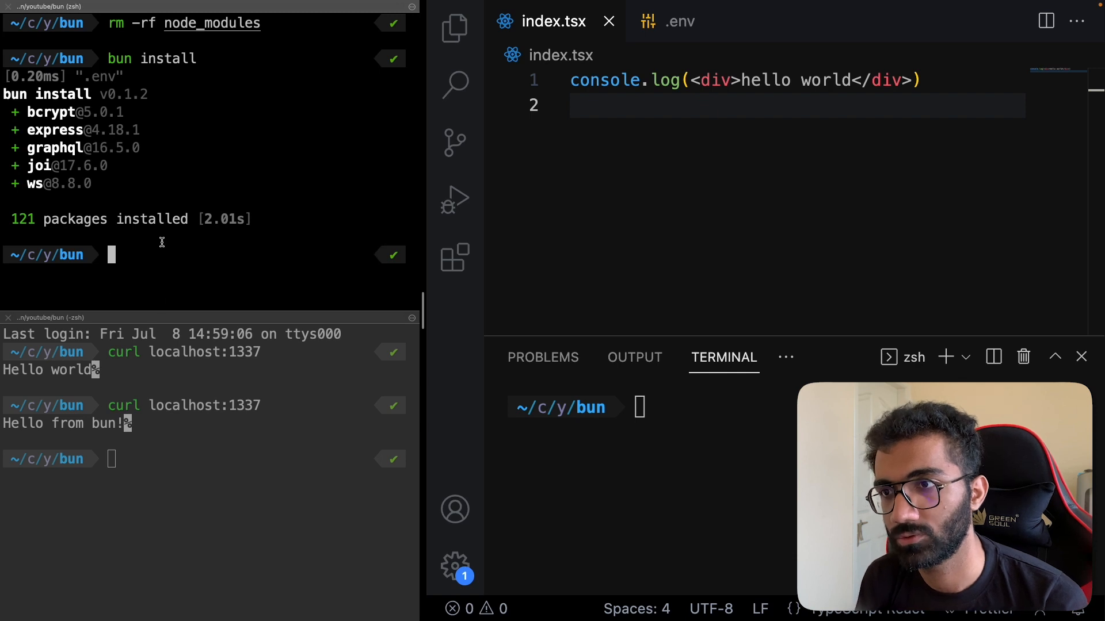
- Delete node_modules again and reinstall the 123 packages with npm in 3s
key("Return")
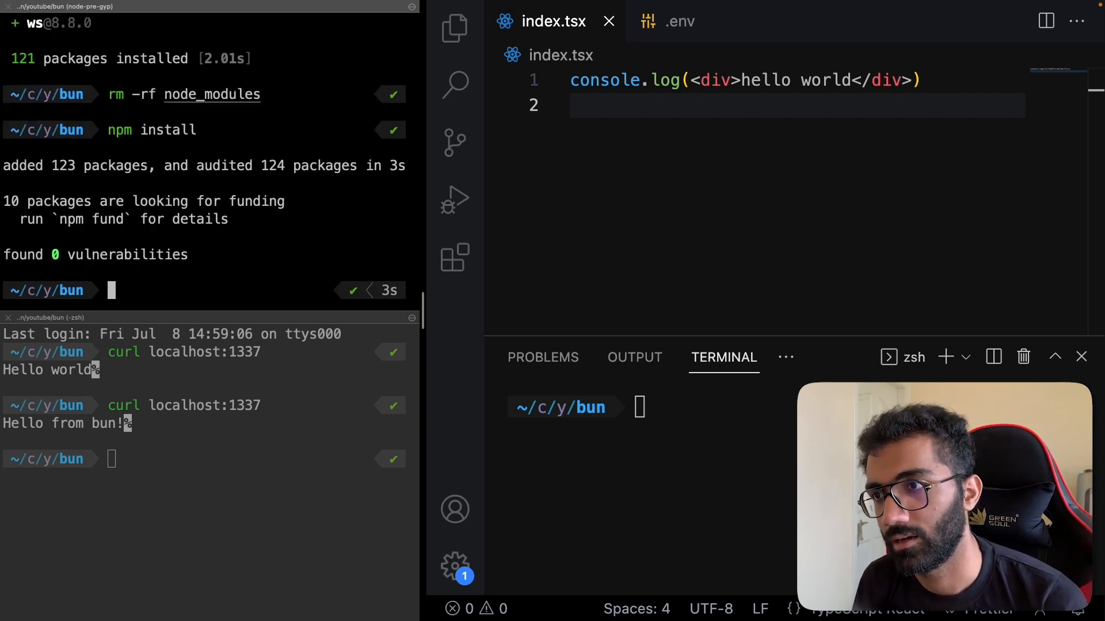
scroll("up", 3)
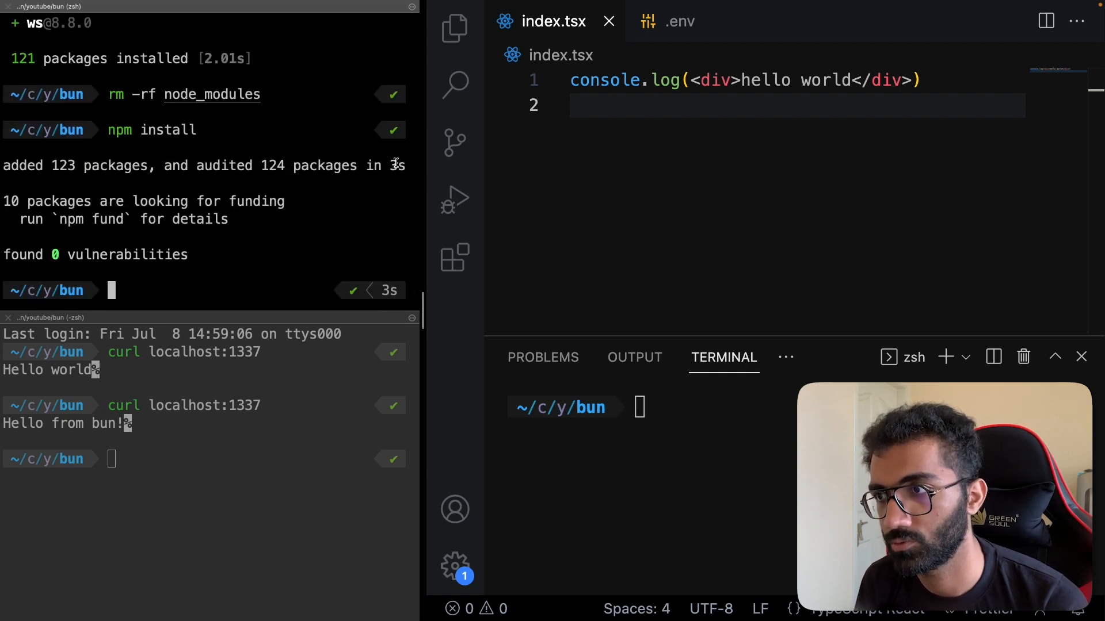
type("rm -rf node_modules")
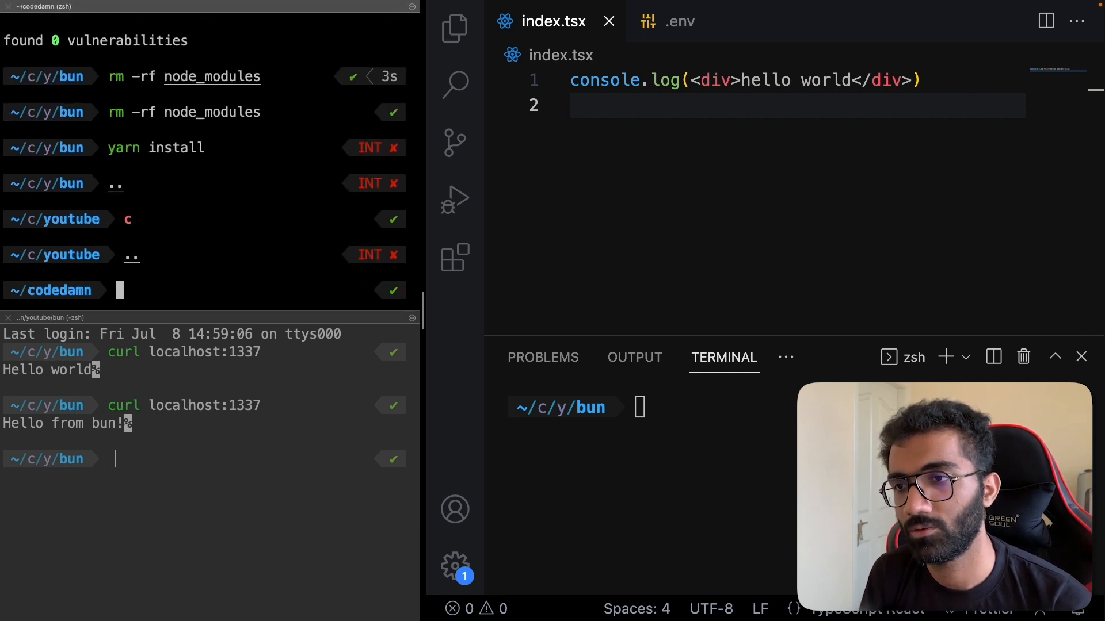
- Move into ~/codedamn/backend and delete its node_modules folder (6 seconds)
type("cd code")
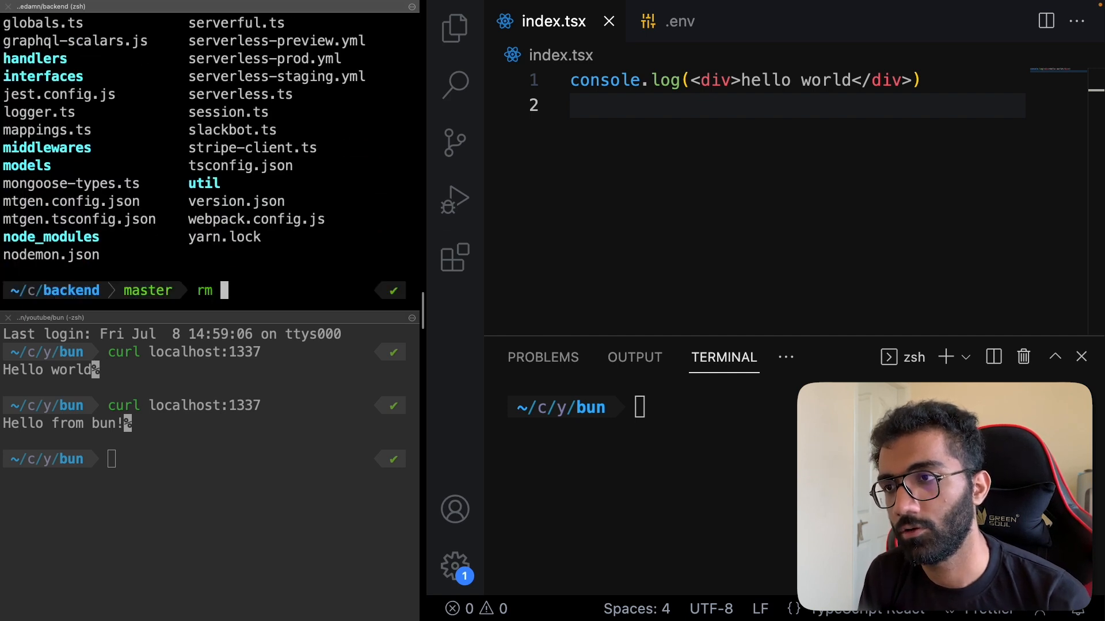
type("-rf node_modules/")
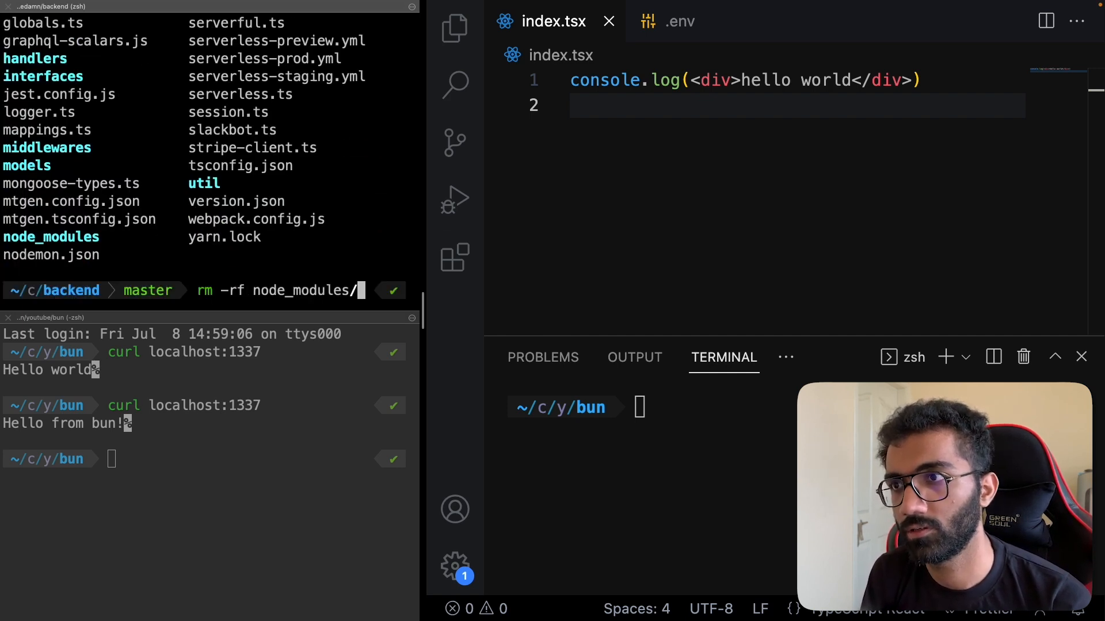
key("Return")
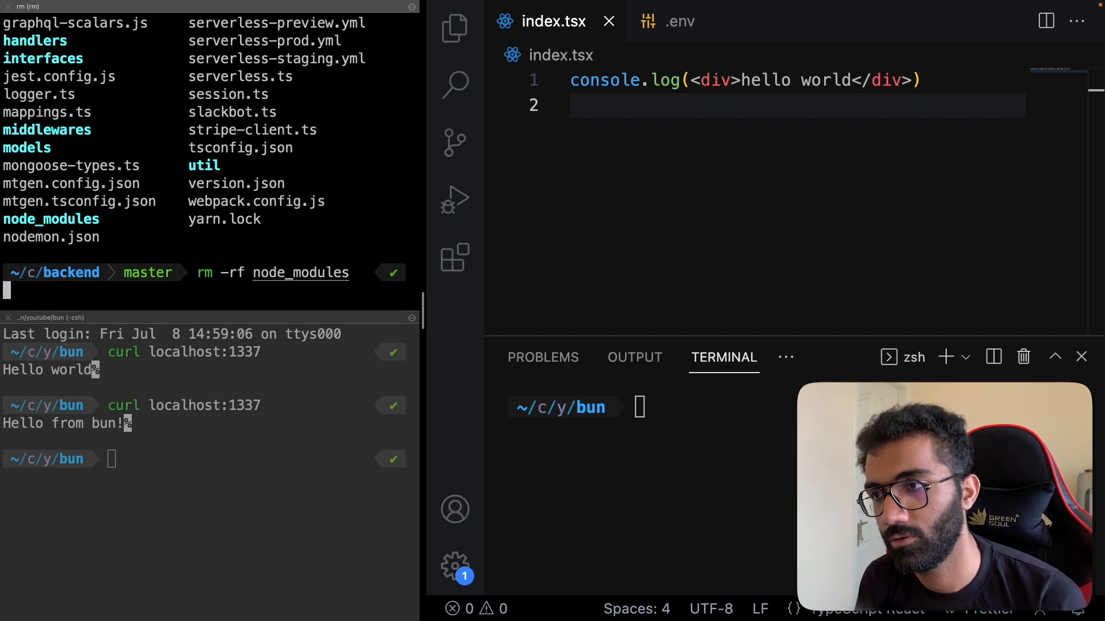
key("Return")
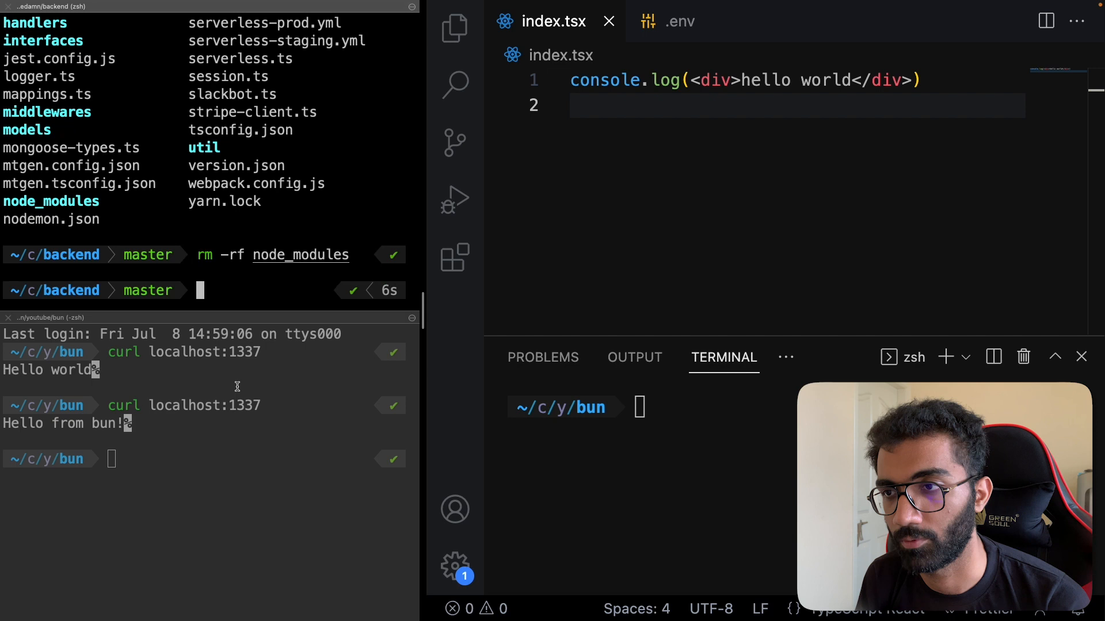
- Run bun install on the backend and abort it when it stalls at 5121/5158 packages
type("exit")
type("bun install")
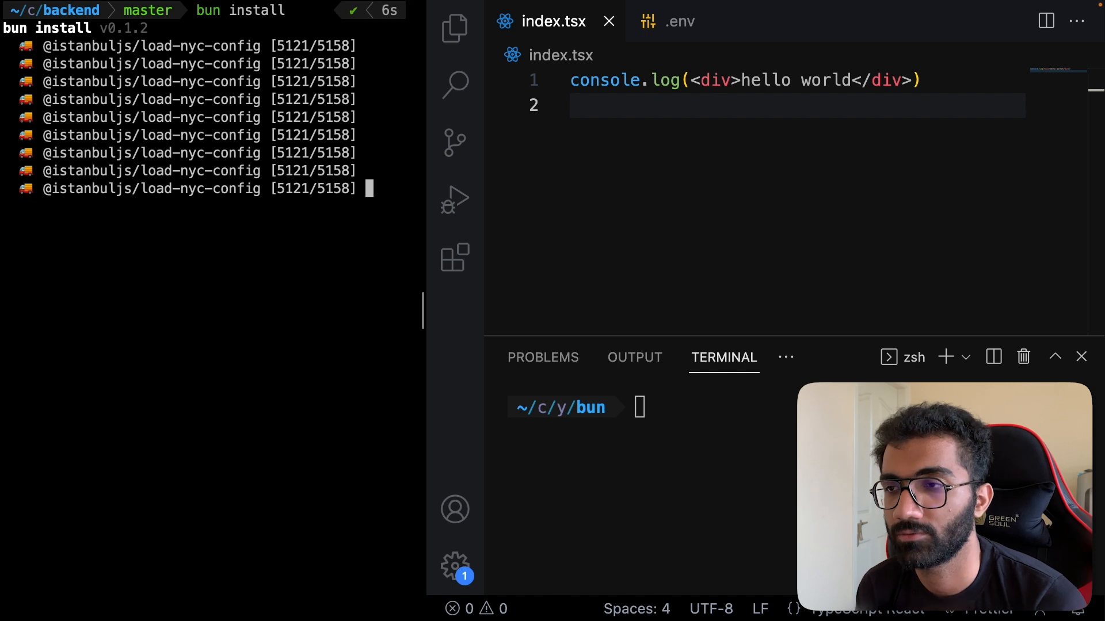
key("ctrl+c")
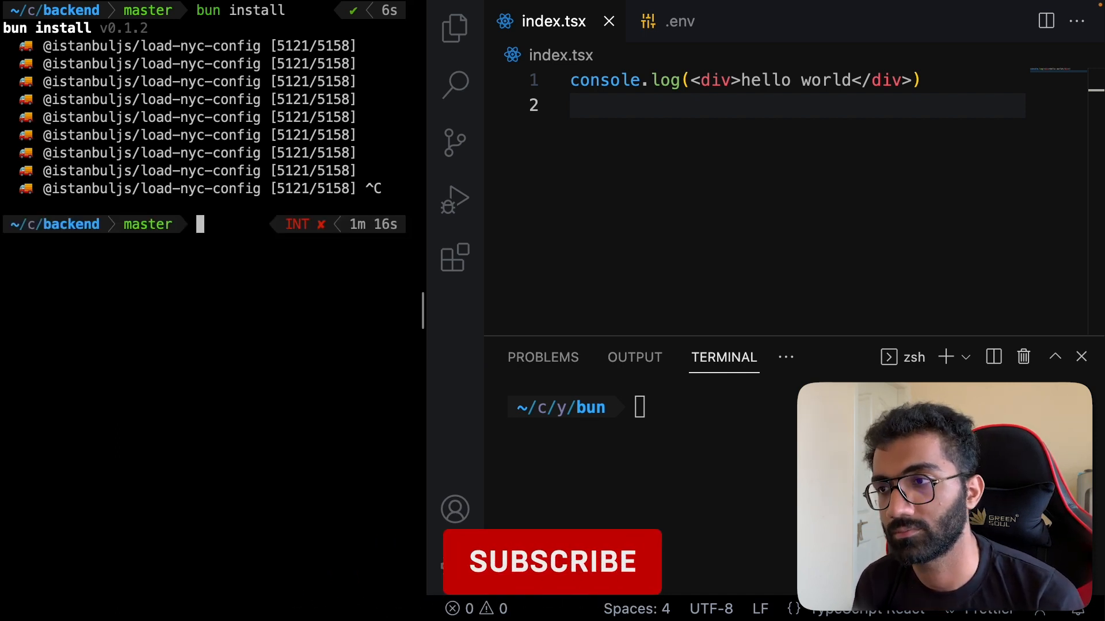
- Rerun bun install, finishing the backend's 1608 packages in 6.58s, and list the folder
type("rm -rf nodemon.json")
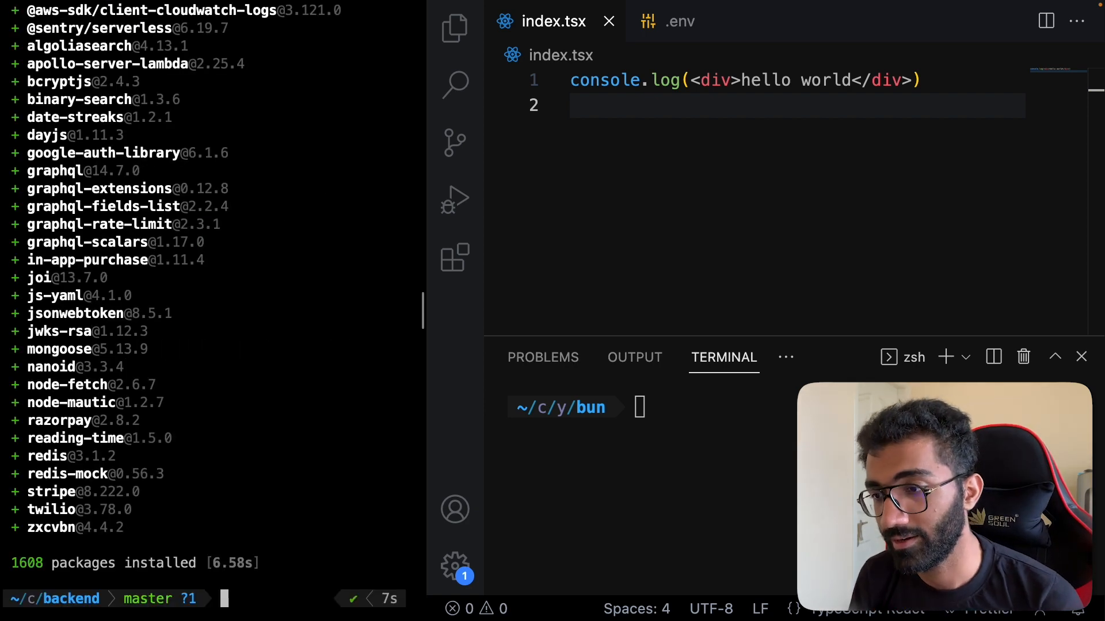
double_click(231, 562)
type("ls")
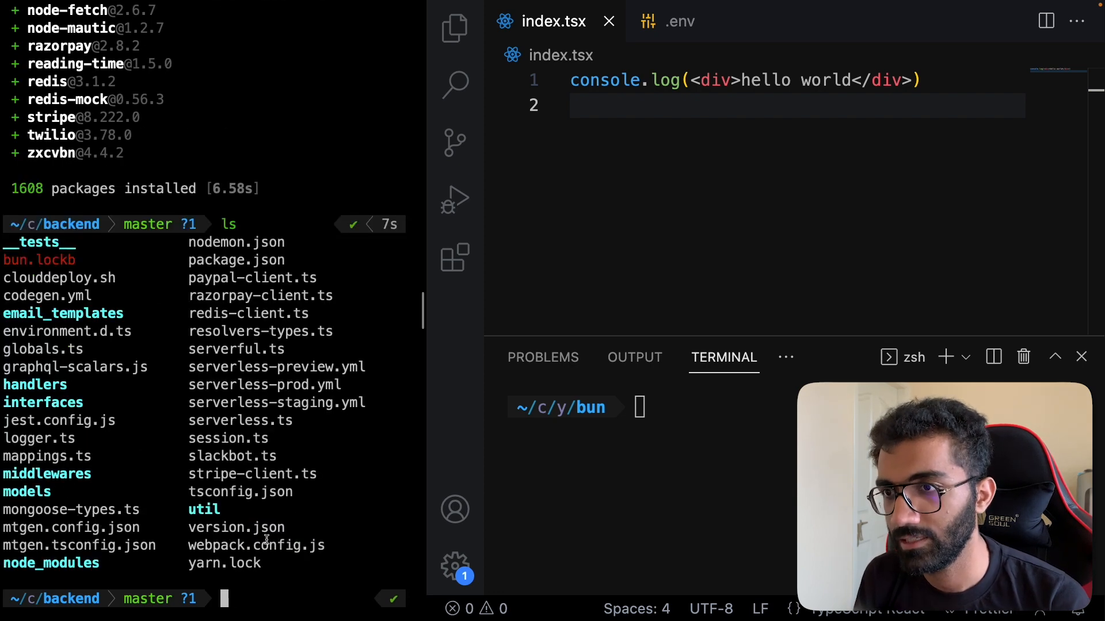
- Delete bun.lockb and start removing node_modules
type("rm")
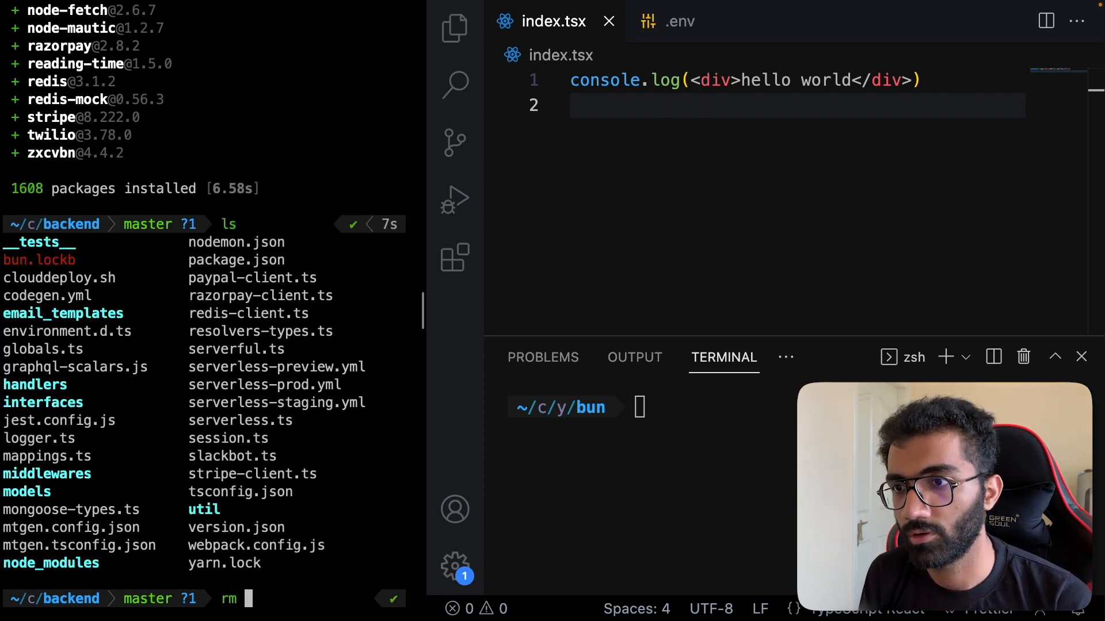
type("bun.lockb")
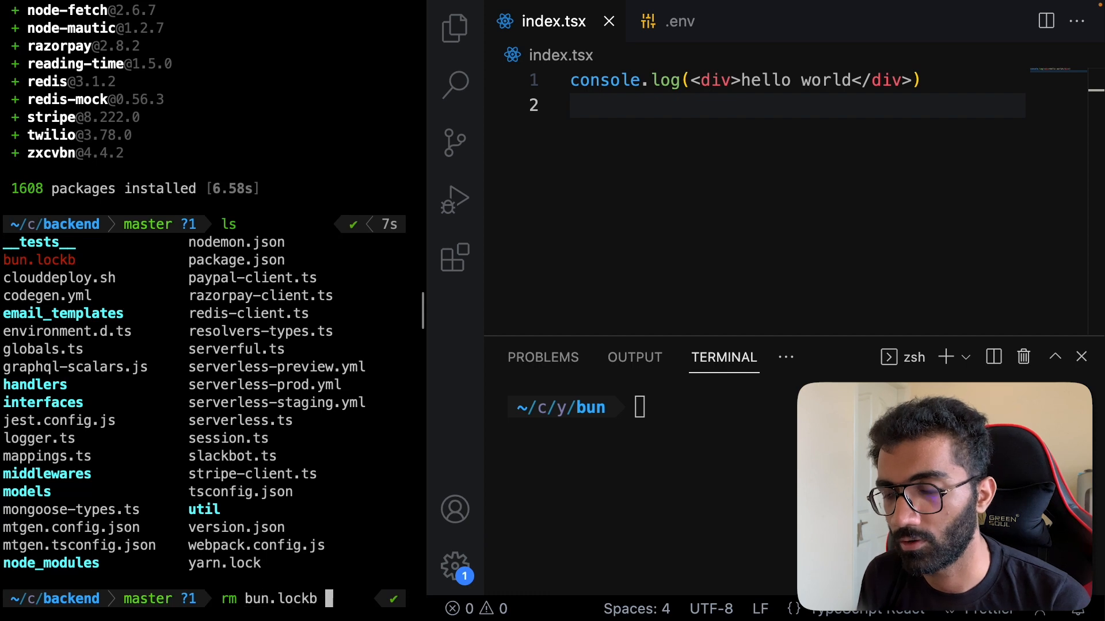
key("Return")
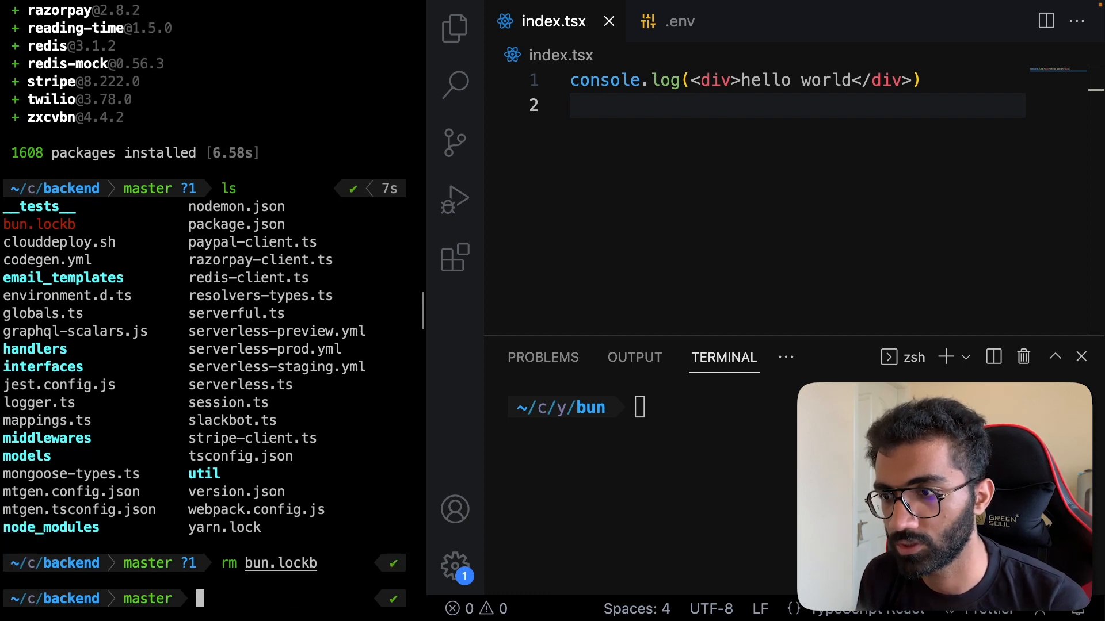
type("rm -rf node_modules")
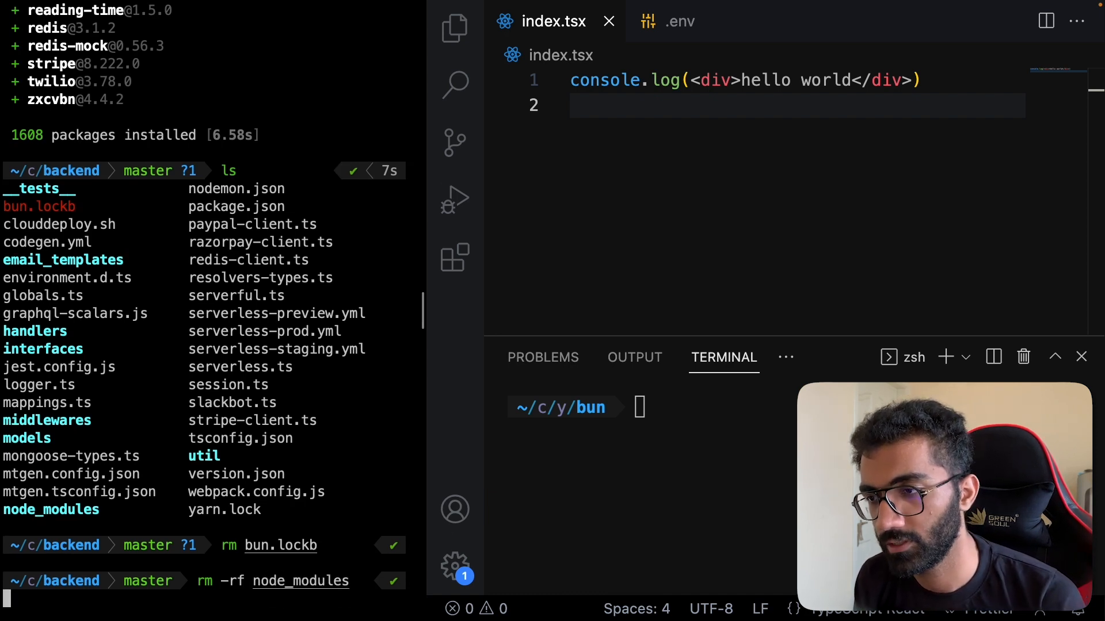
- Reinstall 1608 packages in 1368ms, clear ~/.bun/install/cache, delete node_modules and start another bun install
type("bi")
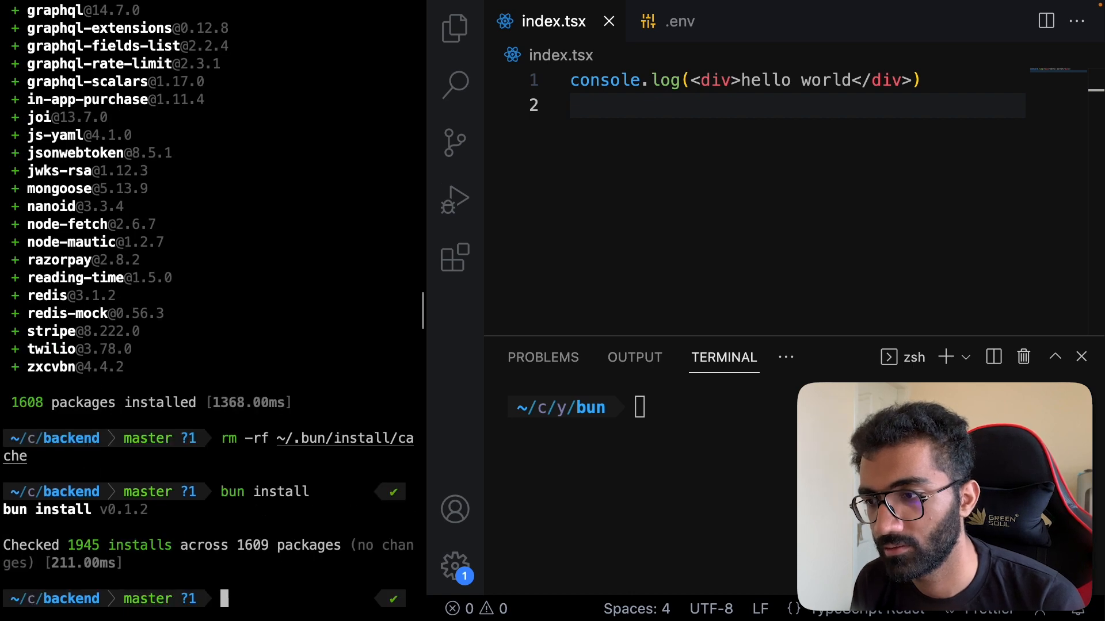
type("rm -rf node_modules")
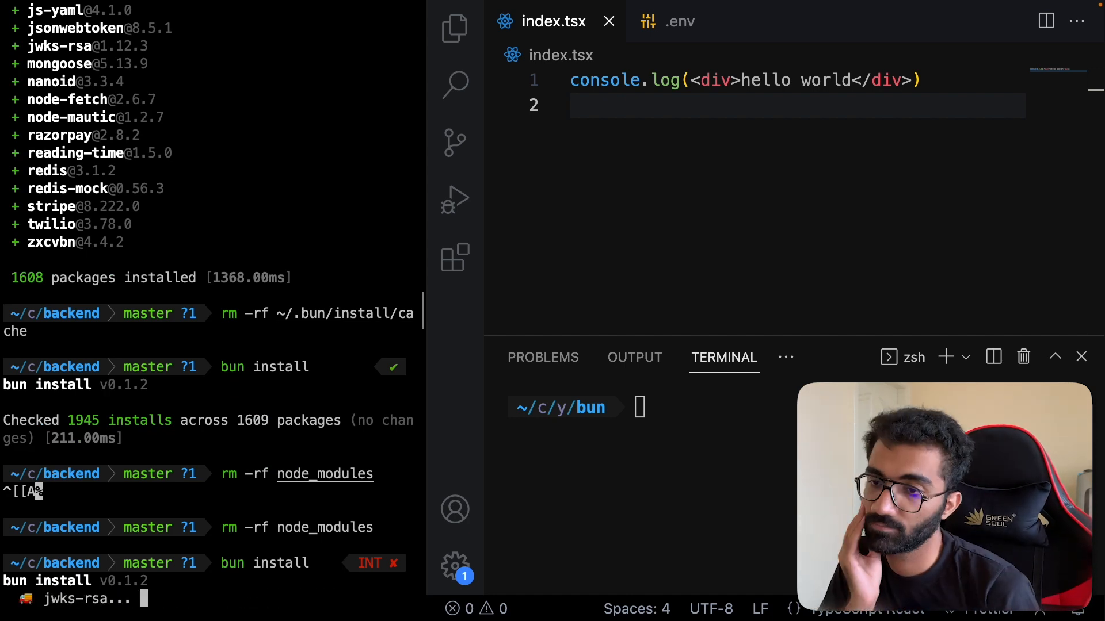
scroll("down", 3)
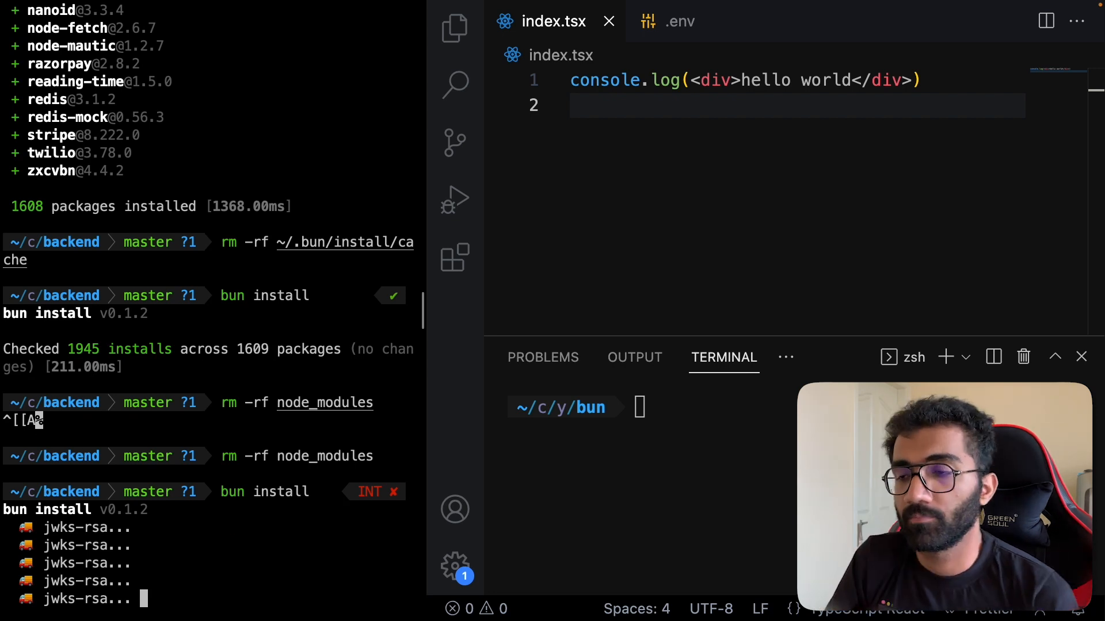